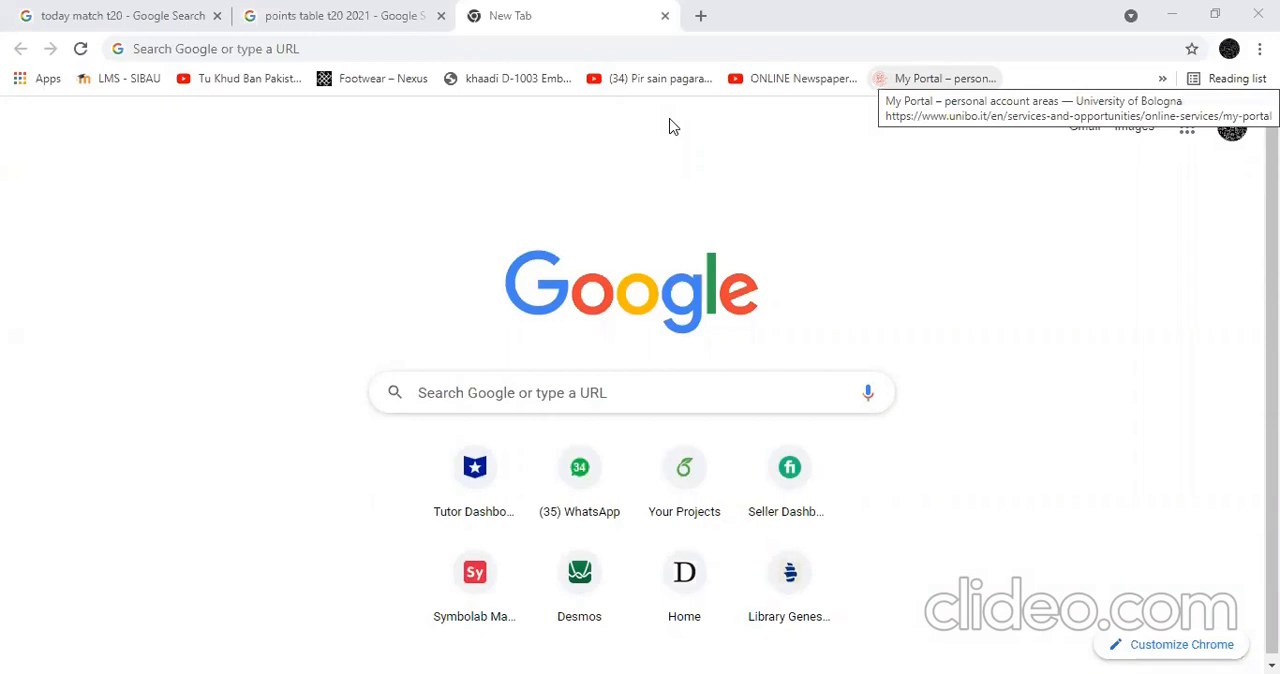
pyautogui.moveTo(672, 127)
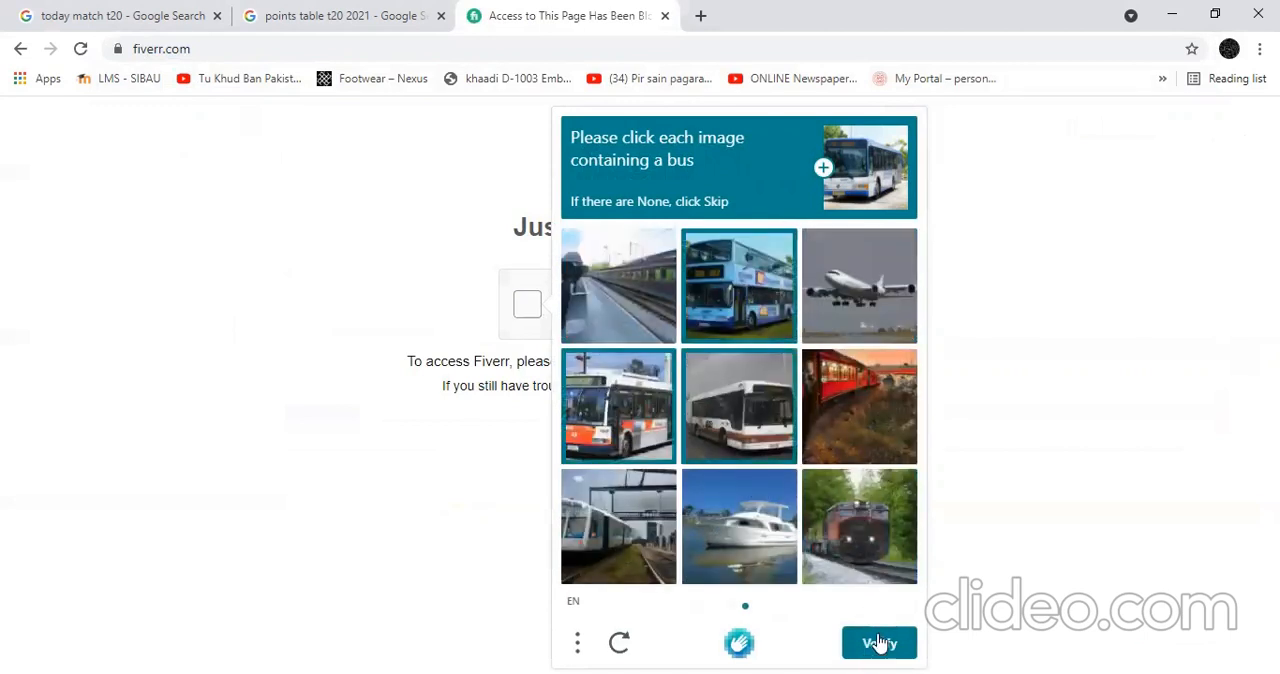
# - Verify the selected bus images to pass Fiverr's access check
pyautogui.click(878, 642)
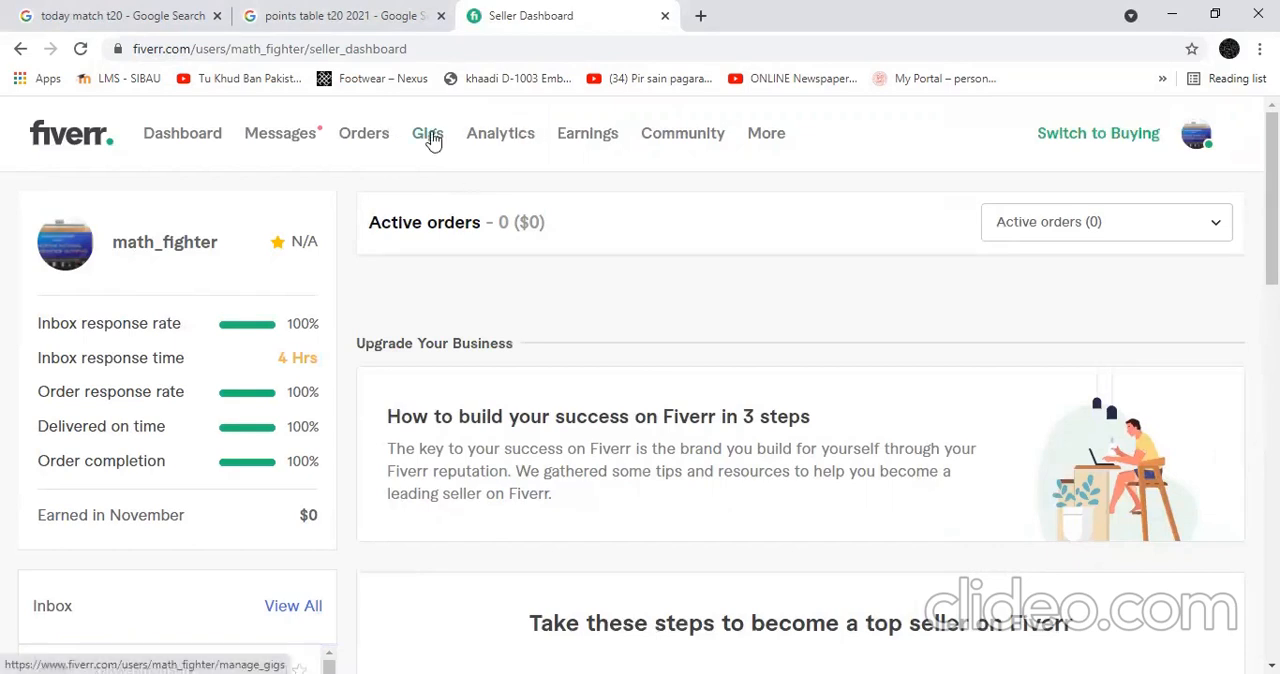
# - From the Gigs overview, start a new gig with Create a New Gig
pyautogui.click(427, 133)
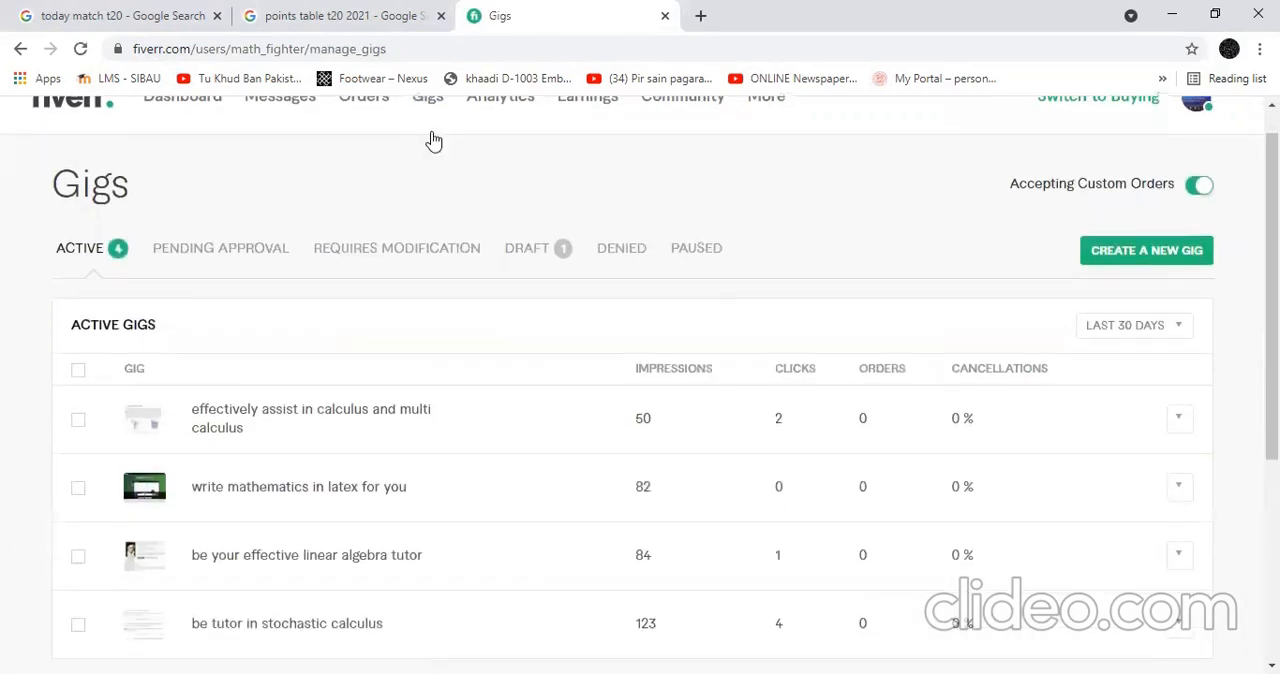
pyautogui.scroll(-3)
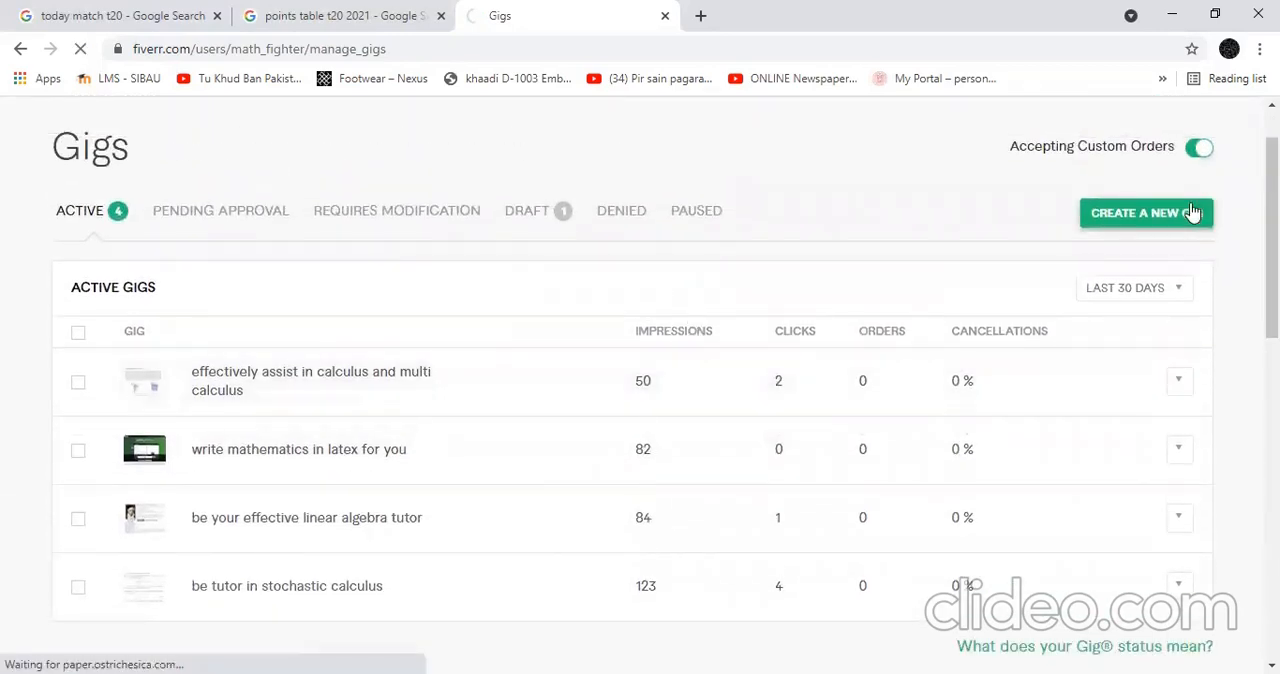
pyautogui.click(1145, 212)
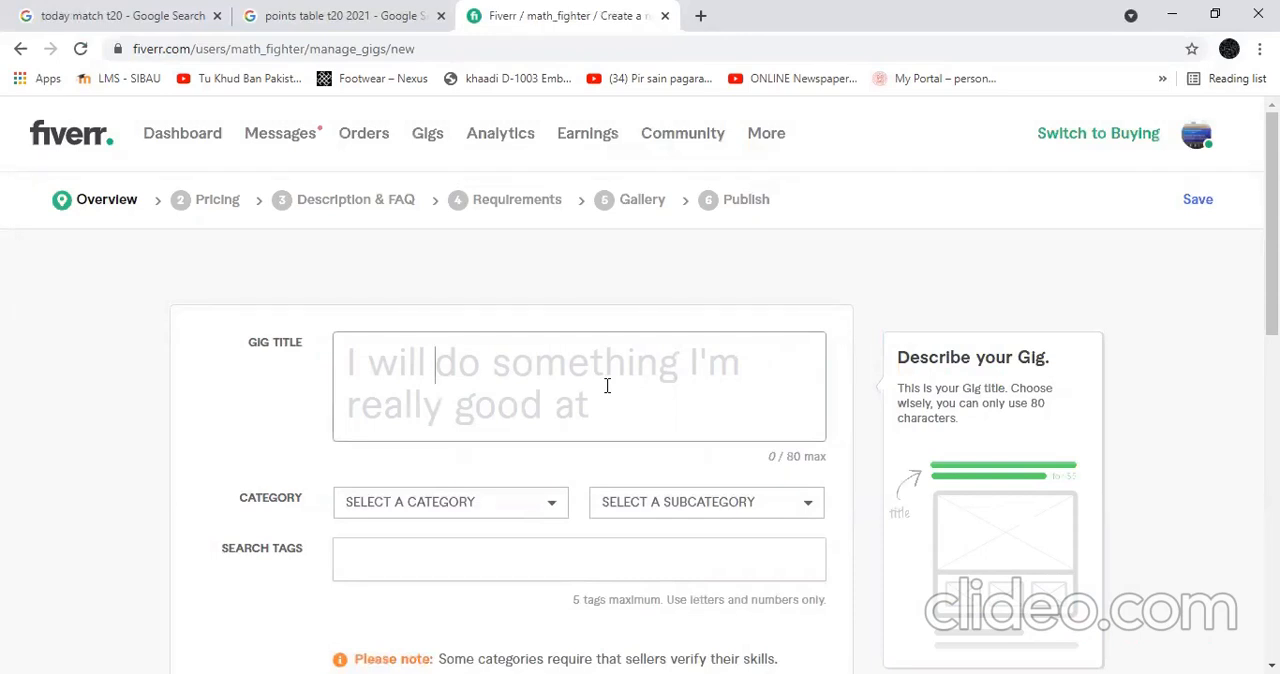
# - Title the gig 'I will assist you in differential equations conceptually'
pyautogui.write('help you in d')
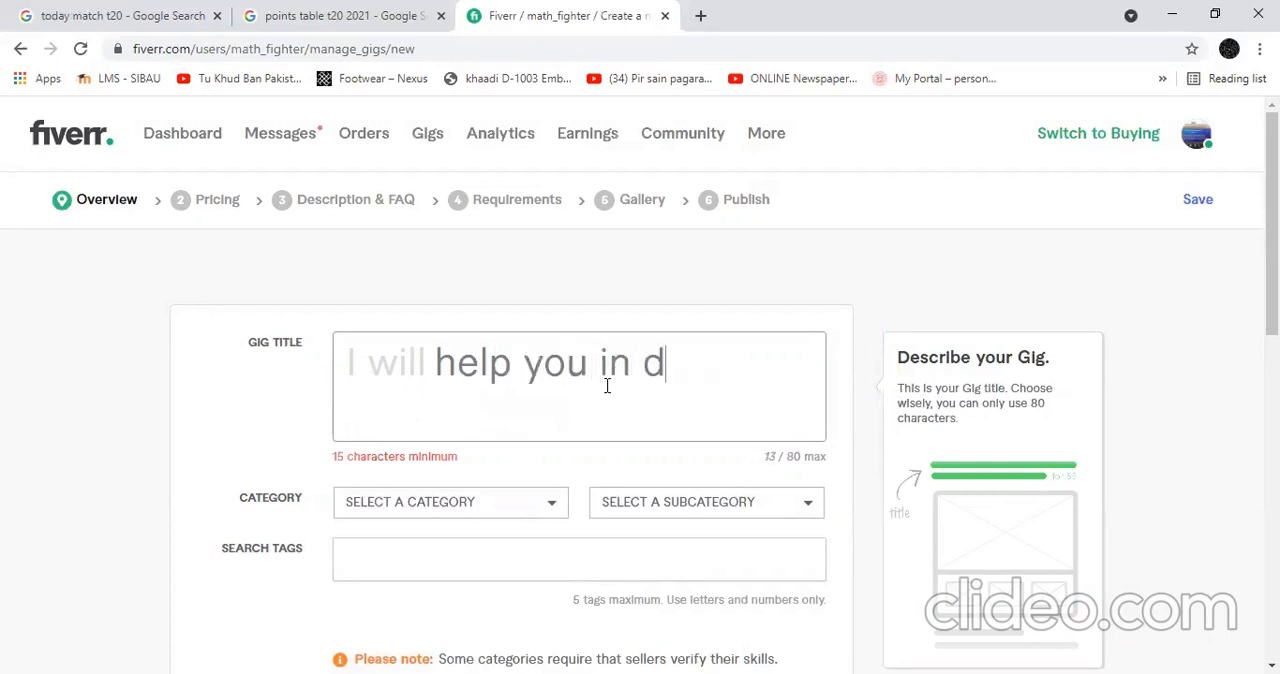
pyautogui.write('ifferential equations e')
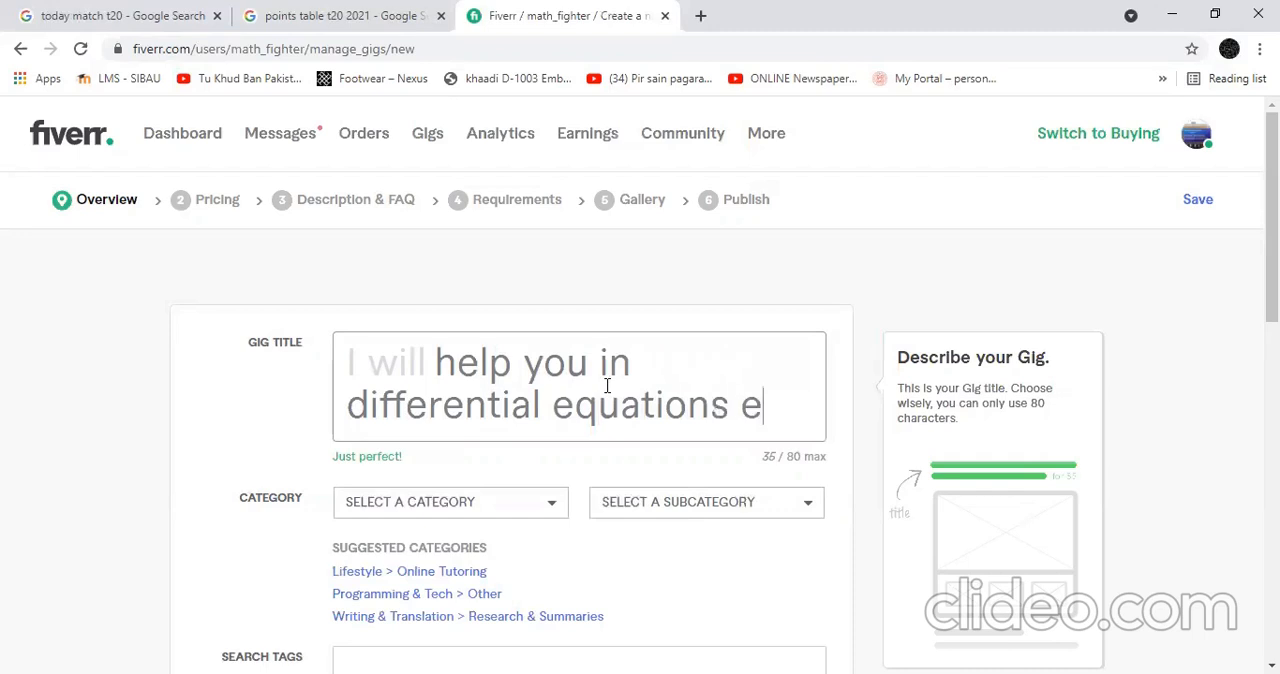
pyautogui.write('ffective')
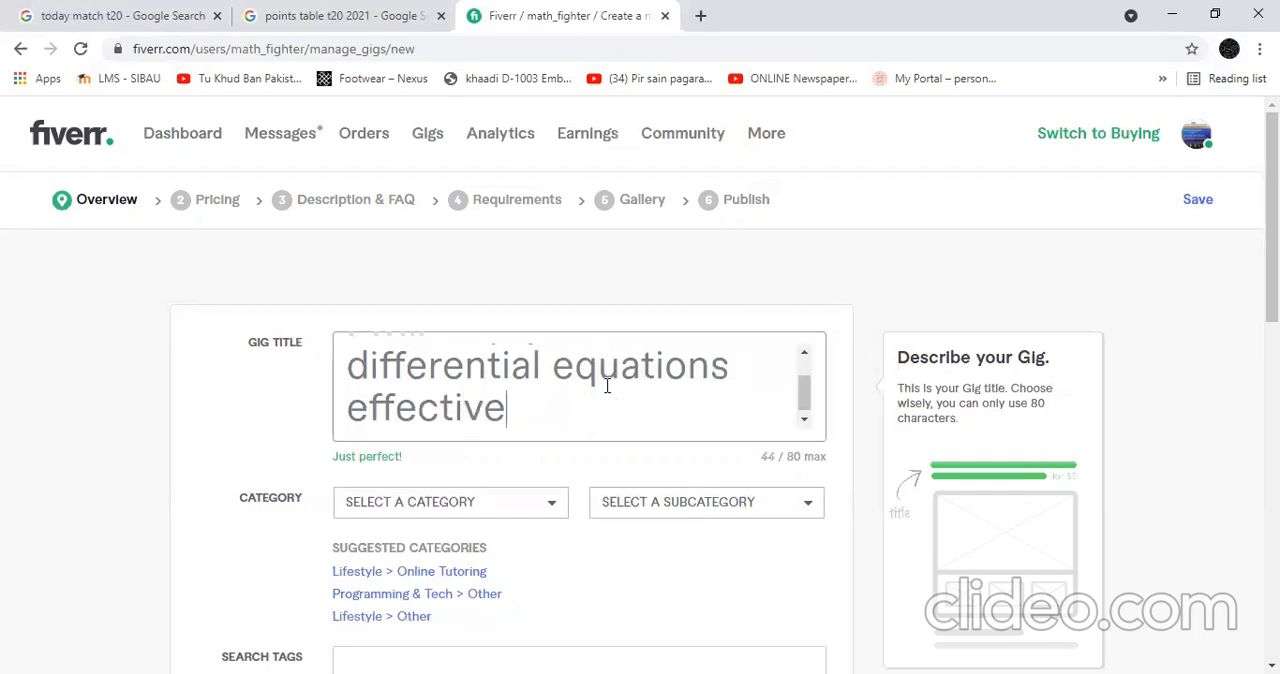
pyautogui.write('I will help you in differential equations')
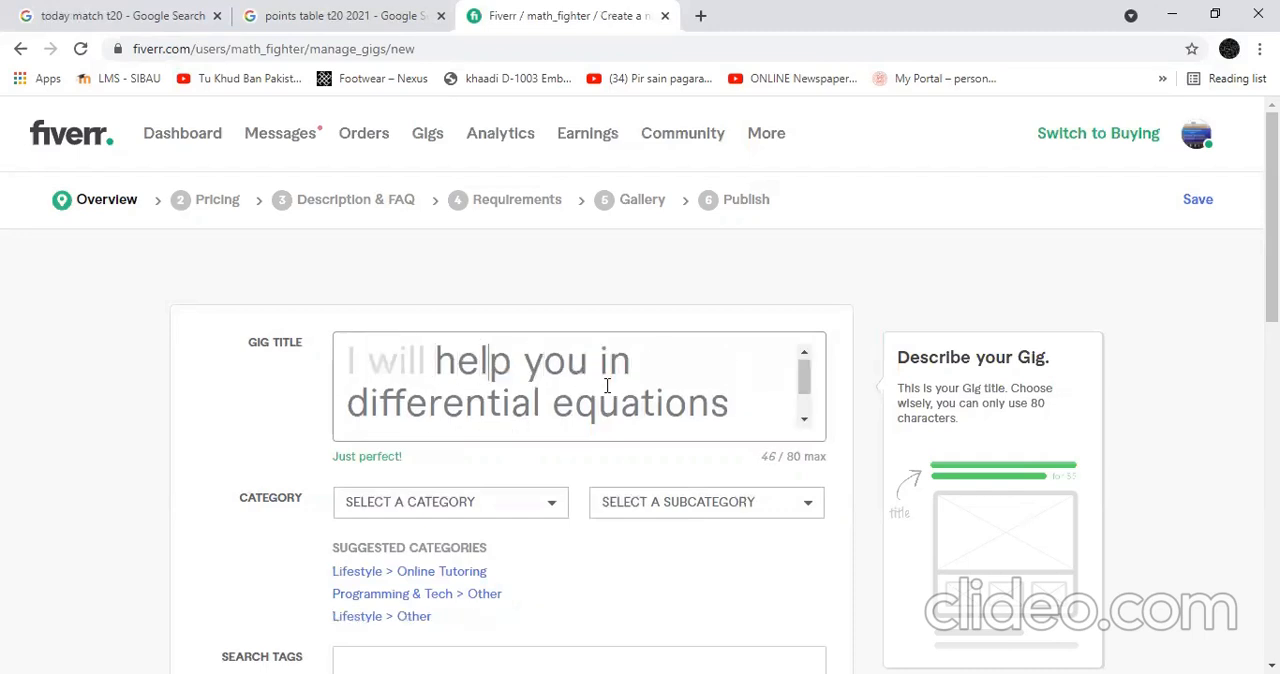
pyautogui.write('assist')
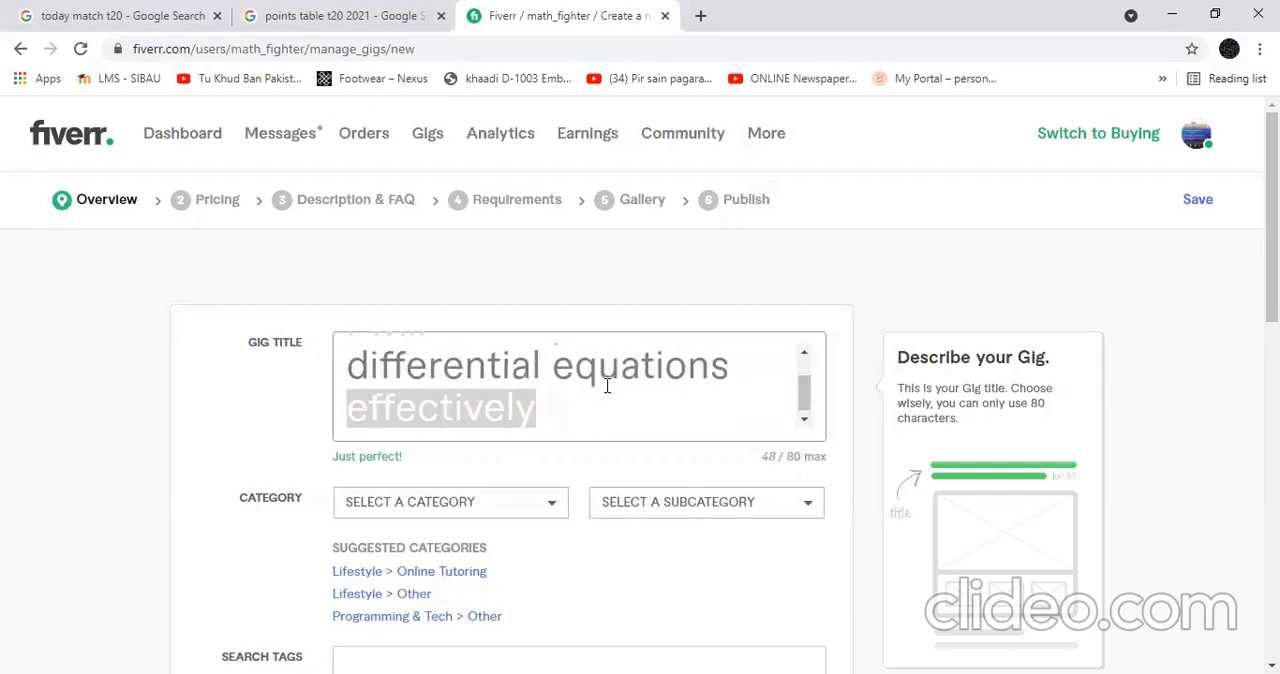
pyautogui.write('conc')
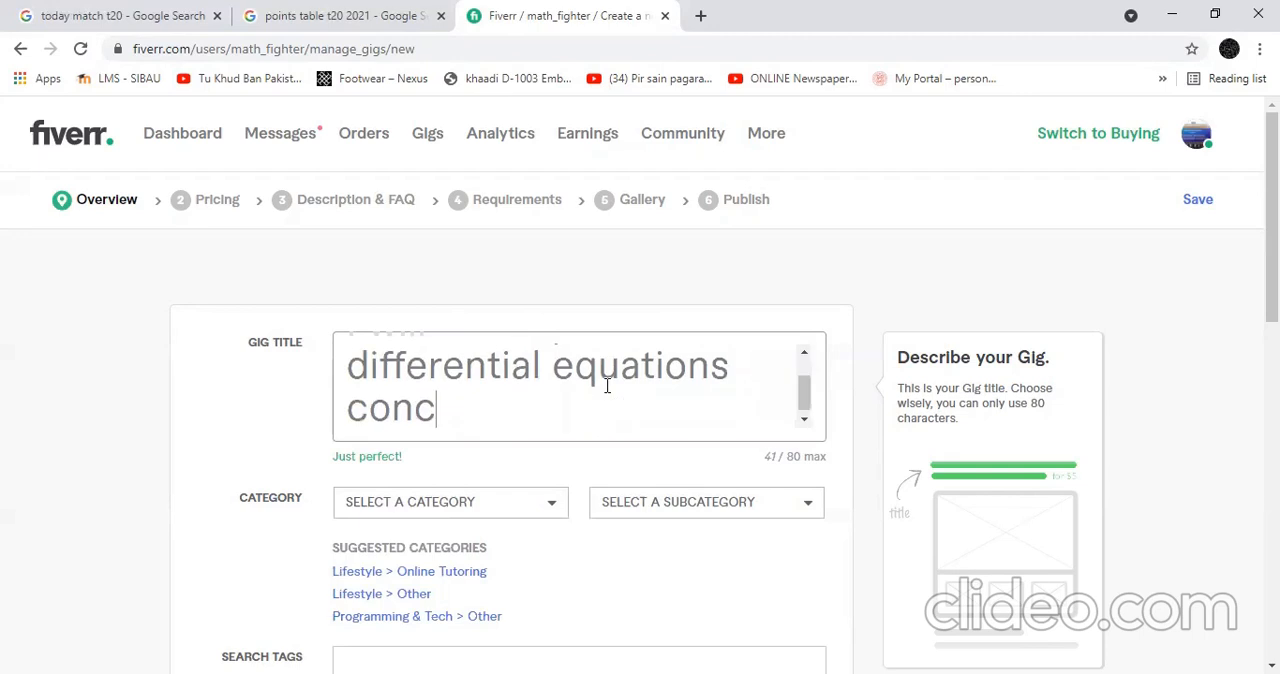
pyautogui.write('eptual')
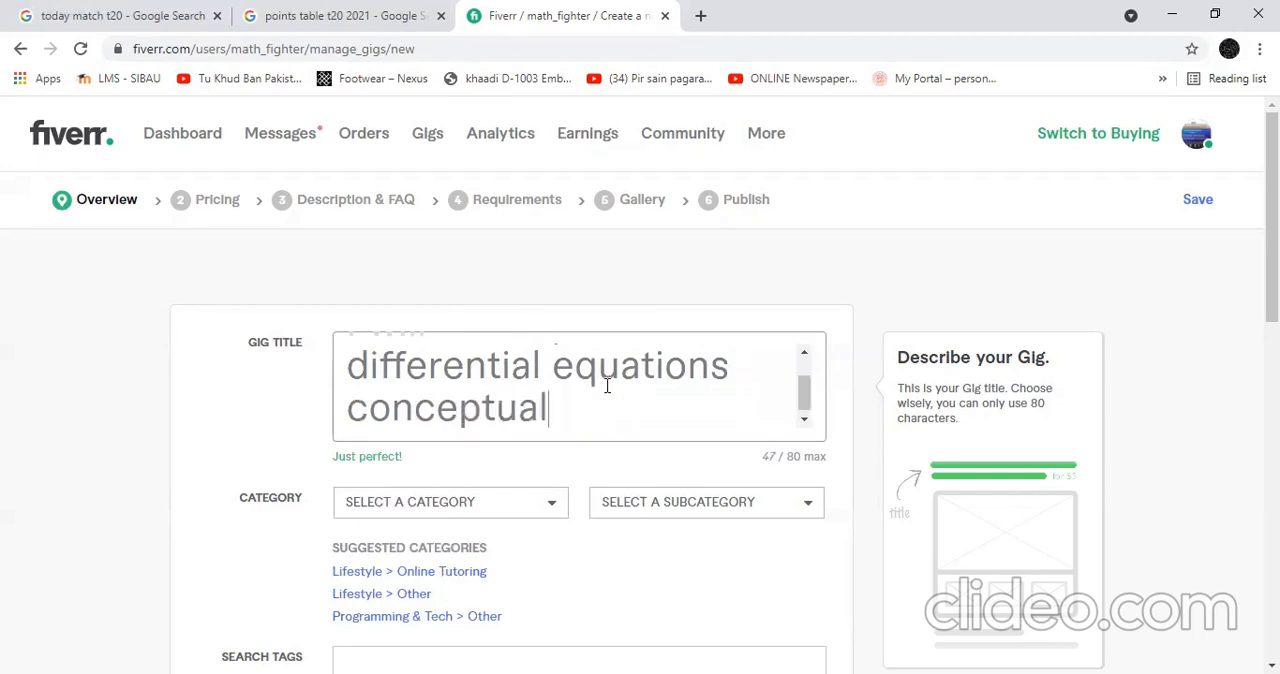
pyautogui.write('ly')
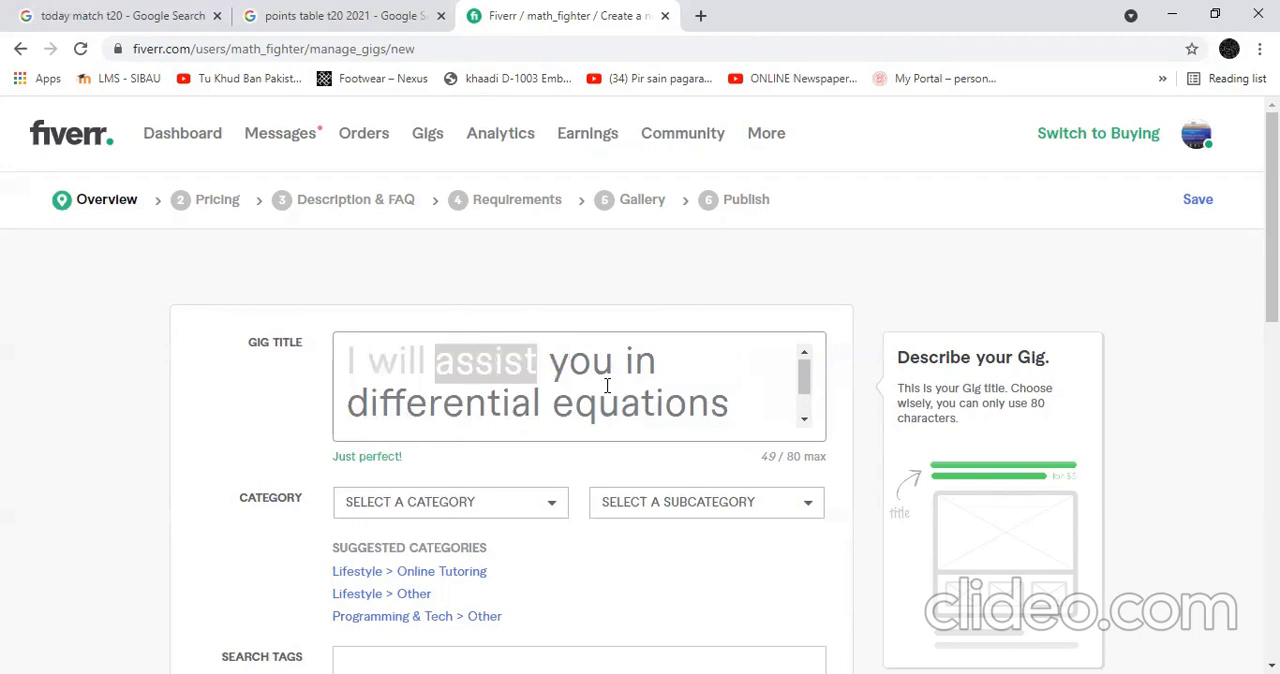
pyautogui.write('be tut')
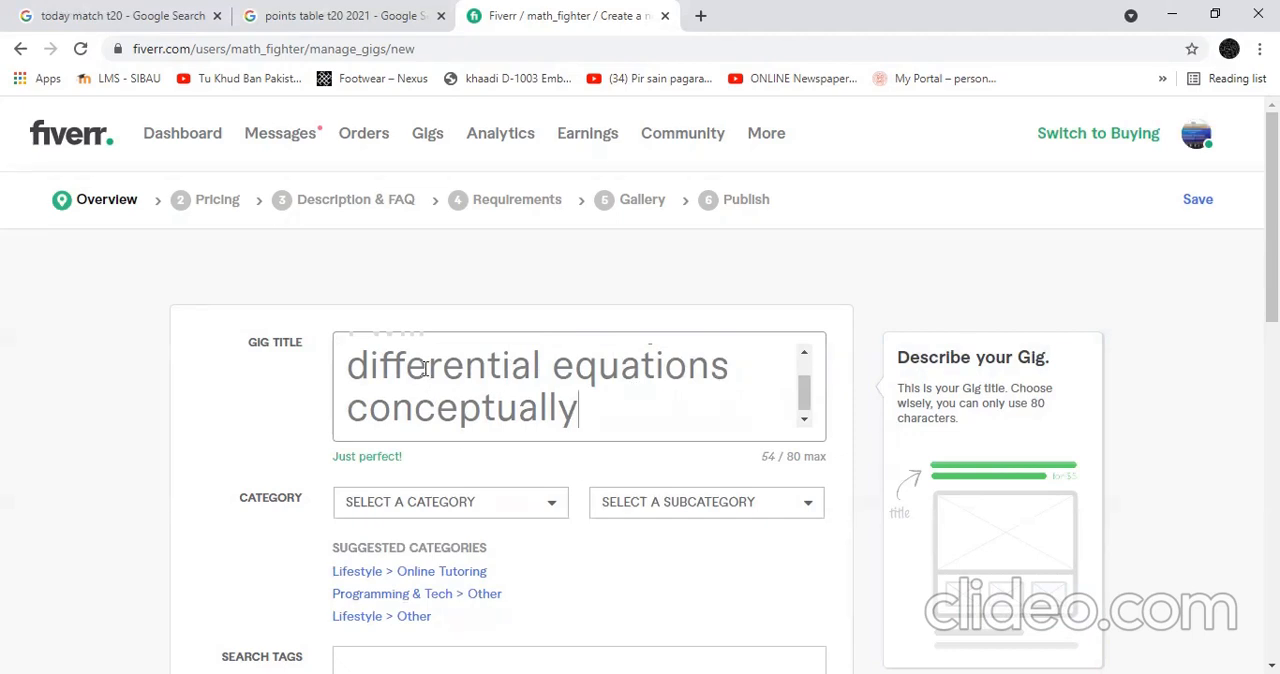
# - Choose Lifestyle category, Online Tutoring subcategory and Math Tutoring service type
pyautogui.scroll(-3)
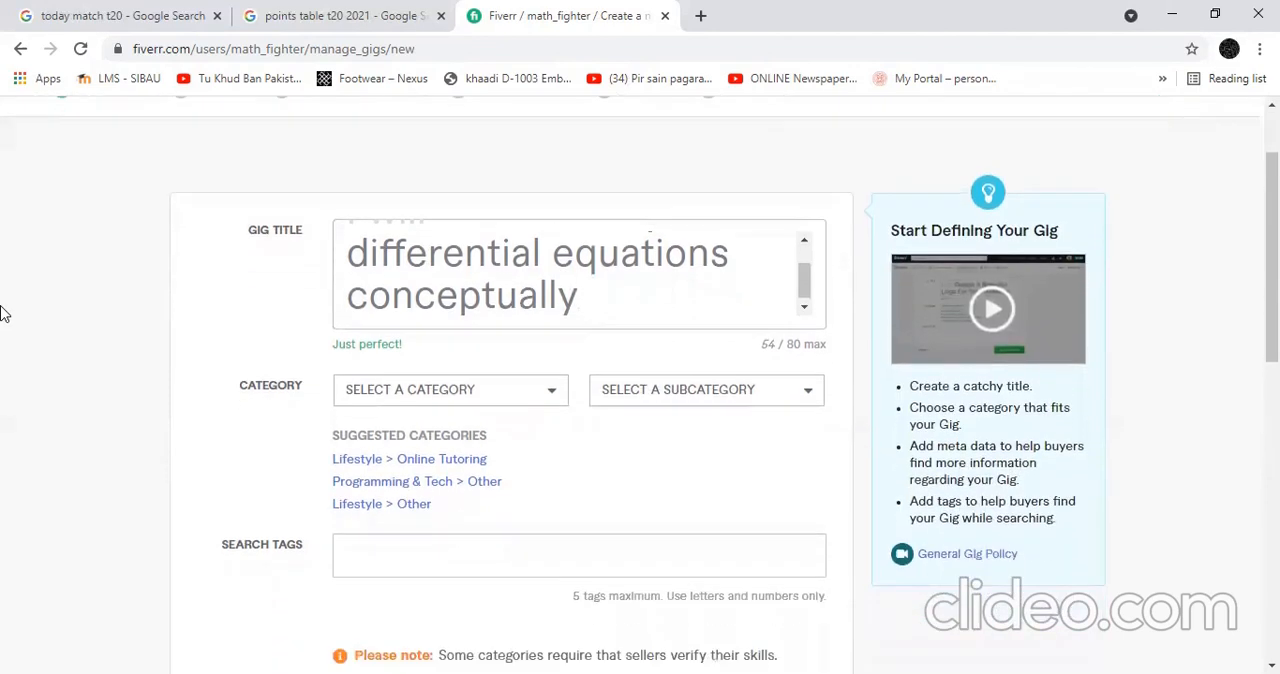
pyautogui.click(449, 389)
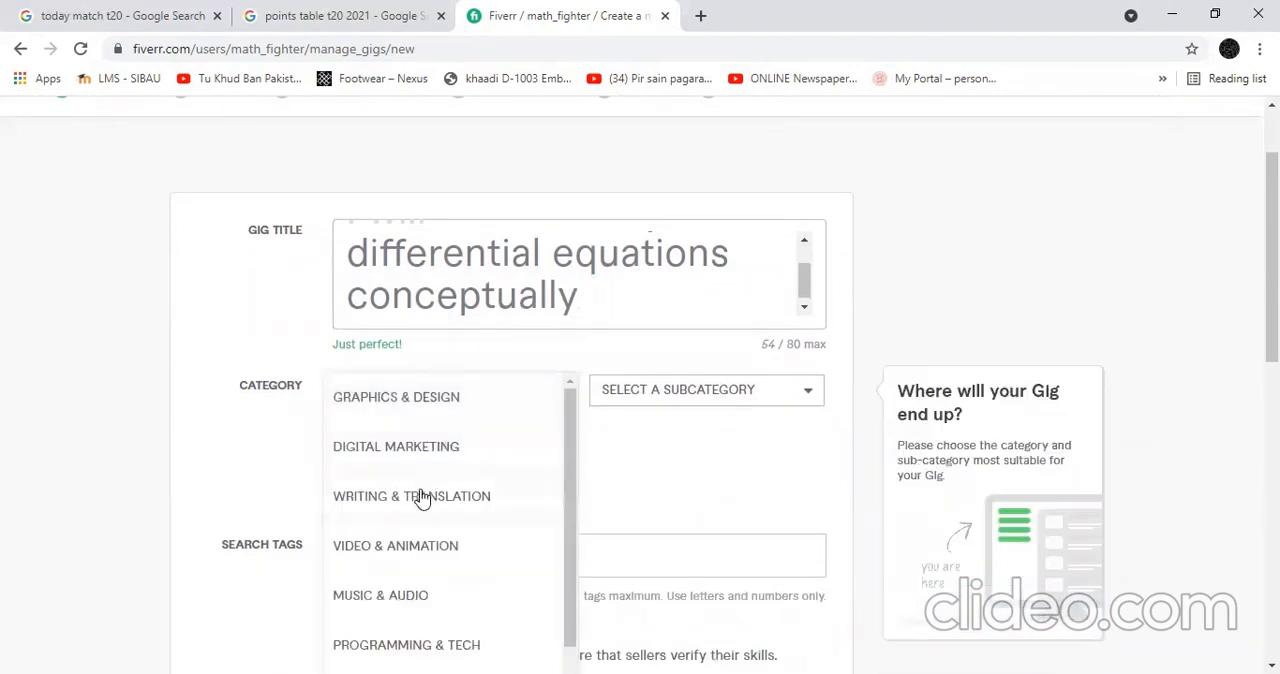
pyautogui.scroll(-3)
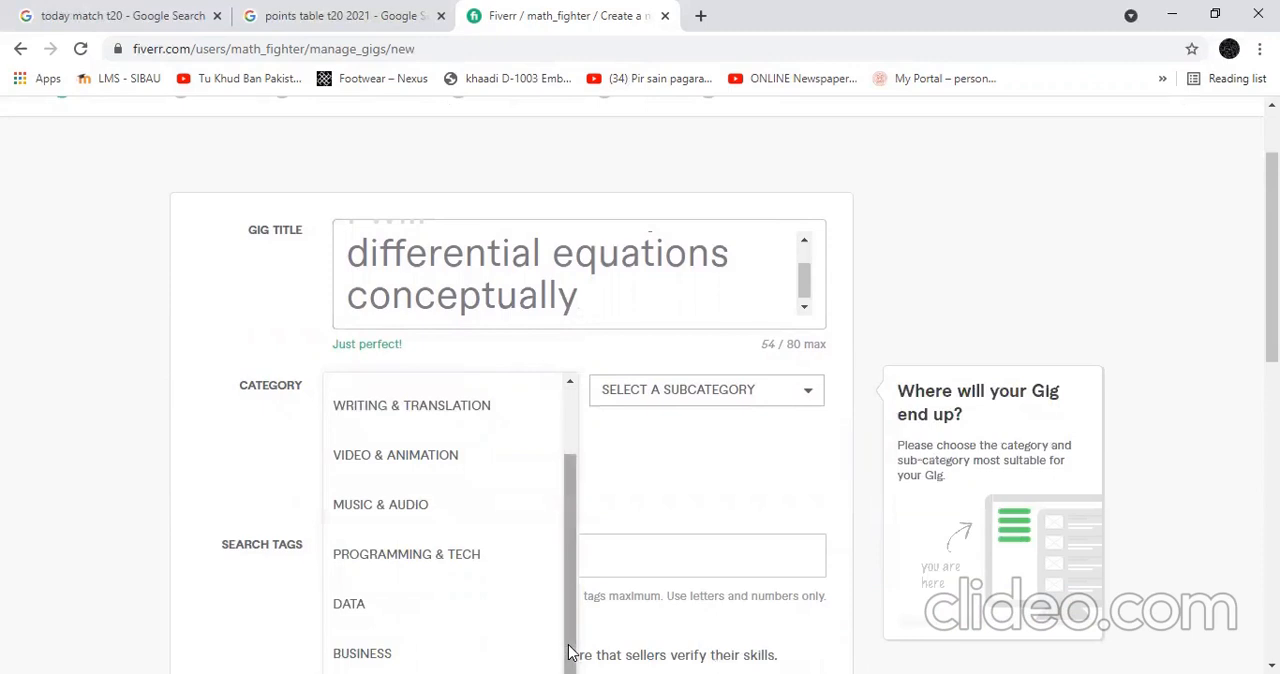
pyautogui.scroll(-3)
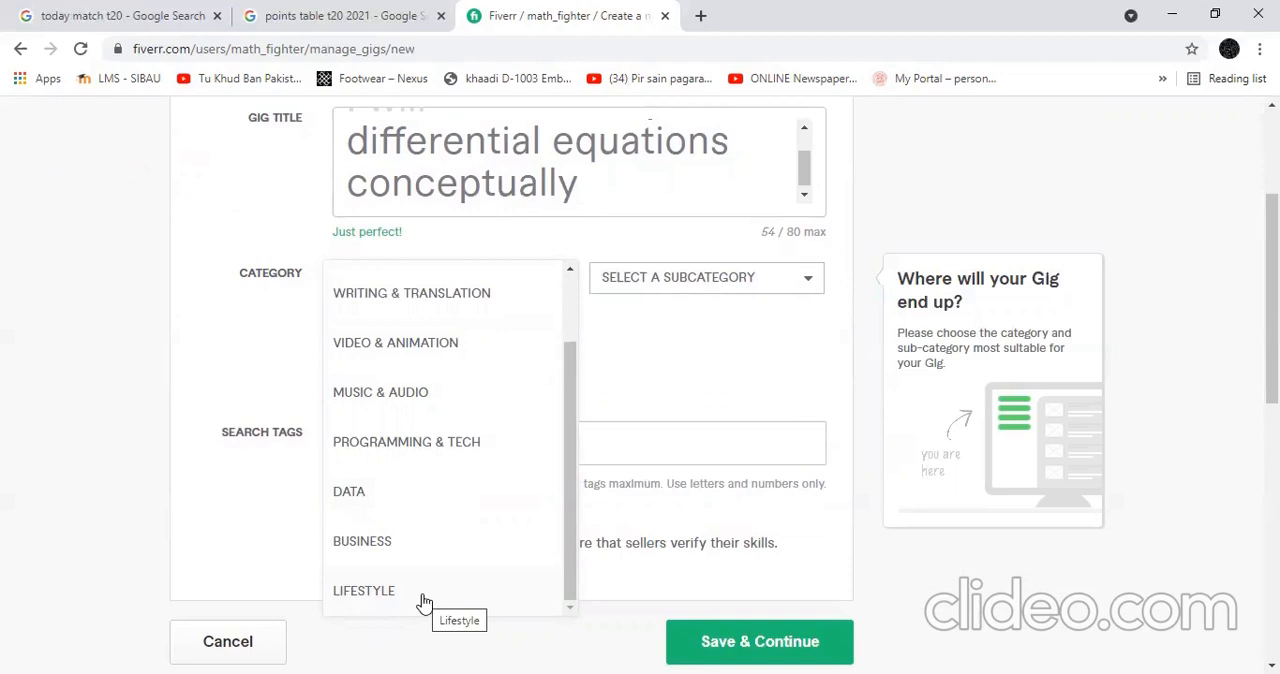
pyautogui.click(364, 590)
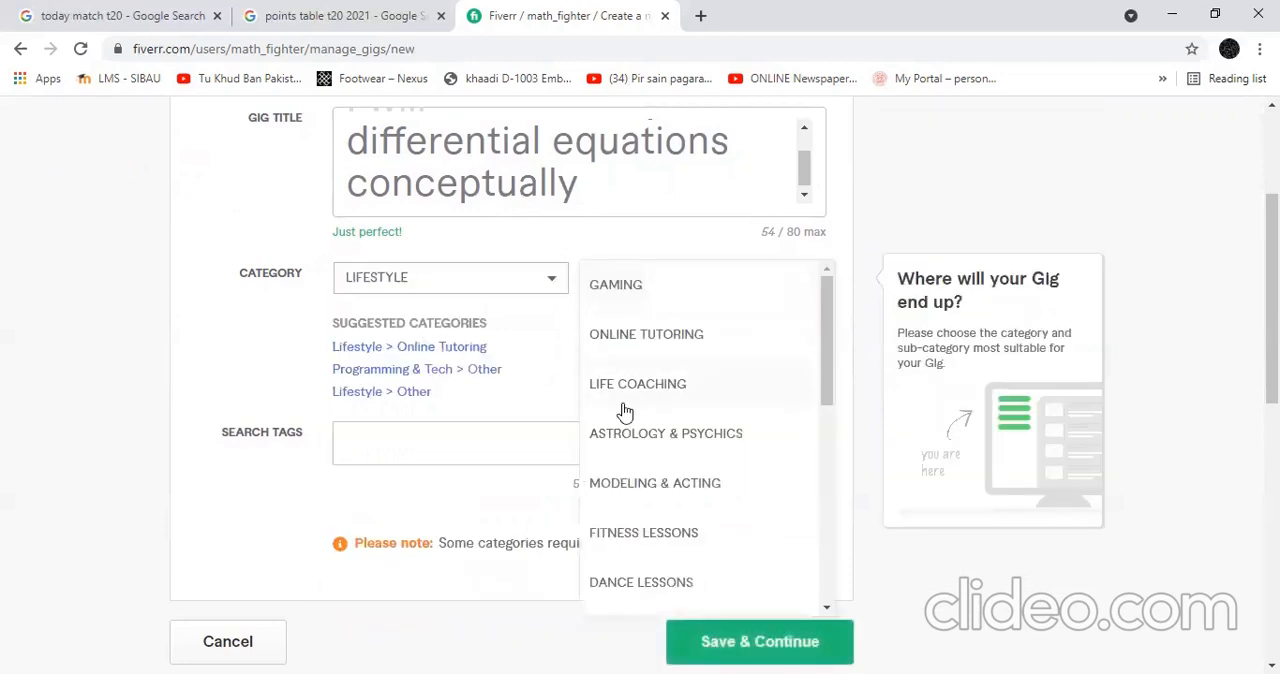
pyautogui.click(646, 334)
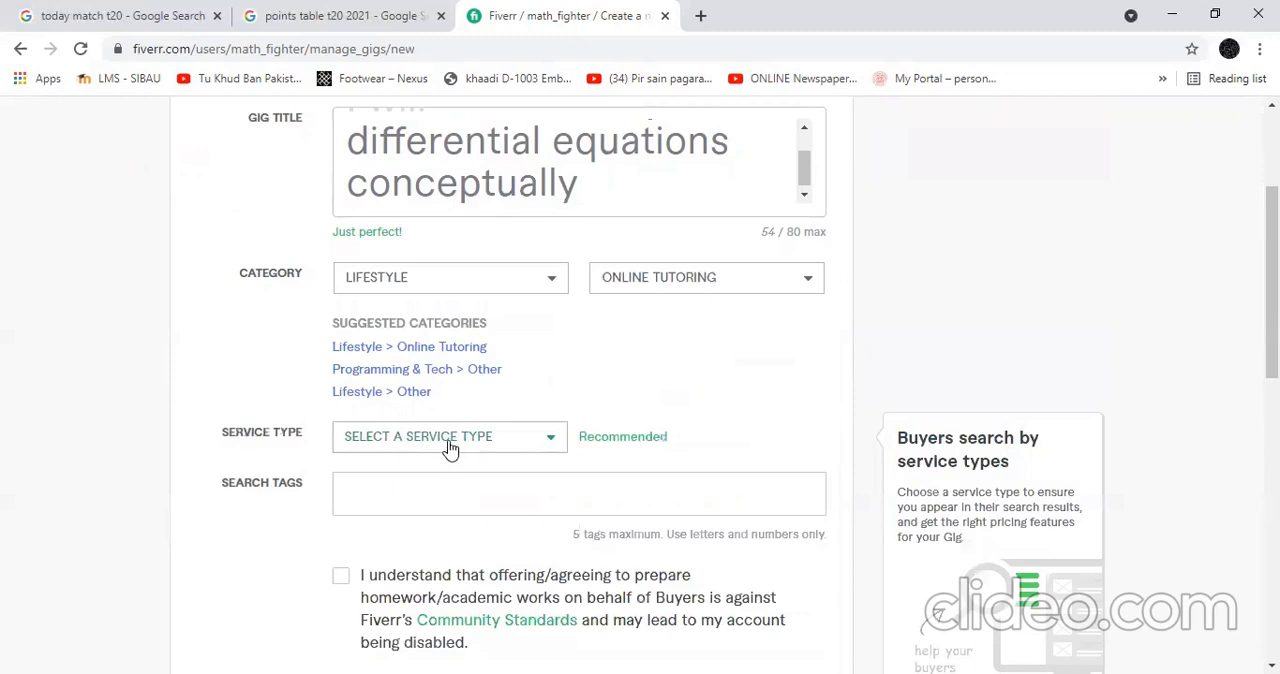
pyautogui.click(449, 436)
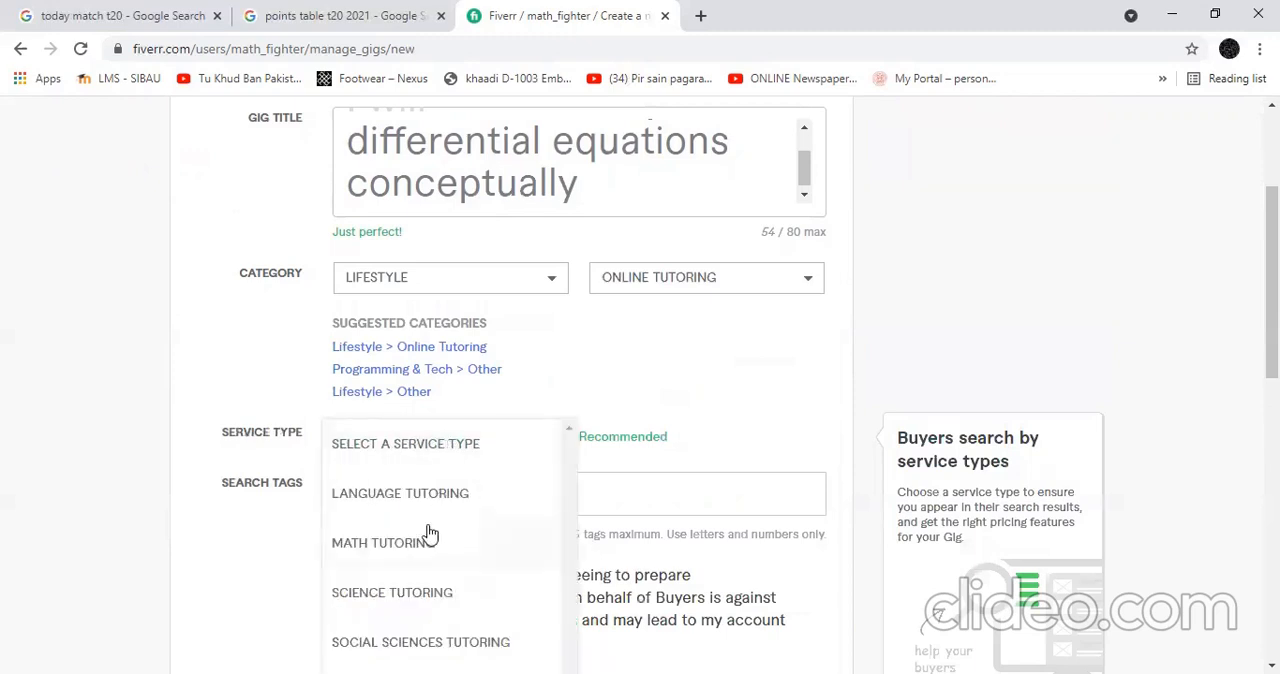
pyautogui.click(380, 542)
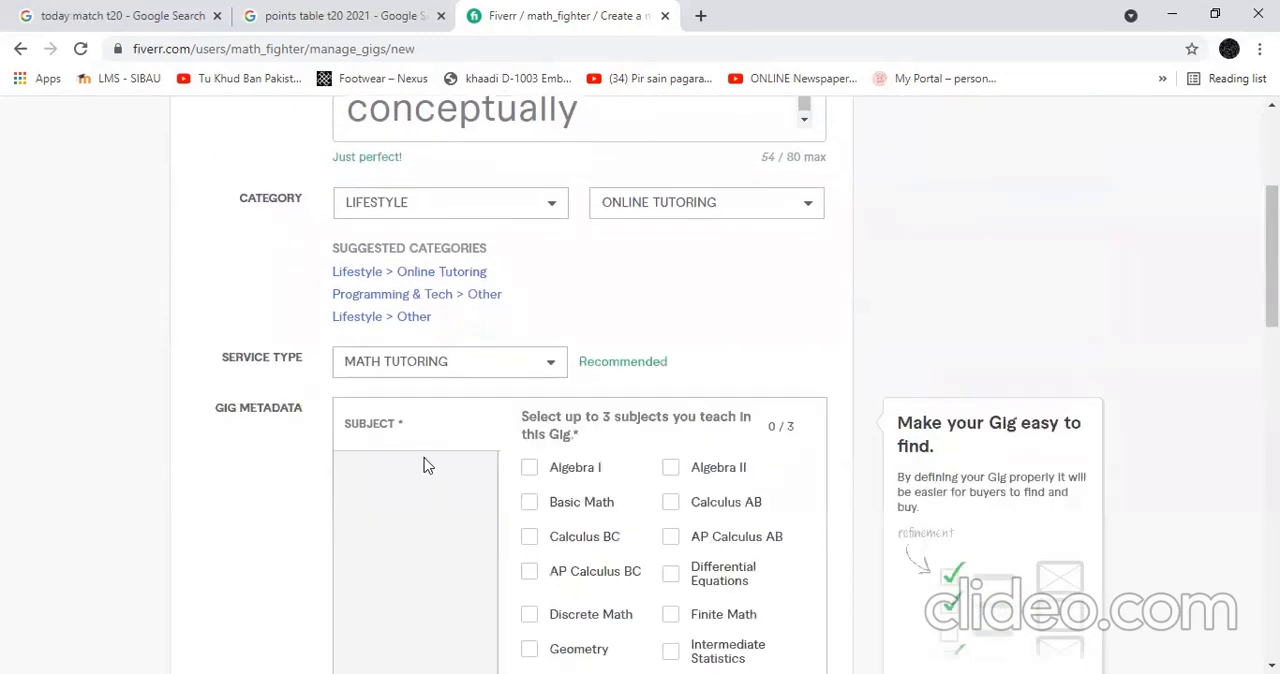
# - Tick Differential Equations, Multivariable Calculus and Linear Algebra in Gig Metadata
pyautogui.scroll(-3)
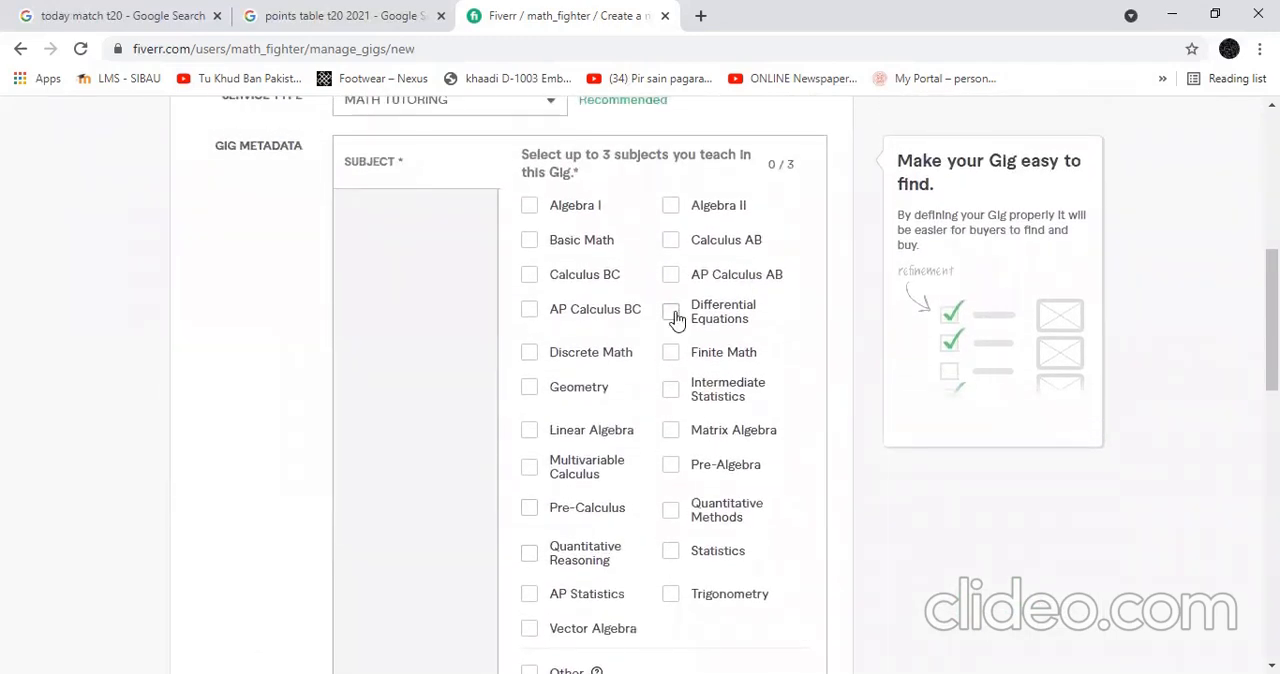
pyautogui.click(670, 311)
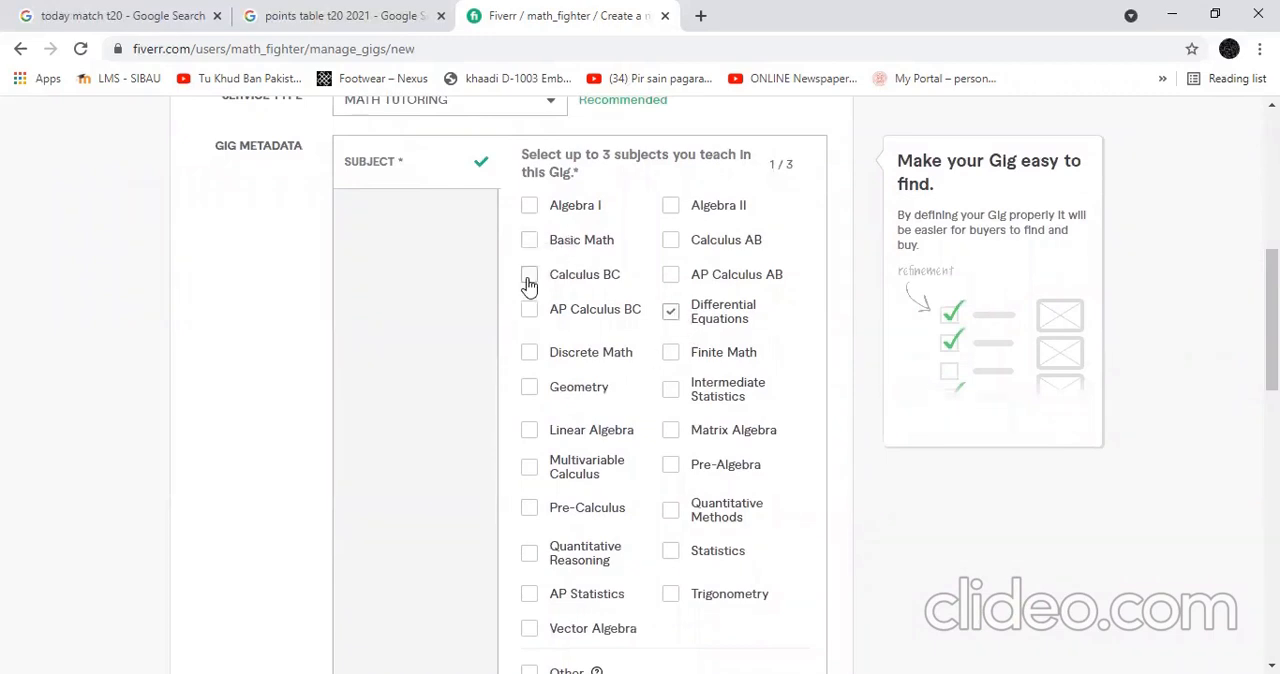
pyautogui.click(529, 465)
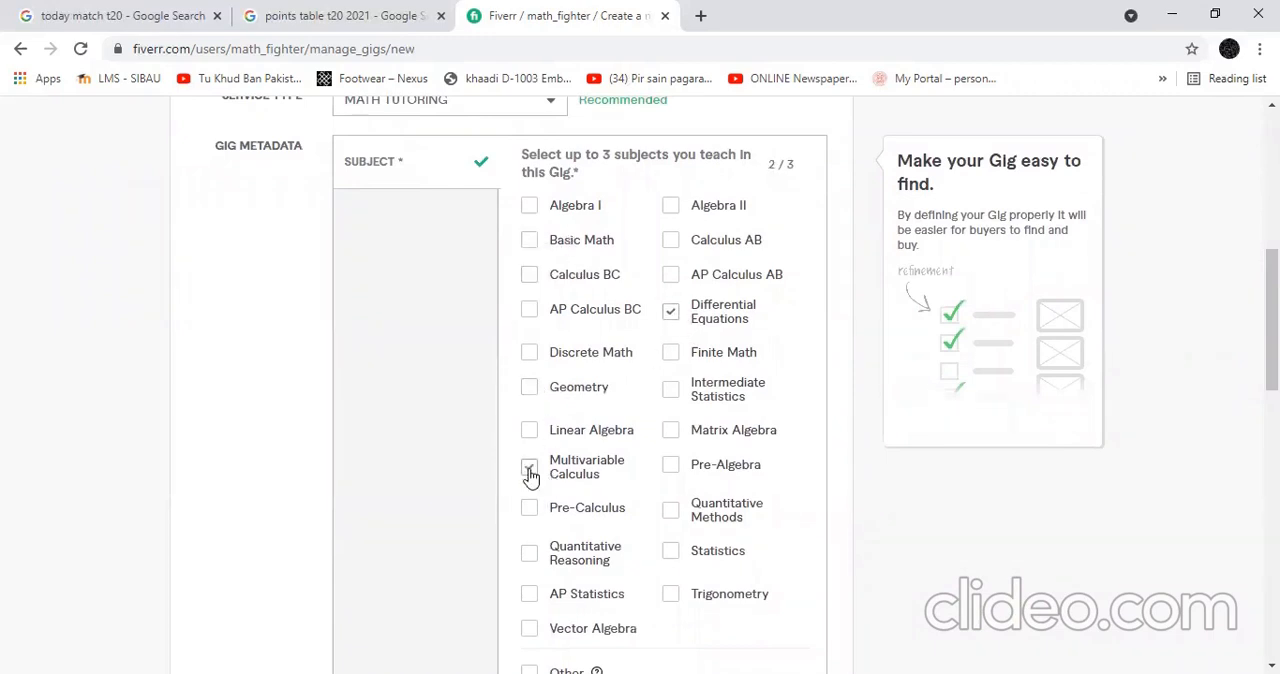
pyautogui.click(529, 470)
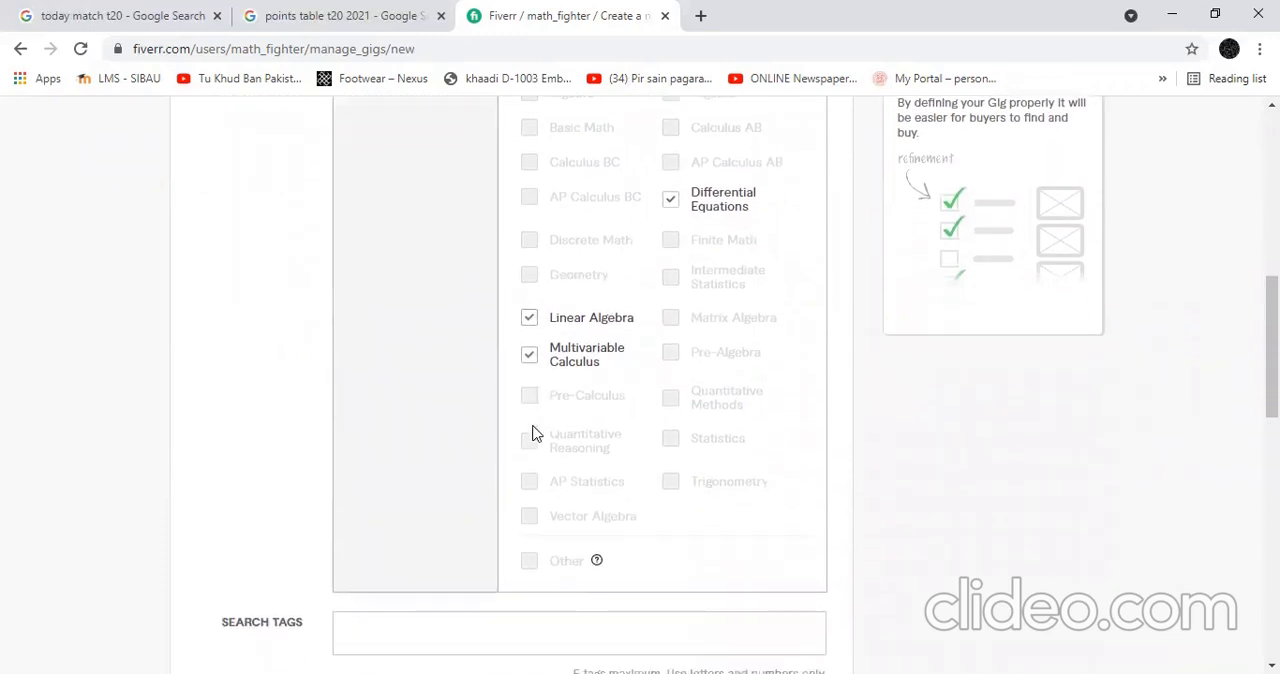
pyautogui.scroll(-3)
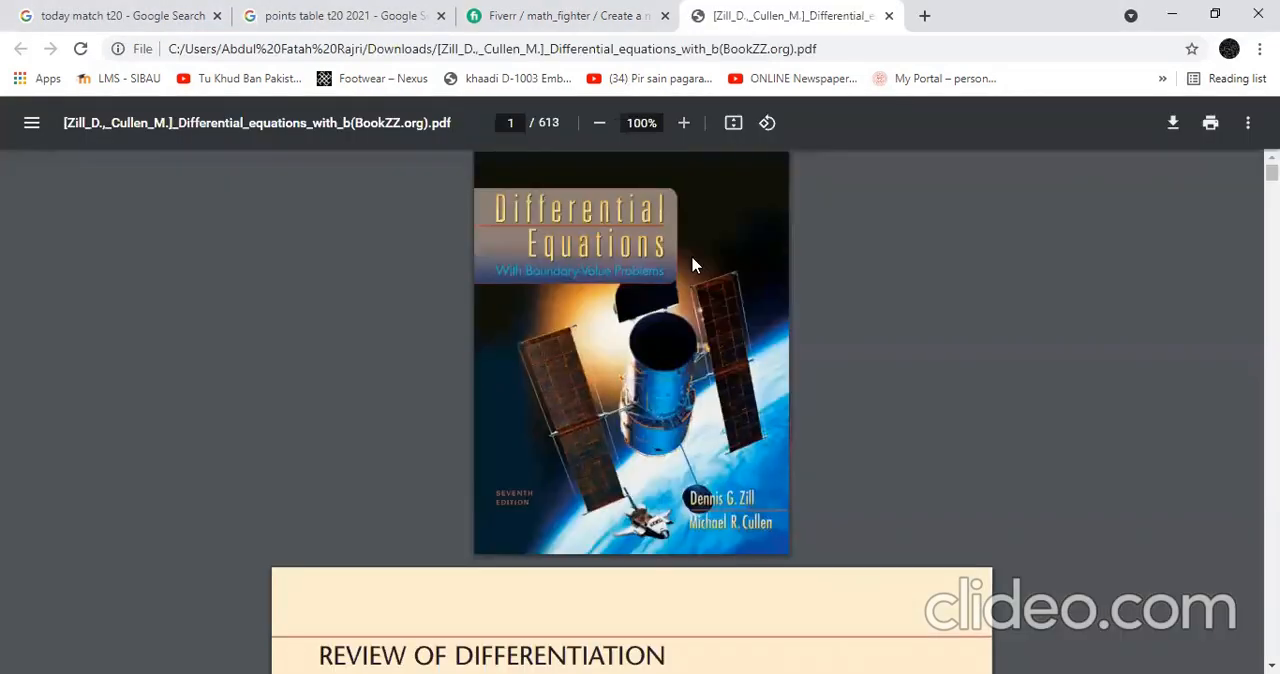
# - Add search tags Differential and Exact Equations, consulting the textbook for topic ideas
pyautogui.scroll(-3)
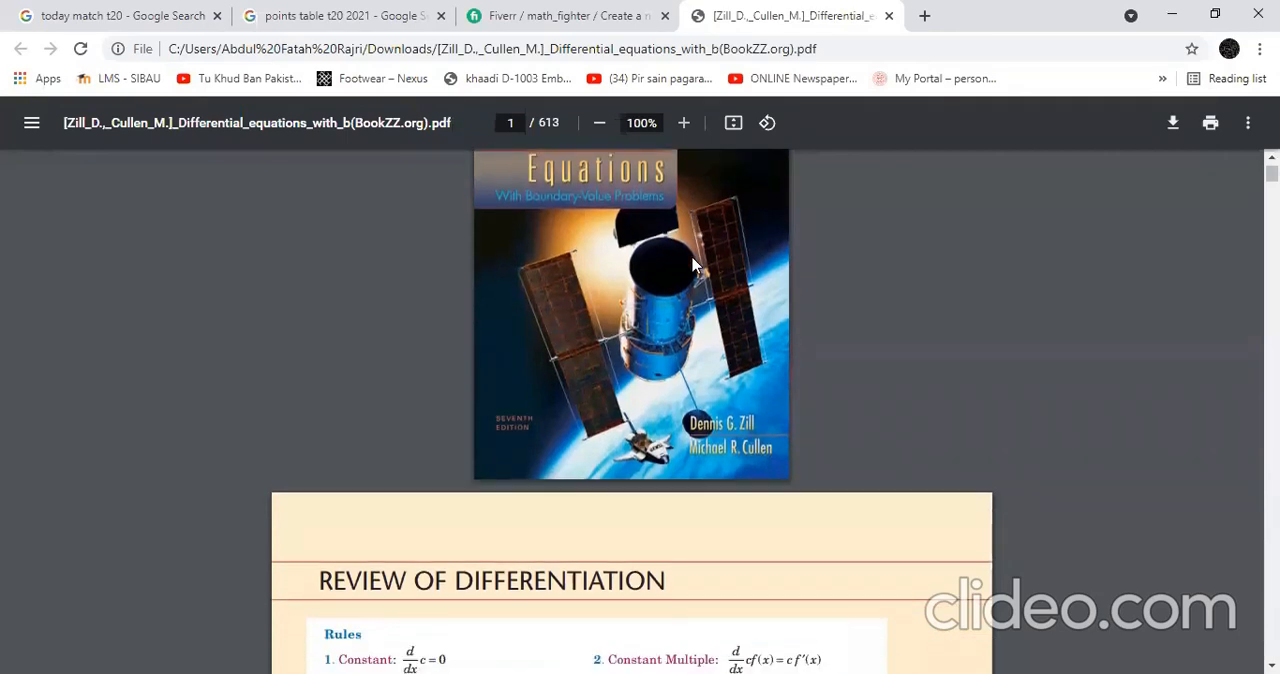
pyautogui.scroll(-3)
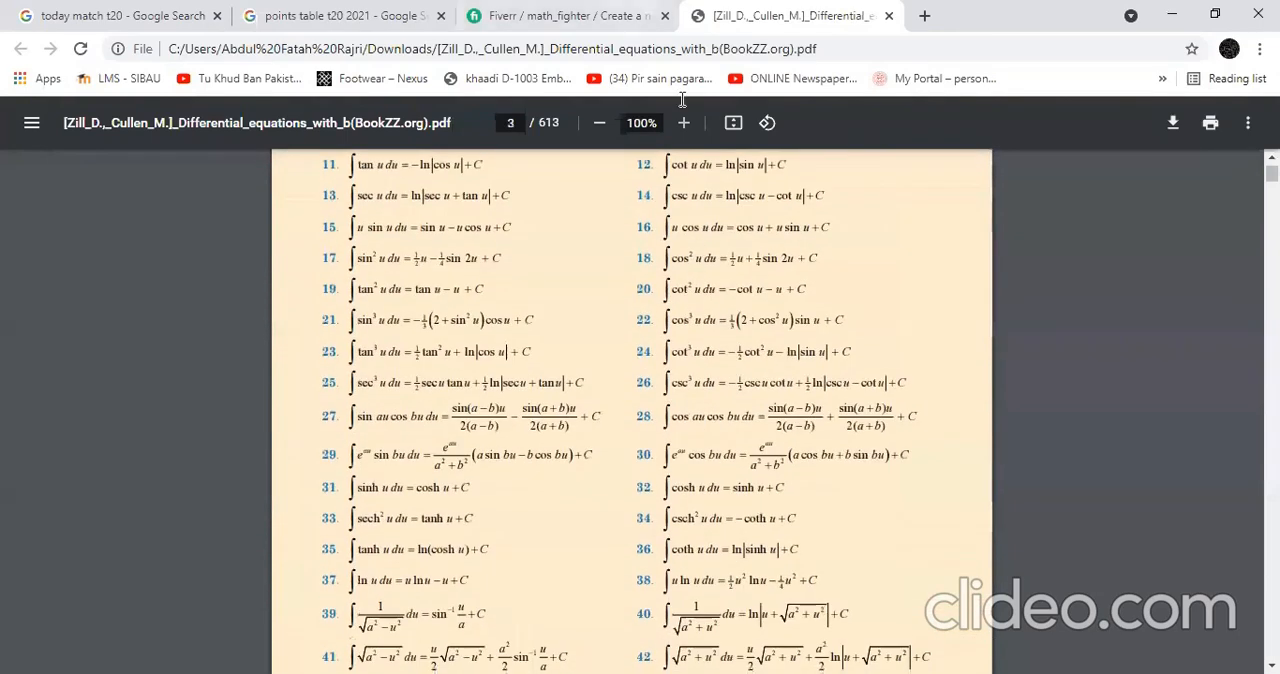
pyautogui.click(567, 15)
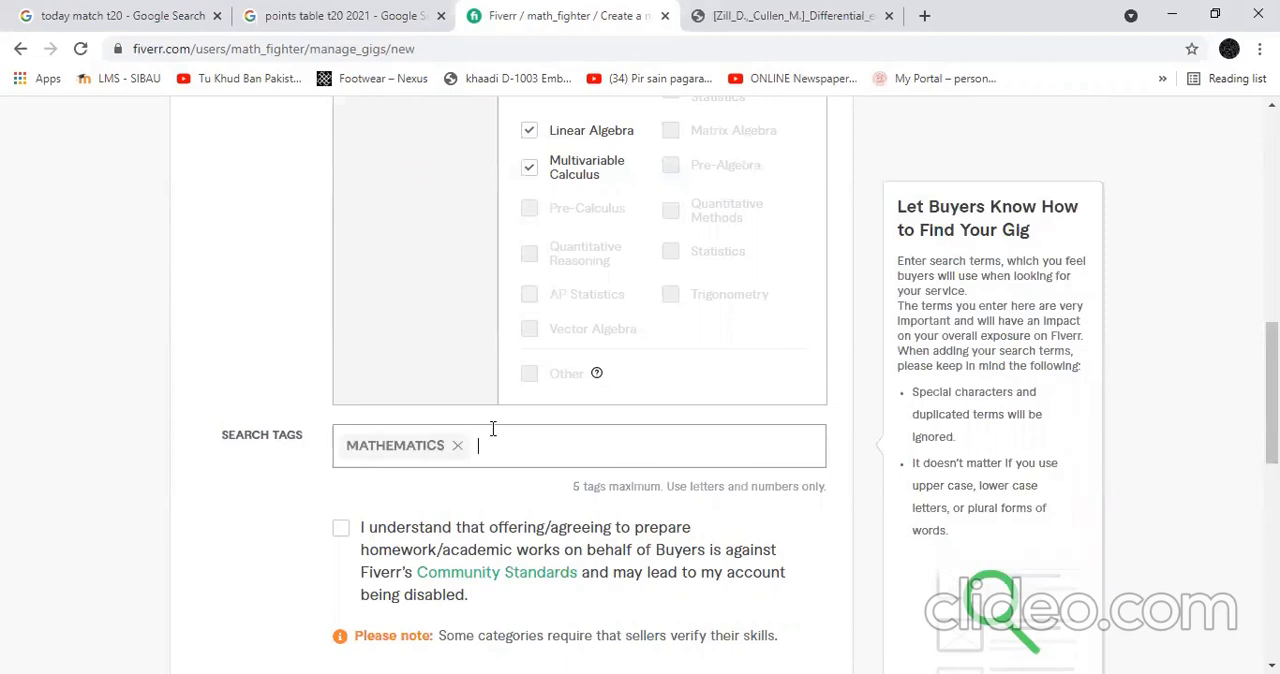
pyautogui.write('Diff')
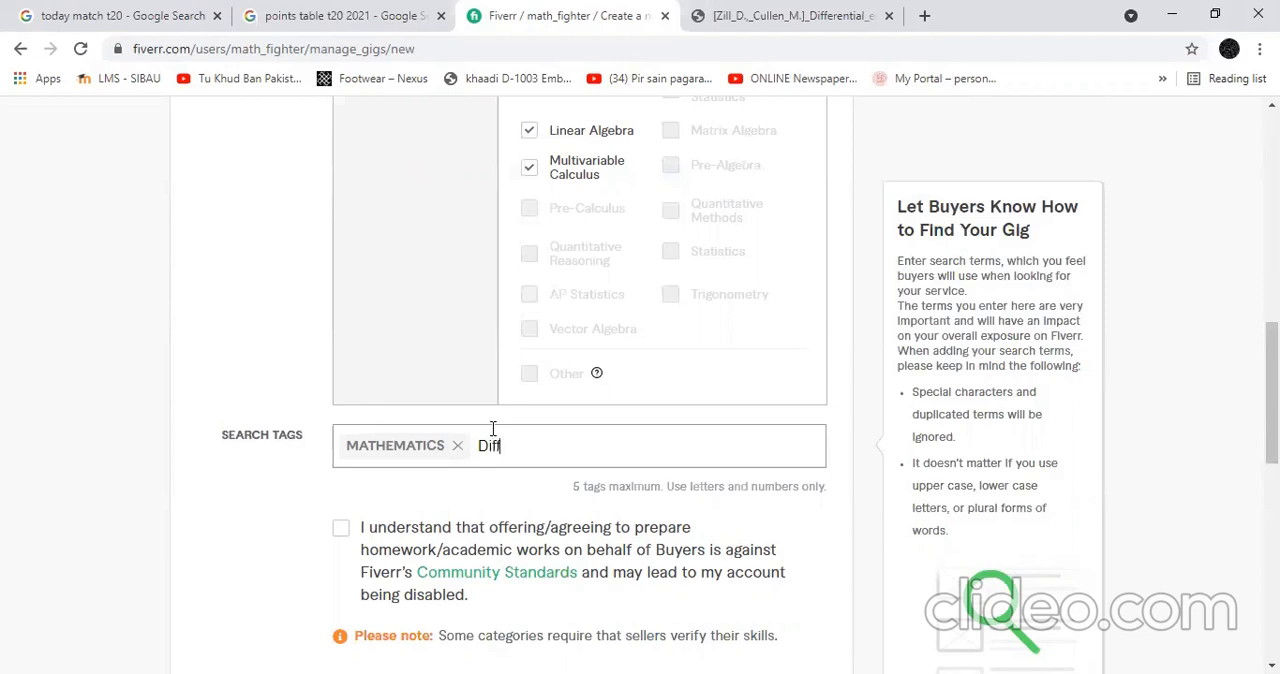
pyautogui.press('Enter')
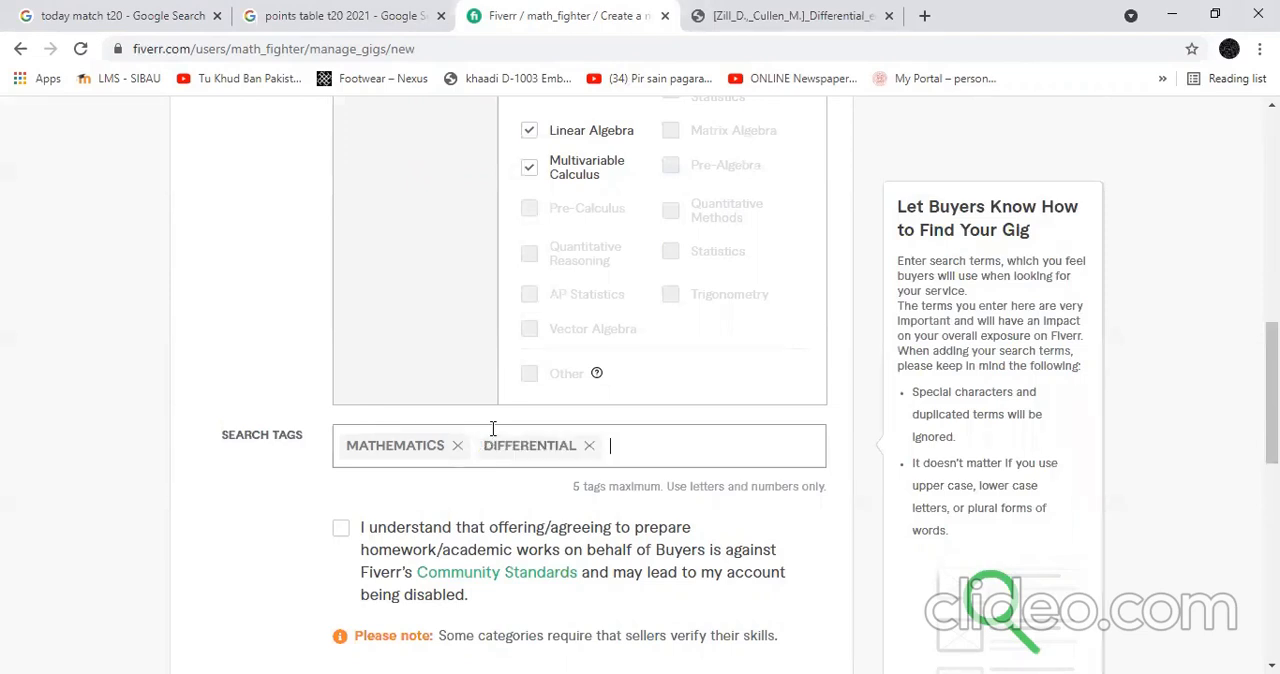
pyautogui.click(785, 15)
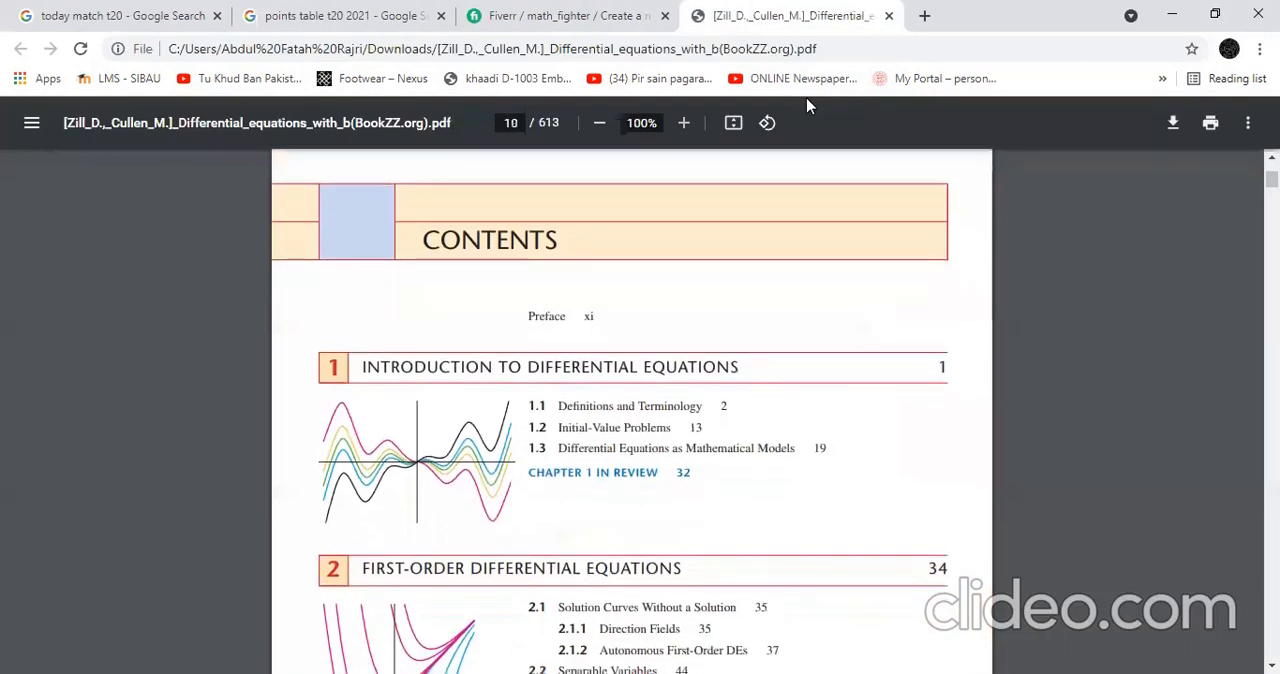
pyautogui.scroll(-3)
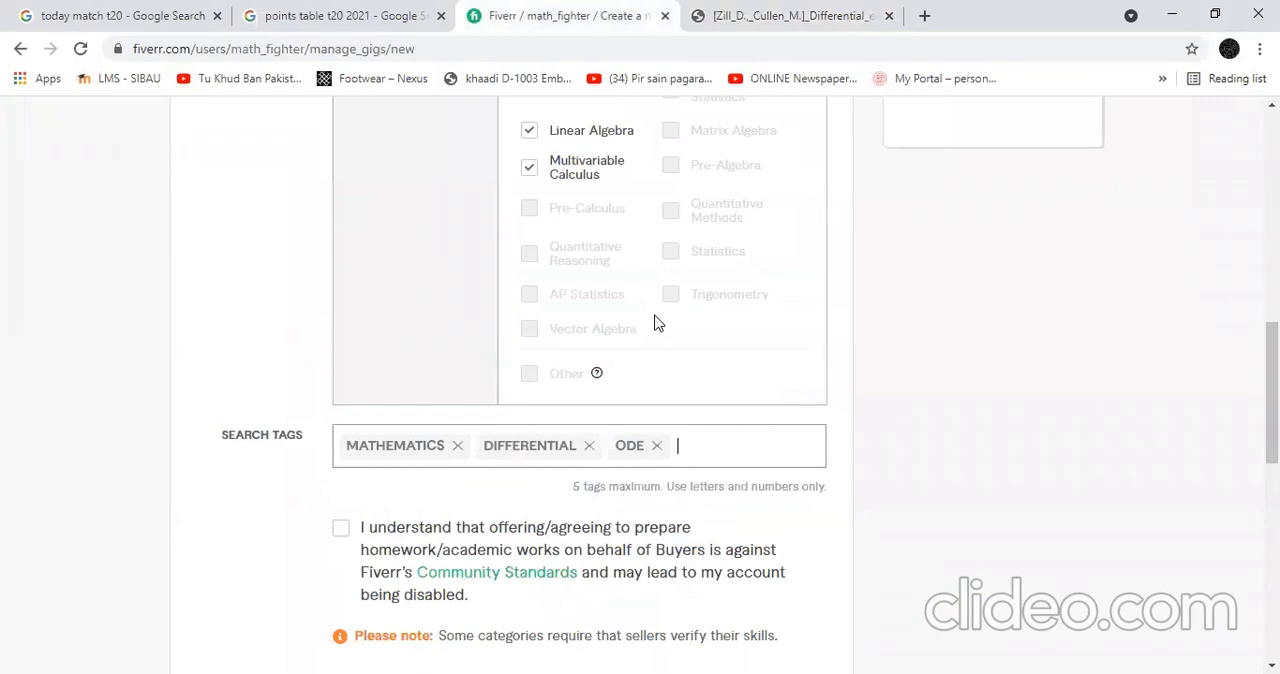
pyautogui.click(785, 15)
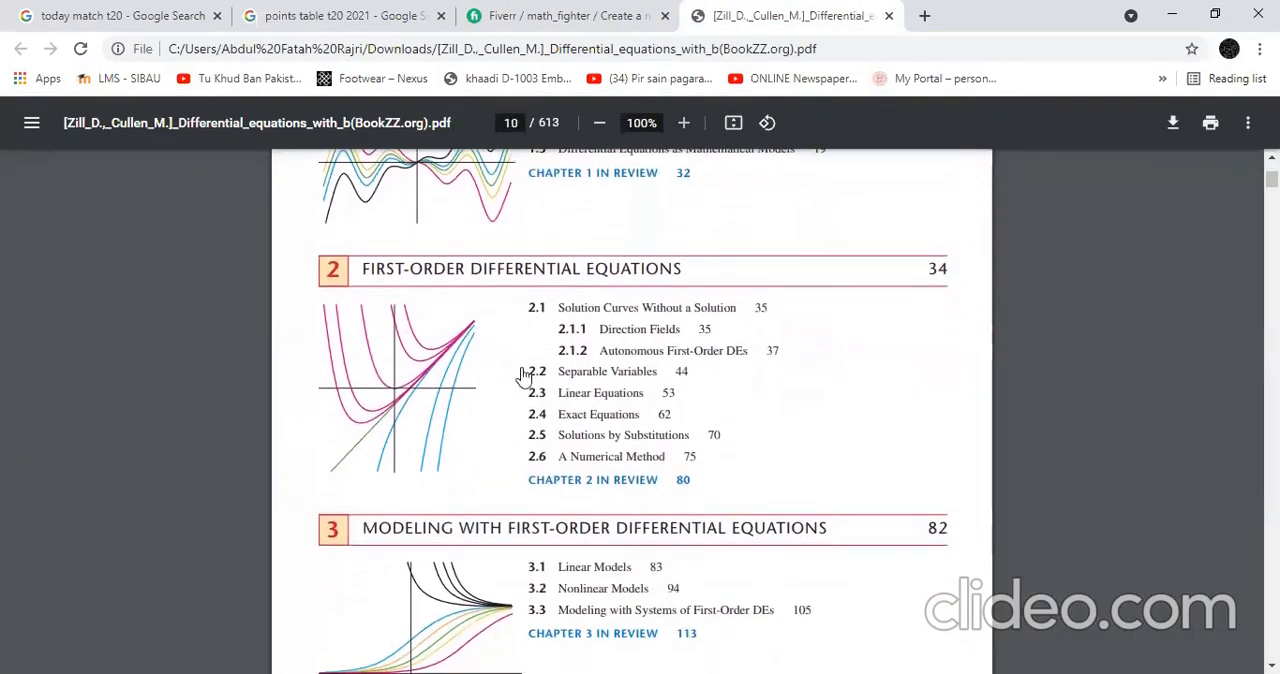
pyautogui.click(565, 16)
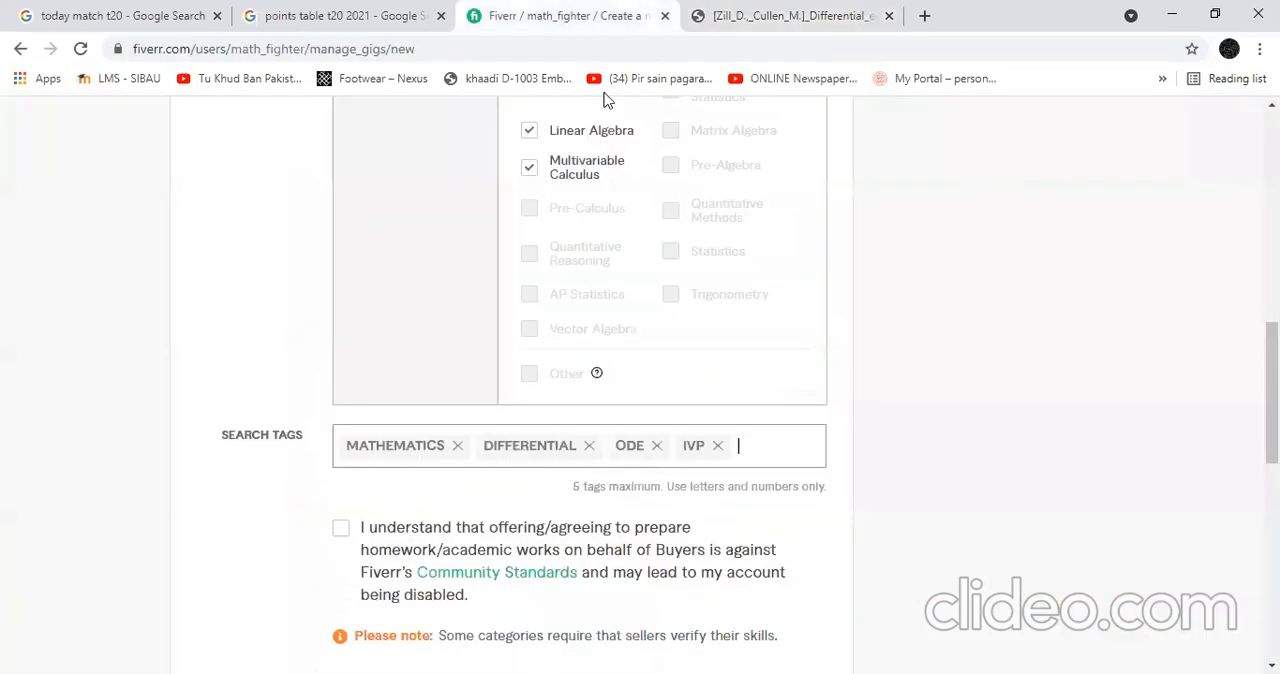
pyautogui.write('Exact Equ')
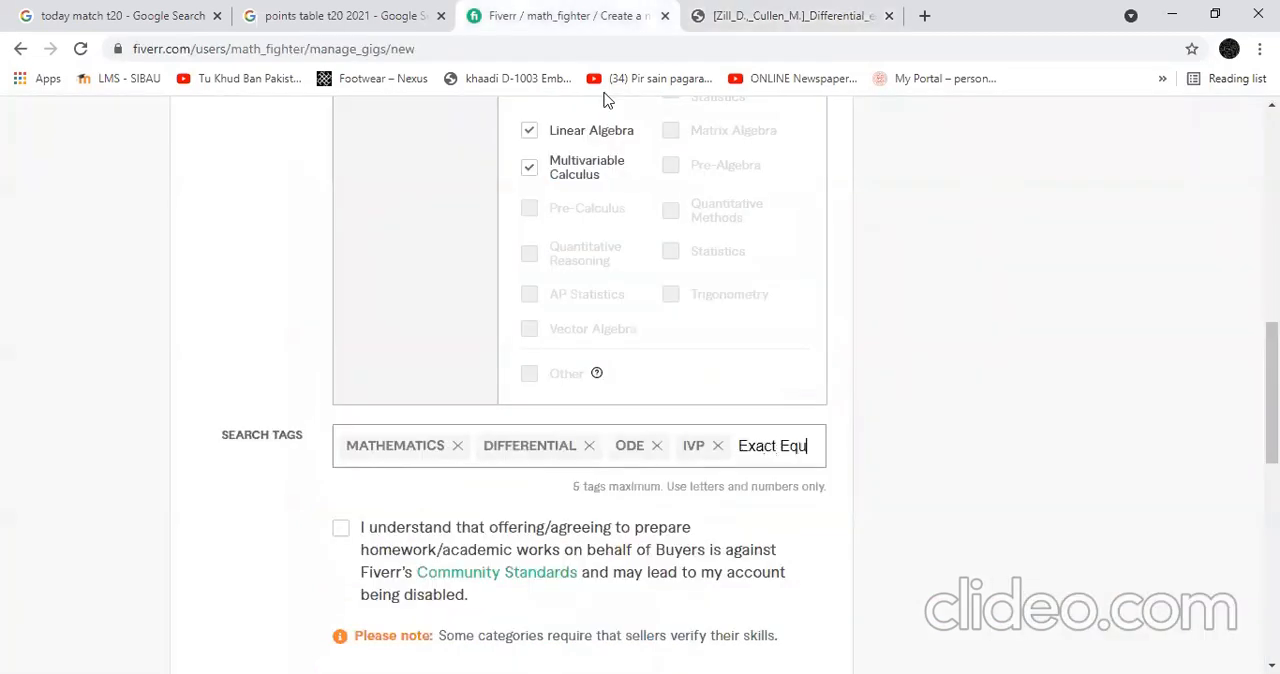
pyautogui.press('enter')
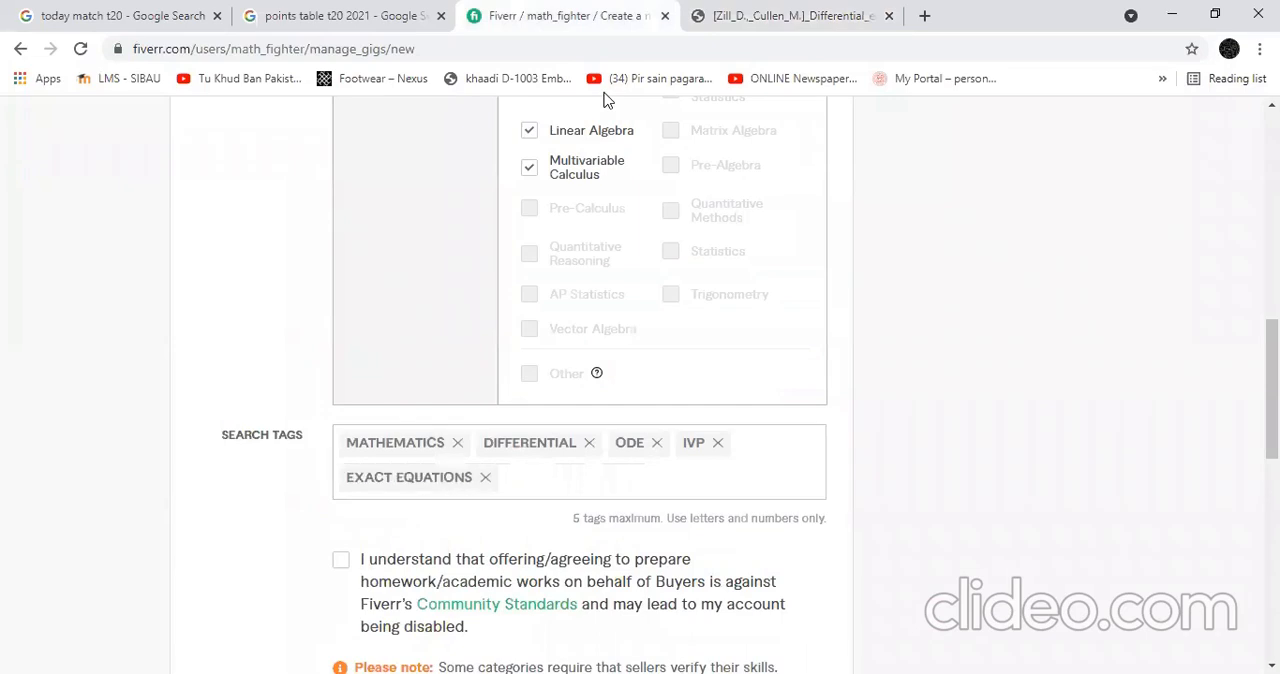
pyautogui.moveTo(5, 213)
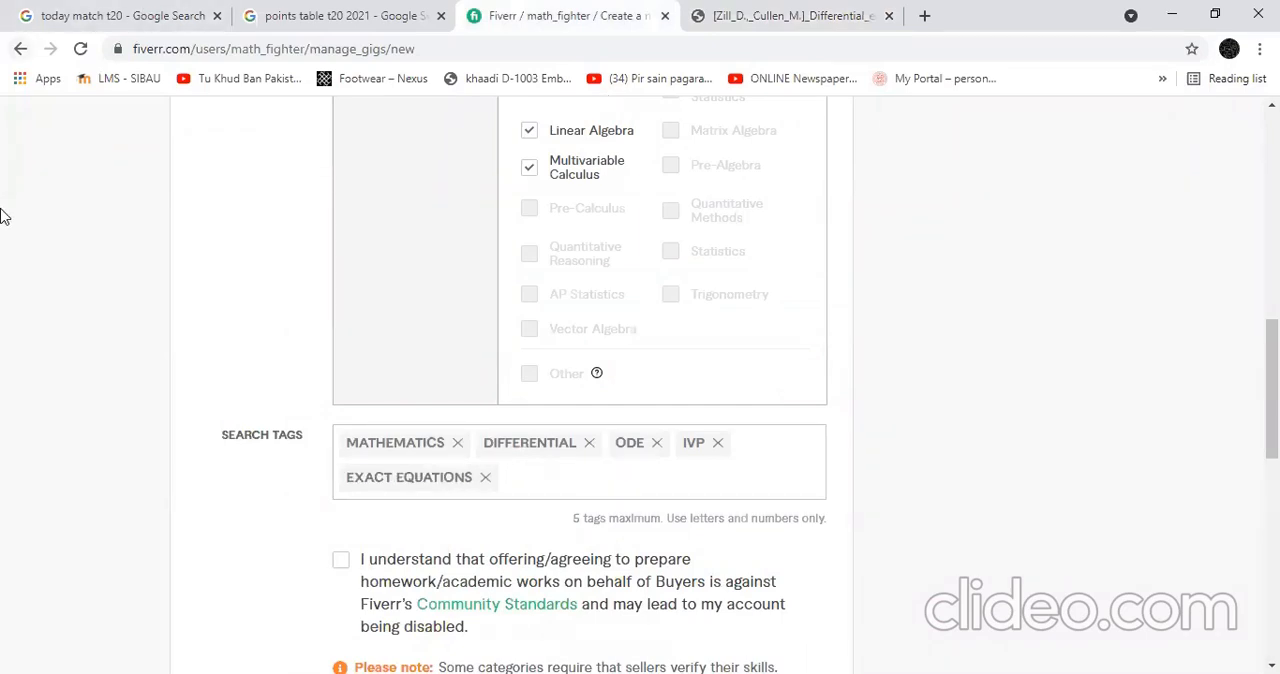
# - Accept the academic-work acknowledgment and save the gig overview
pyautogui.scroll(-3)
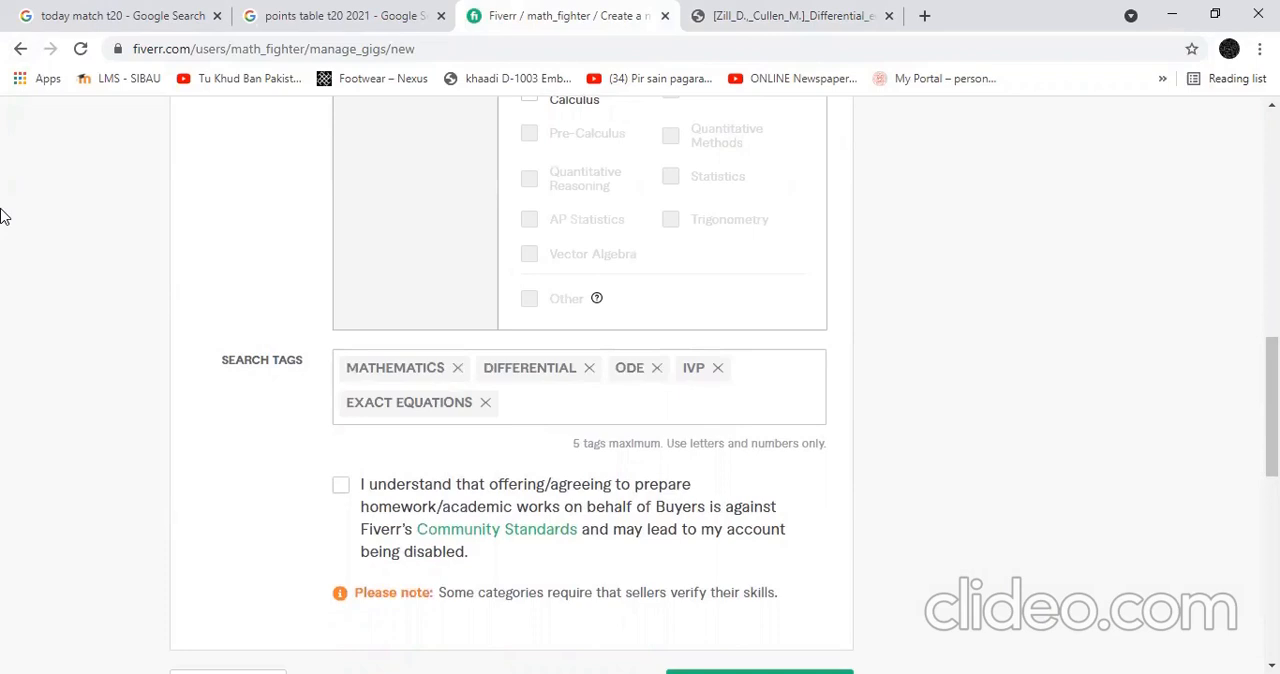
pyautogui.scroll(-3)
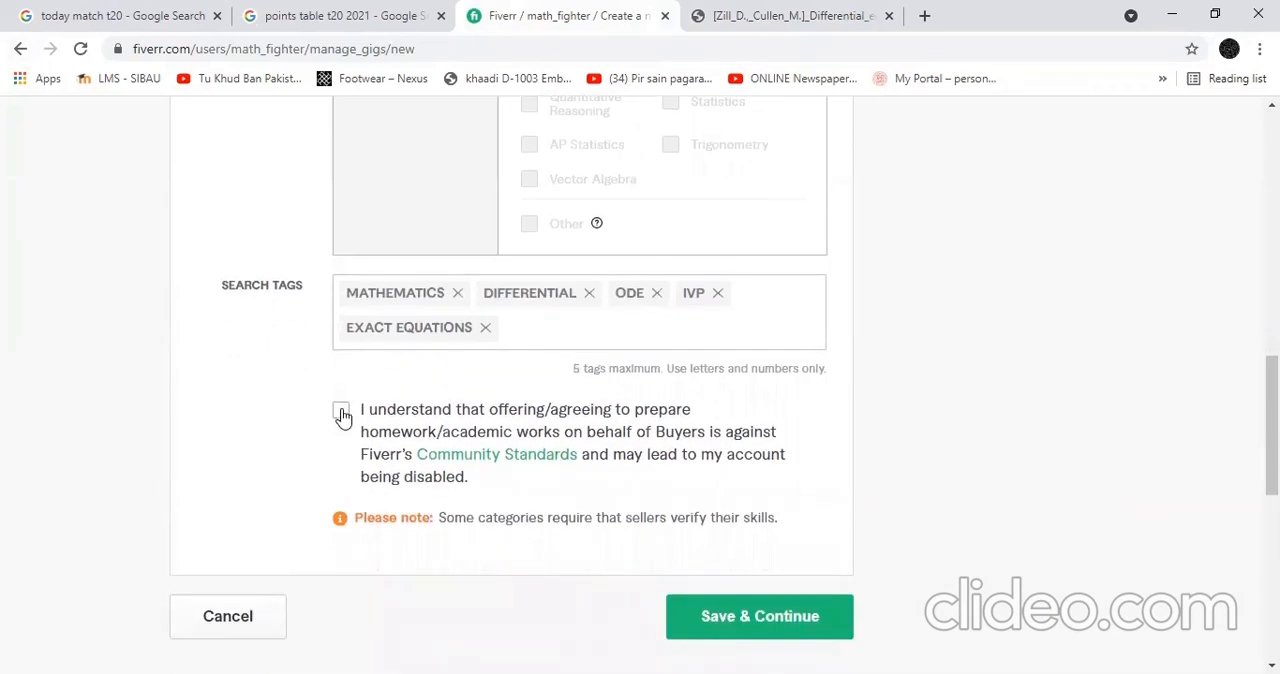
pyautogui.click(341, 409)
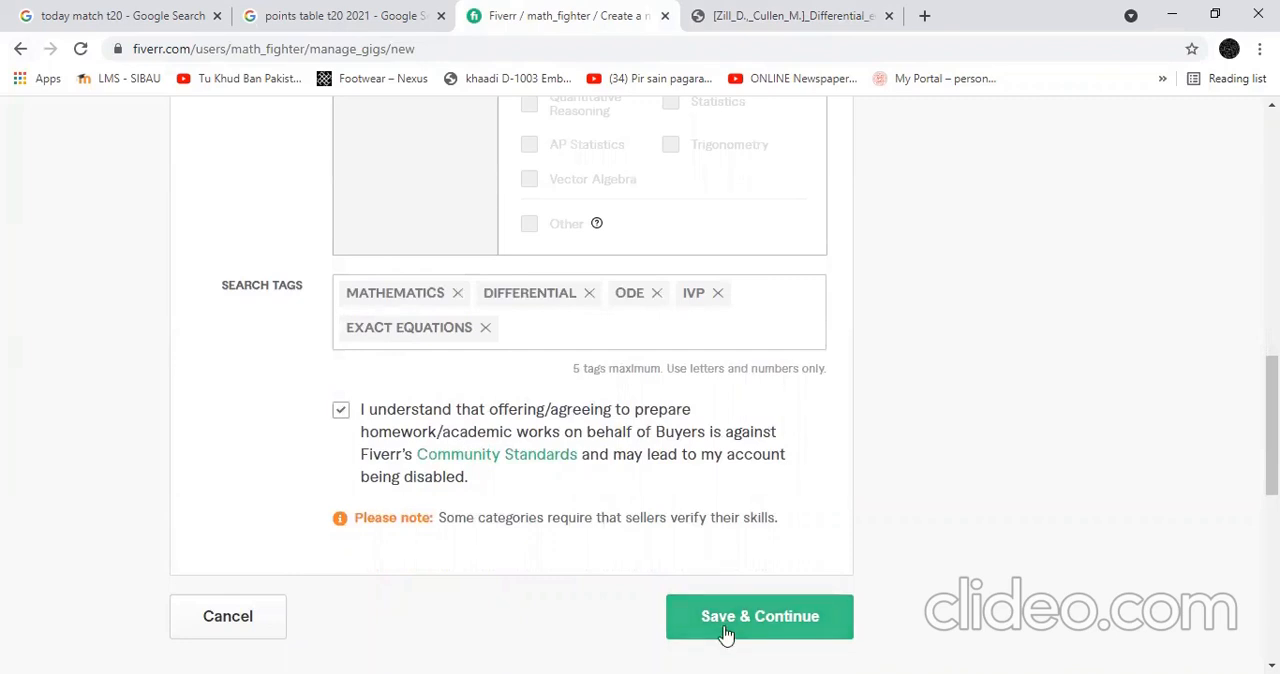
pyautogui.click(759, 616)
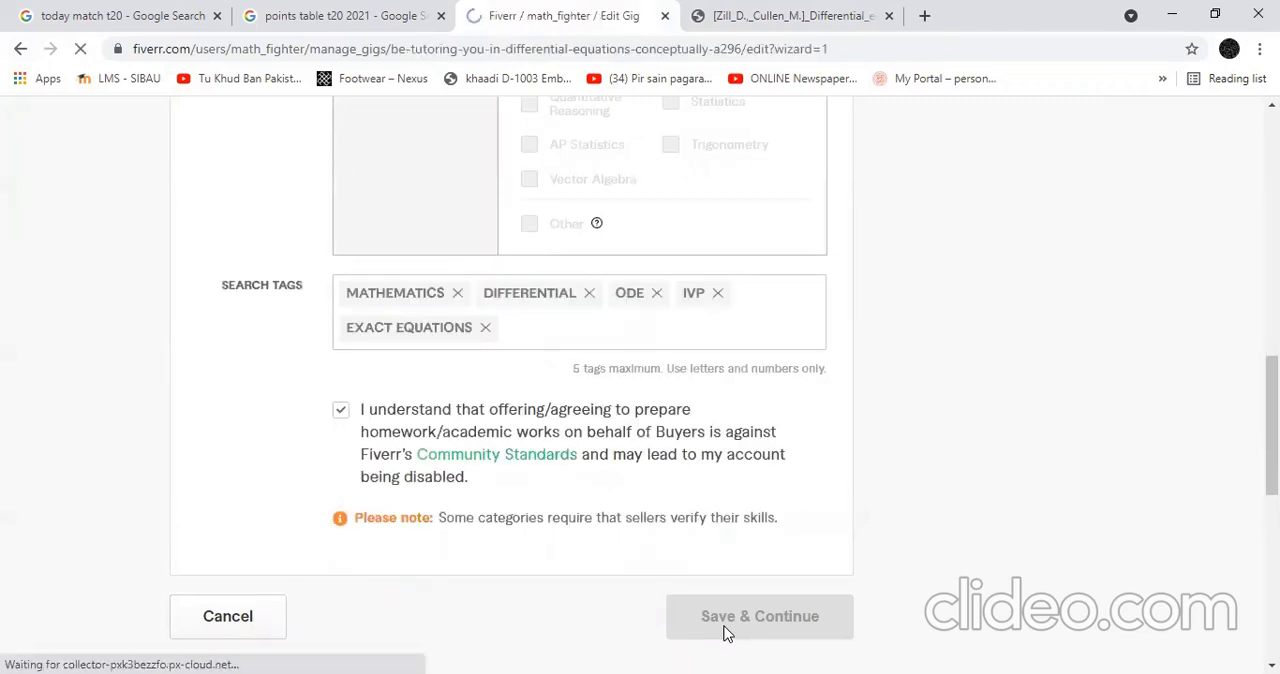
# - Turn on the Offer packages toggle and dismiss the Gig Packages introduction
pyautogui.click(759, 616)
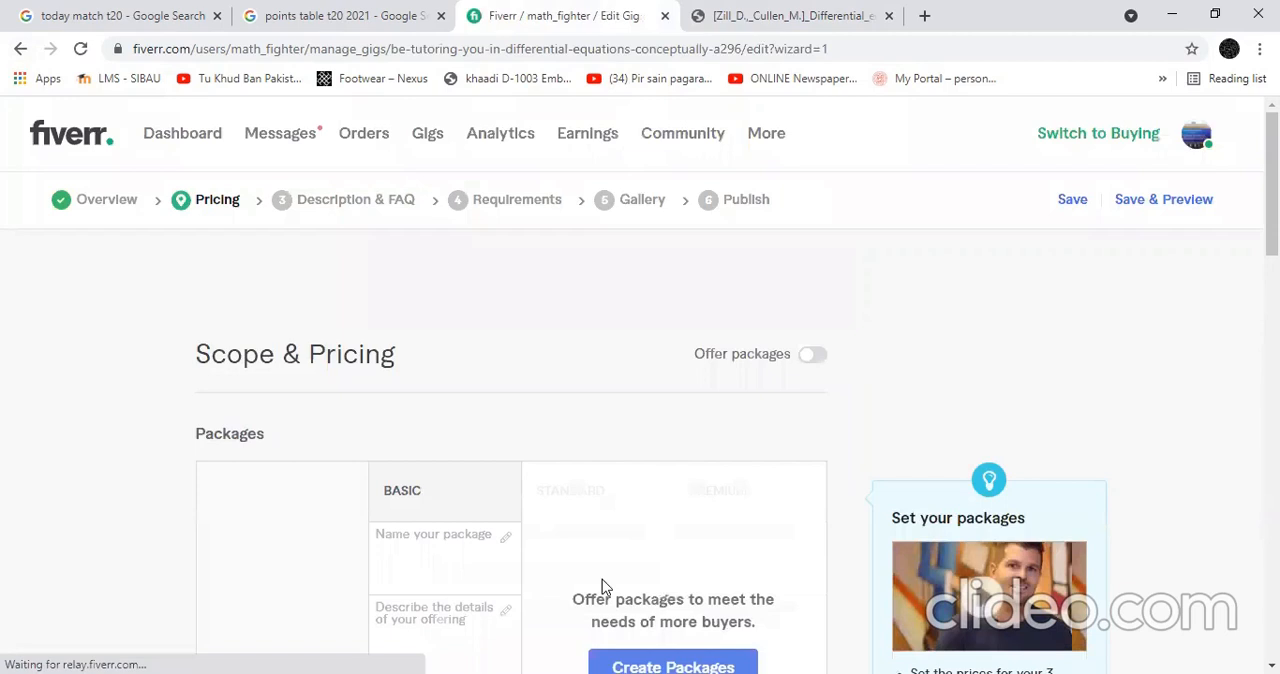
pyautogui.tripleClick(294, 354)
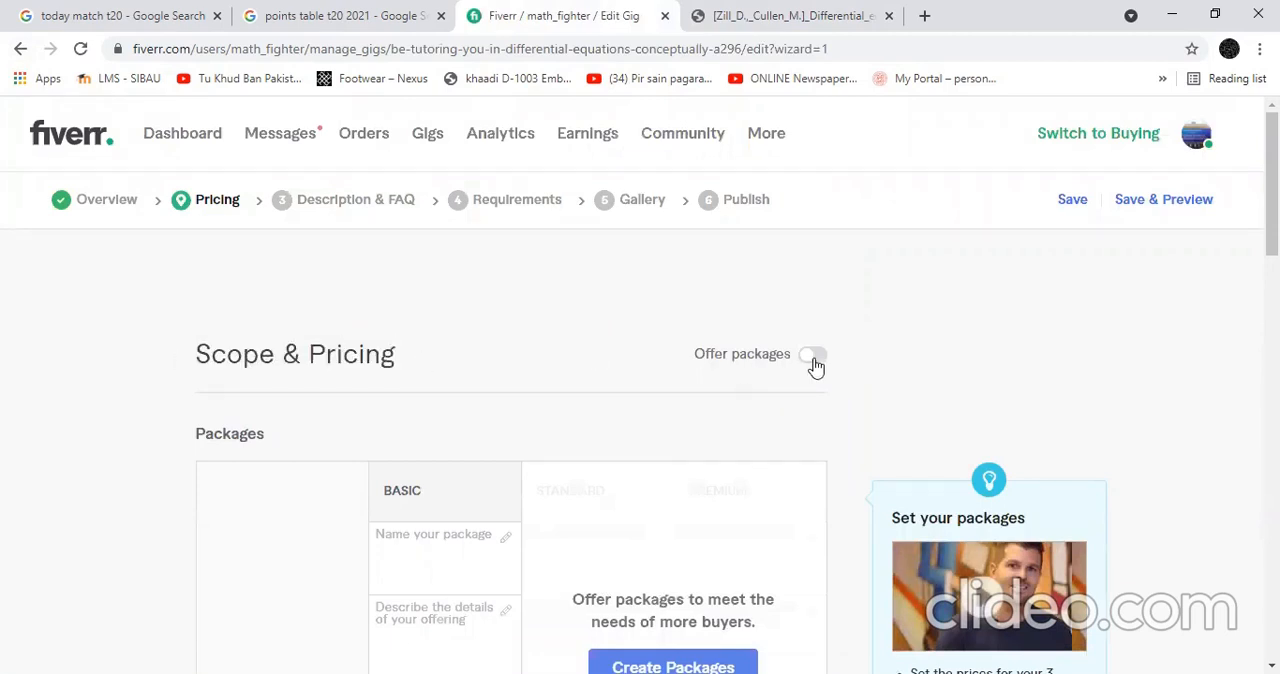
pyautogui.click(813, 355)
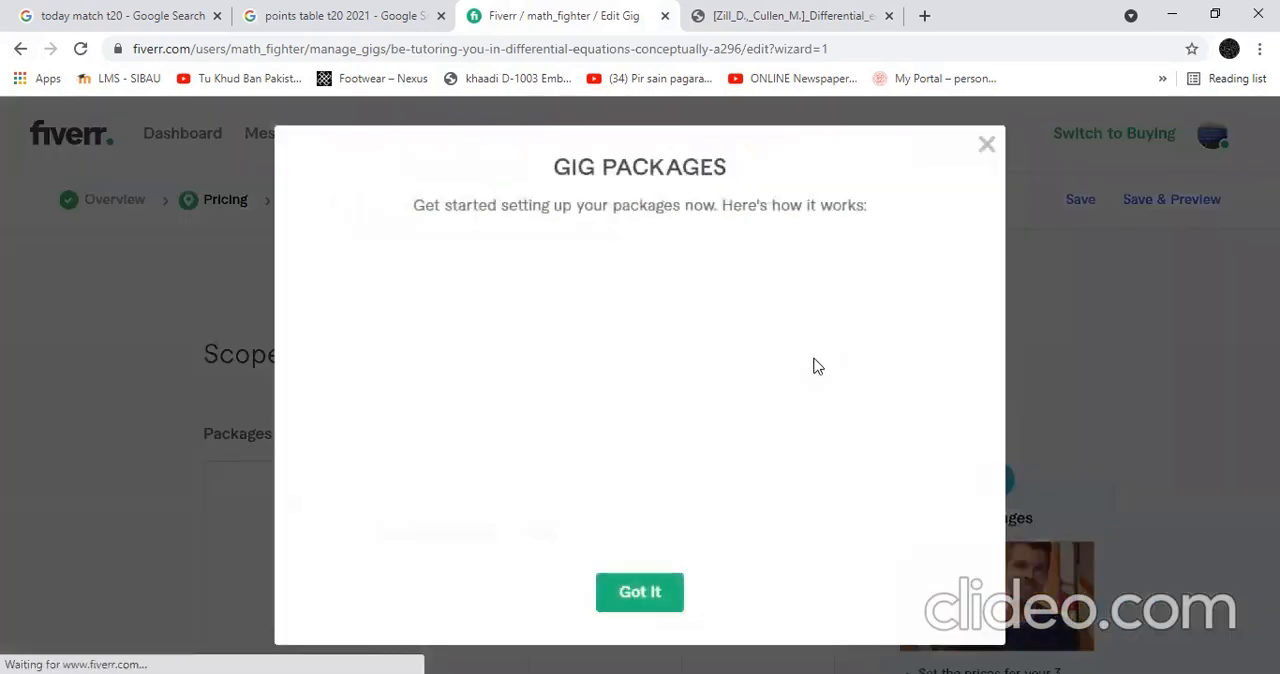
pyautogui.click(639, 591)
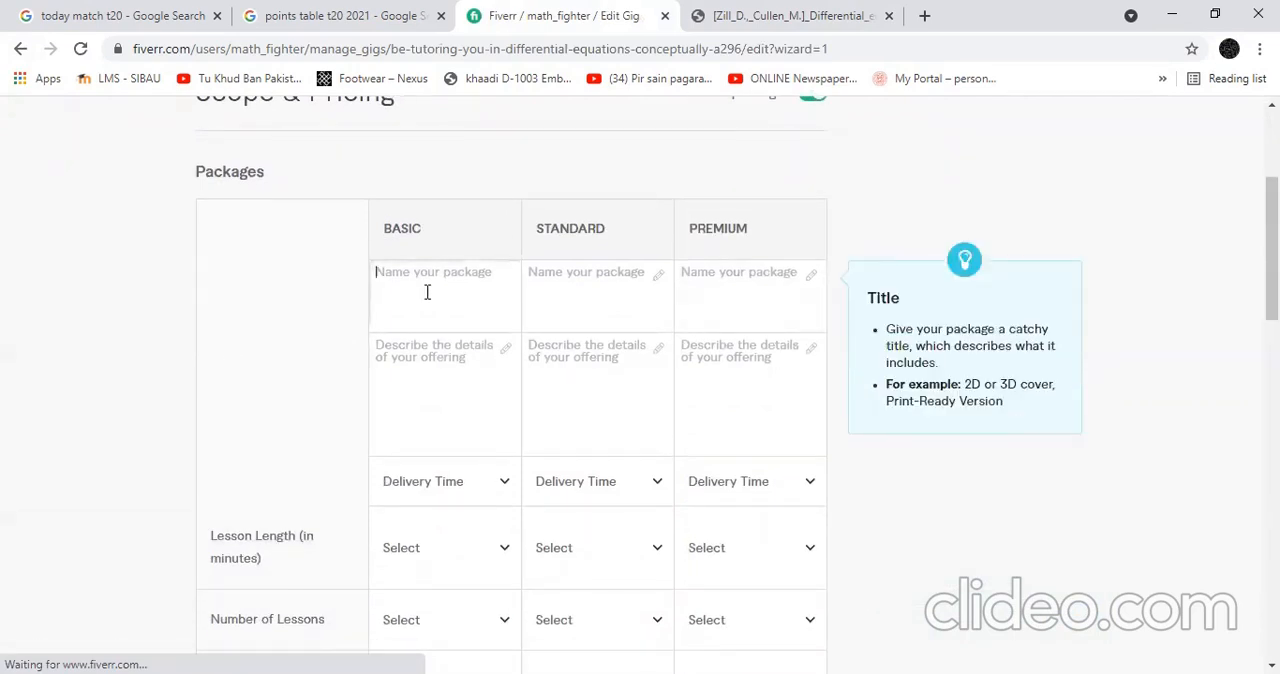
# - Name a package A- and describe Basic as solving only linear differential equations
pyautogui.write('A-')
pyautogui.click(445, 394)
pyautogui.write('I will')
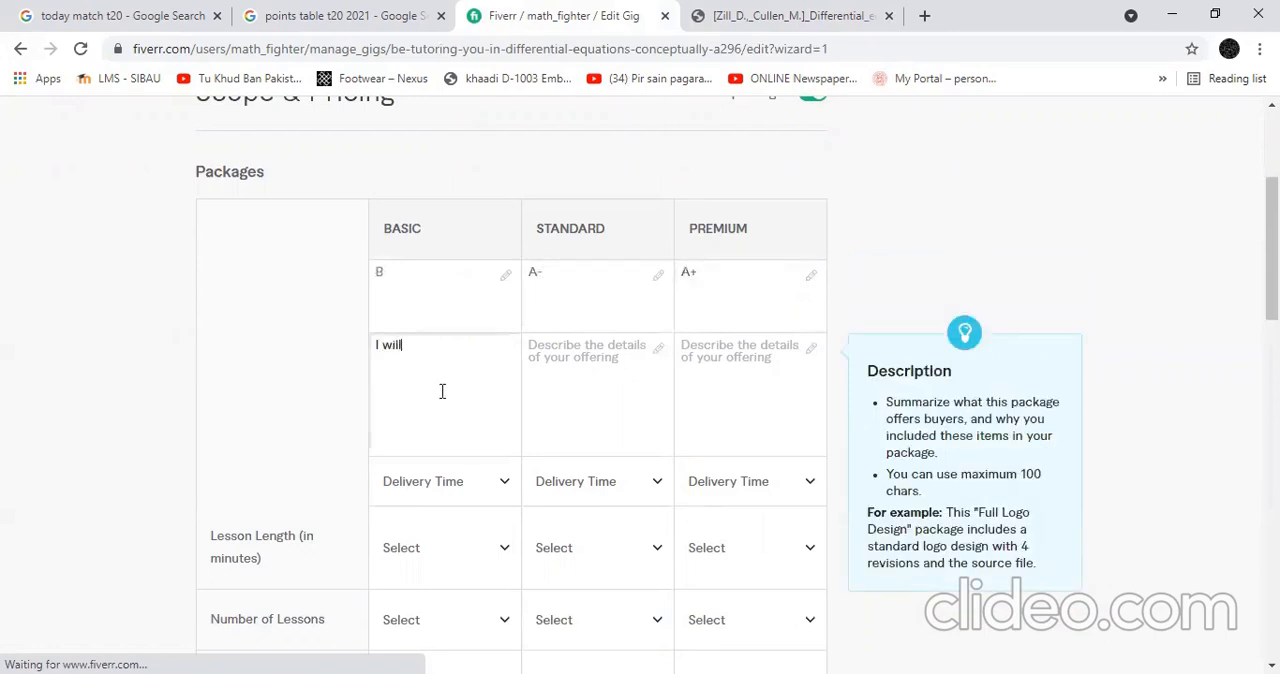
pyautogui.write('help you')
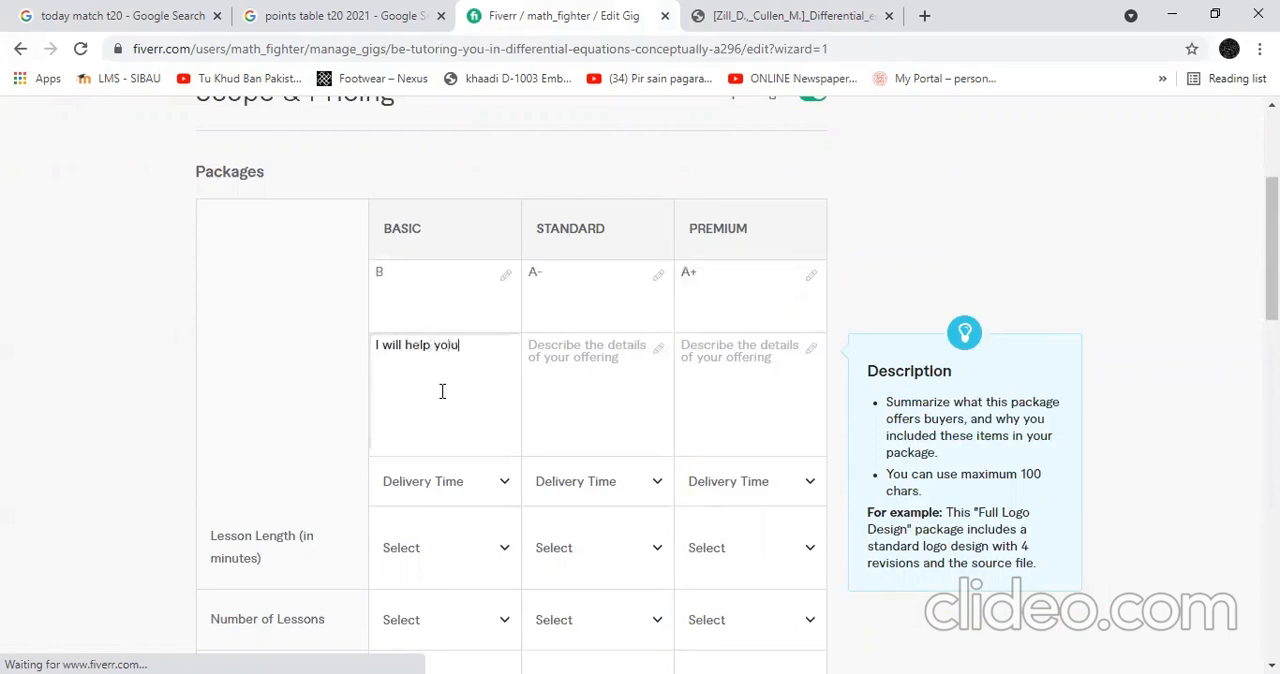
pyautogui.write('to')
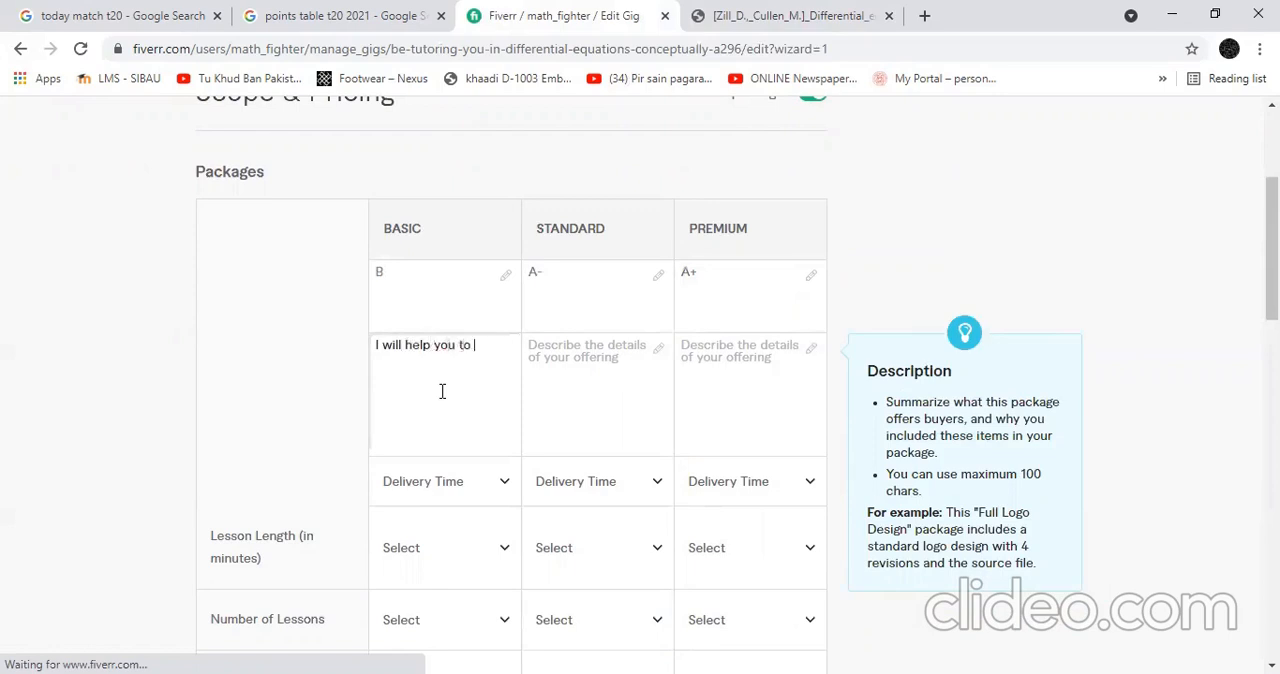
pyautogui.write('solve only')
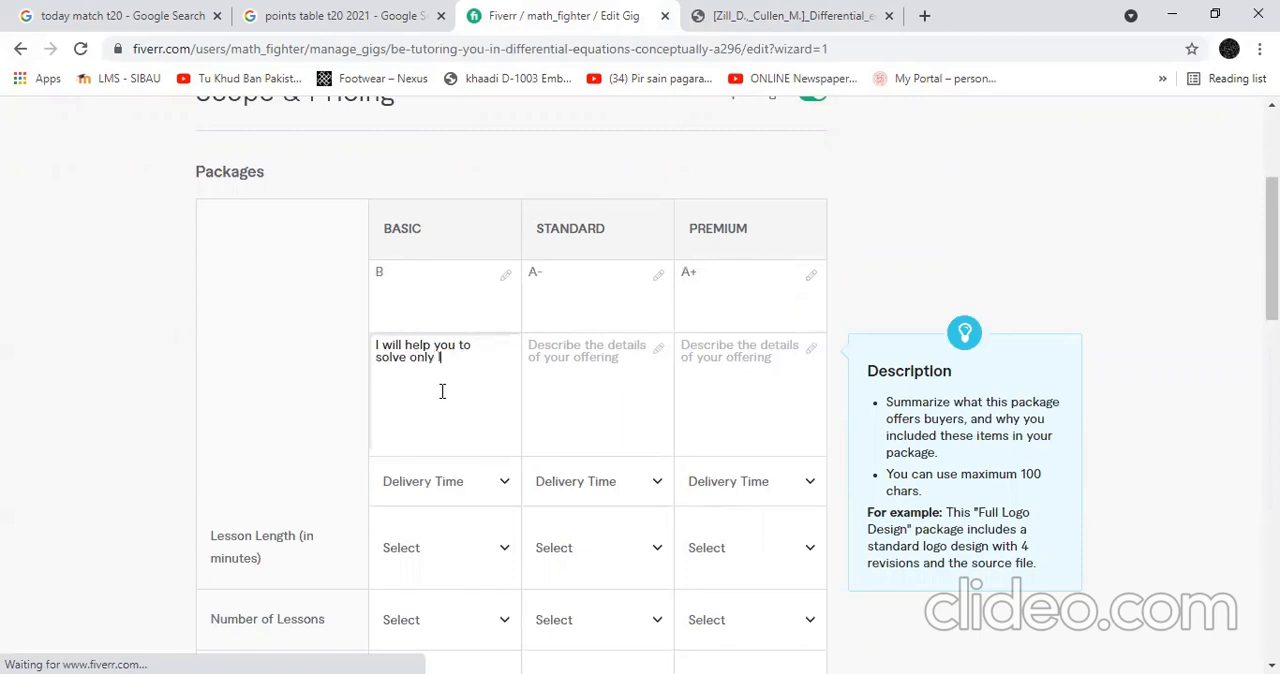
pyautogui.write('linear equations')
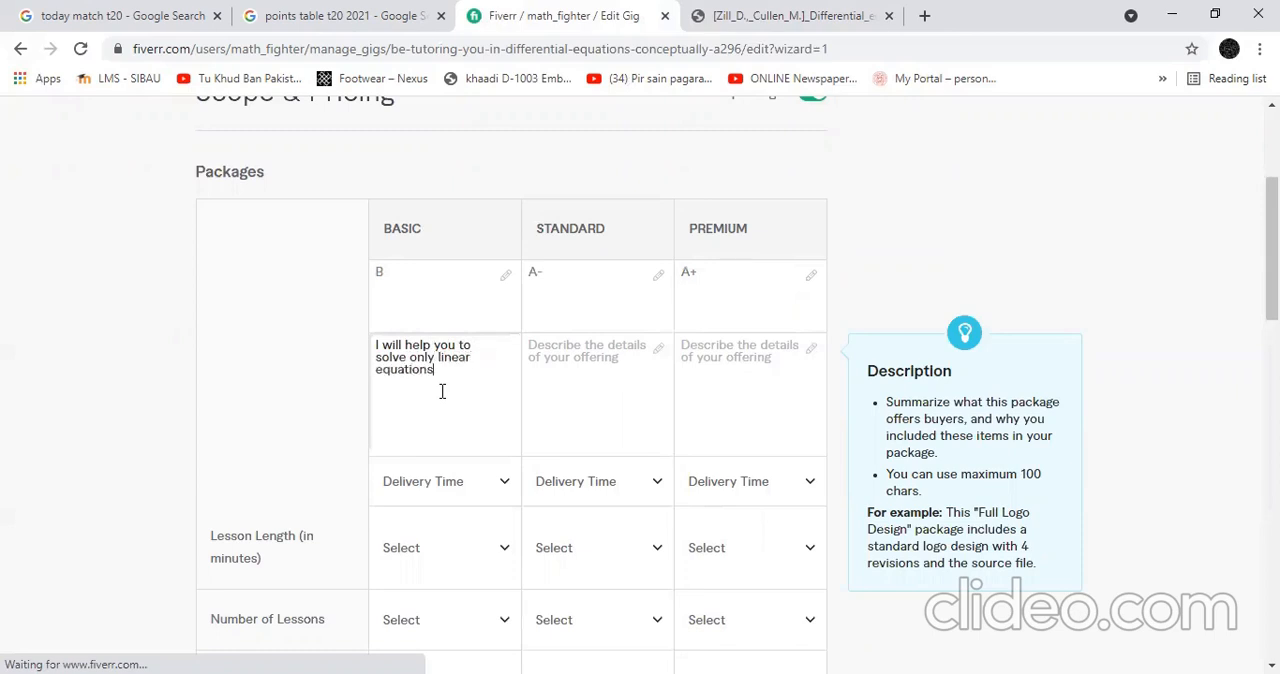
pyautogui.write('d')
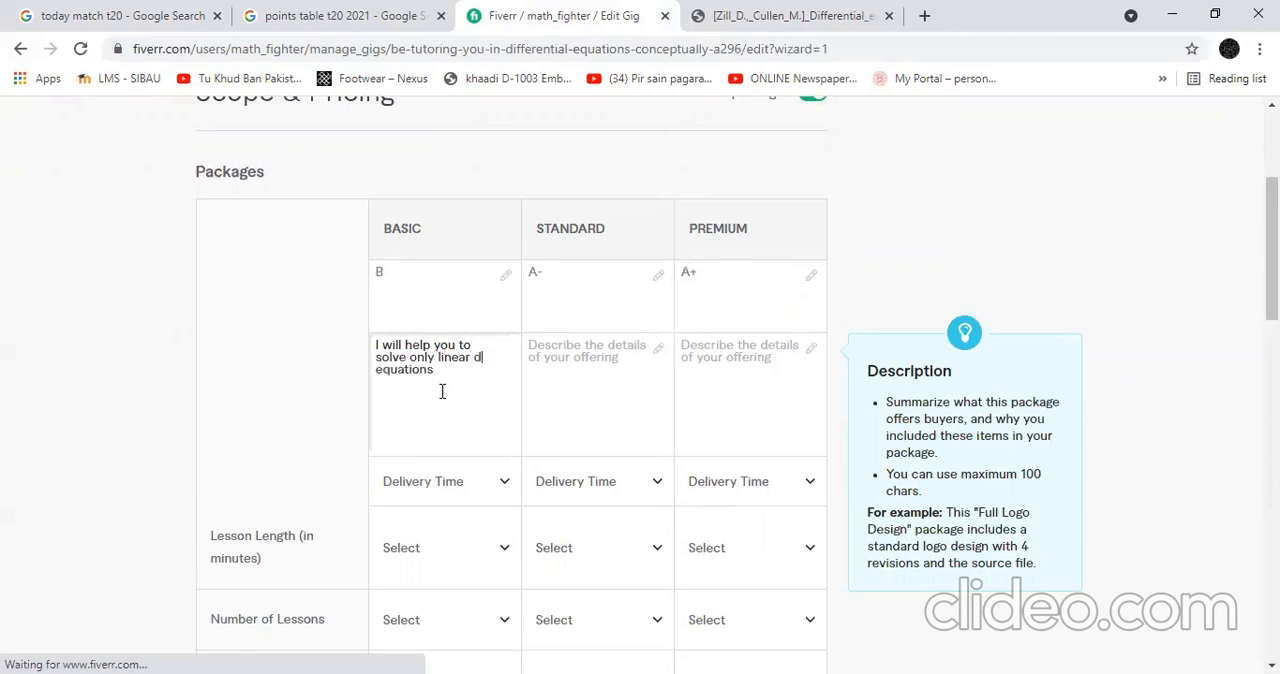
pyautogui.write('differential')
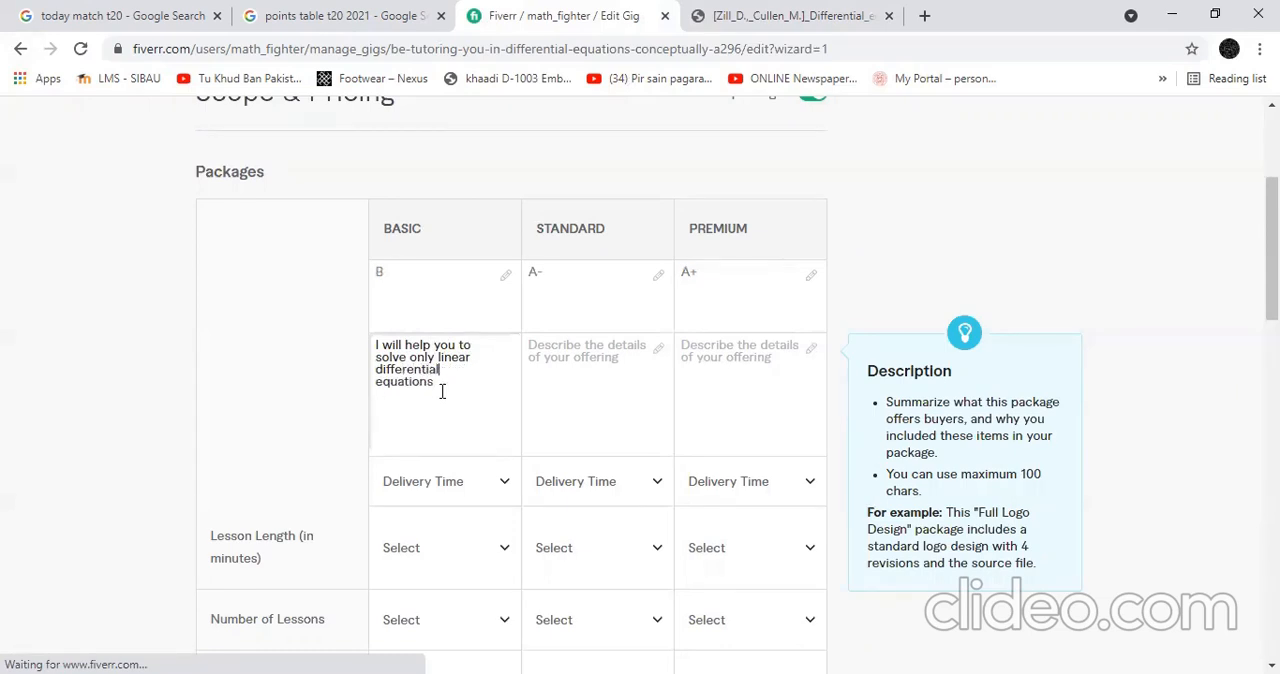
# - Reuse the Basic description for higher packages, adding non-linear, second-order and theory coverage
pyautogui.tripleClick(422, 363)
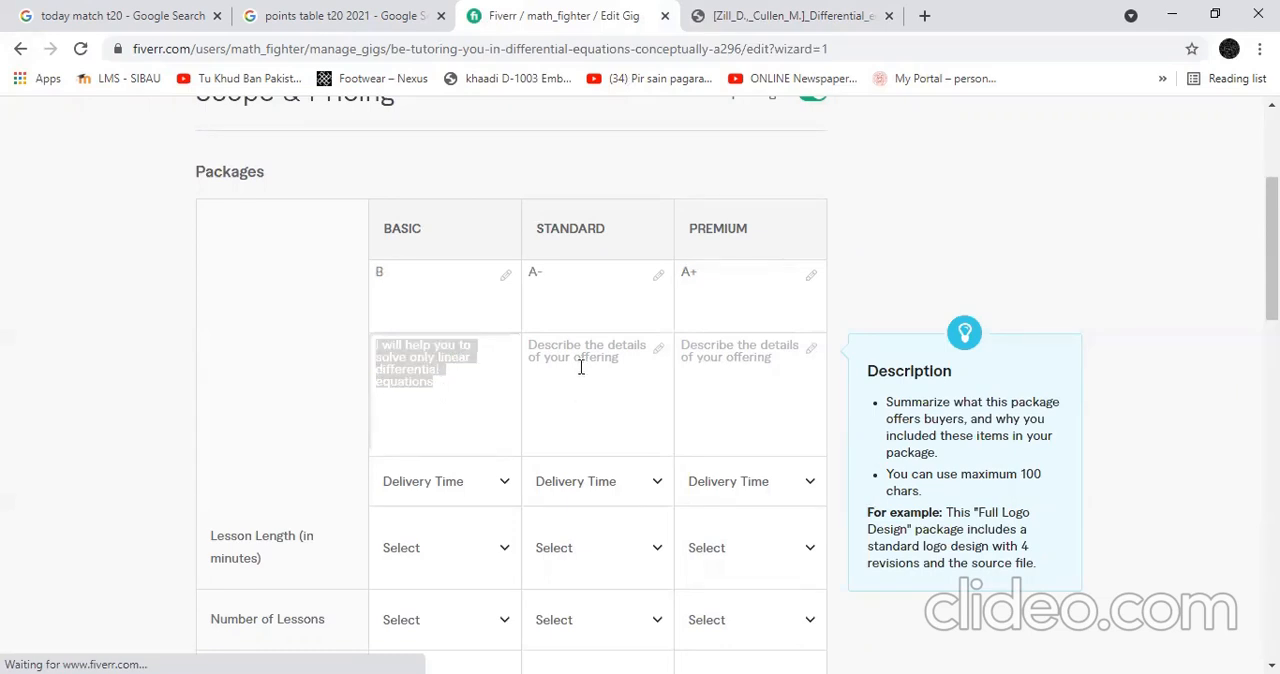
pyautogui.write('I will help you to solve only linear differential equations')
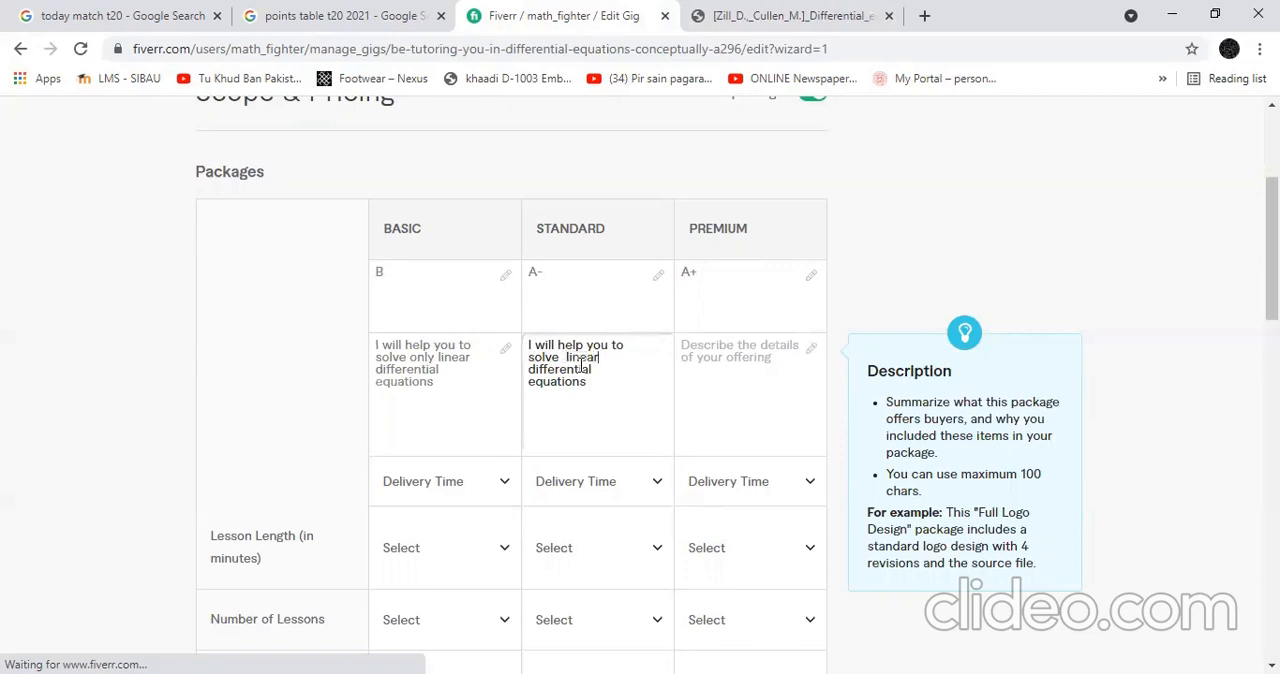
pyautogui.write('and non')
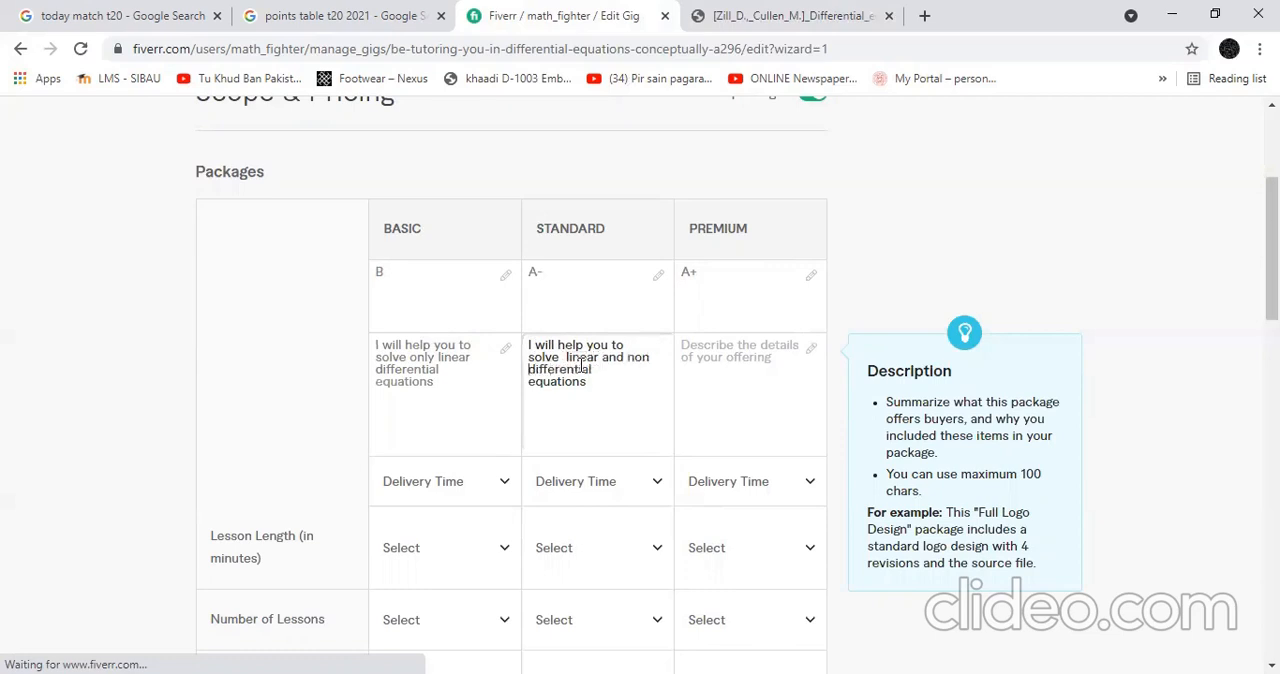
pyautogui.write('linear')
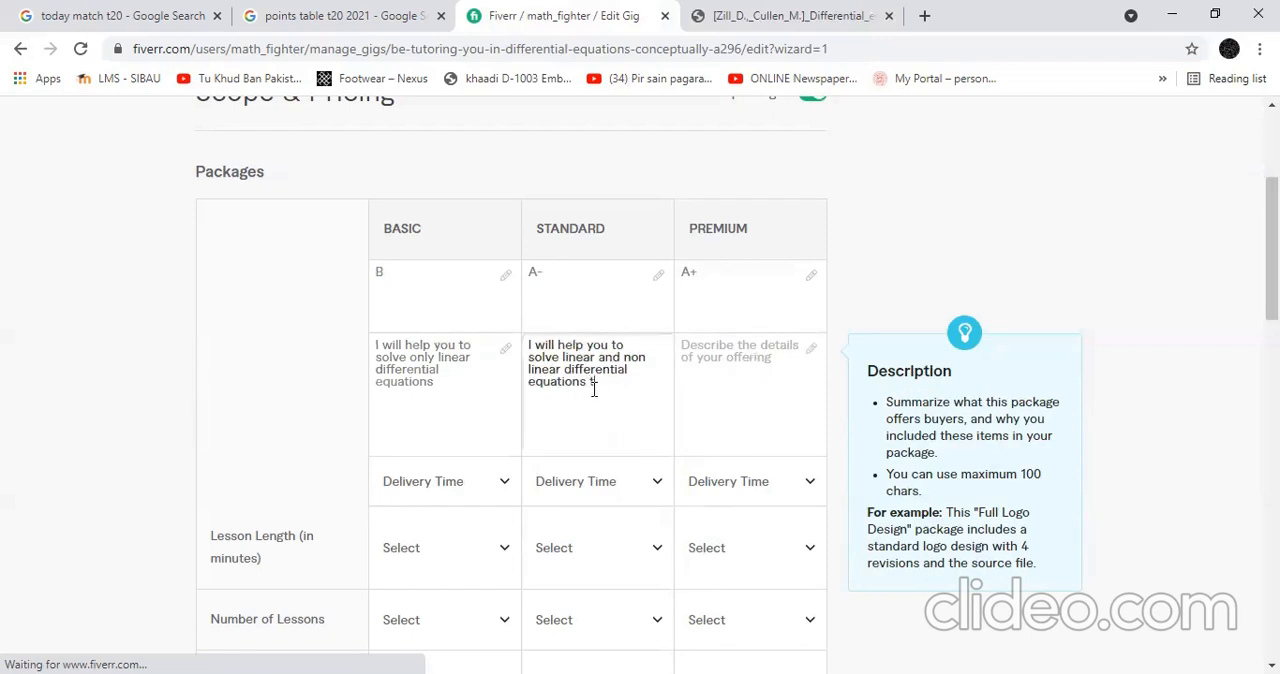
pyautogui.write('till second order')
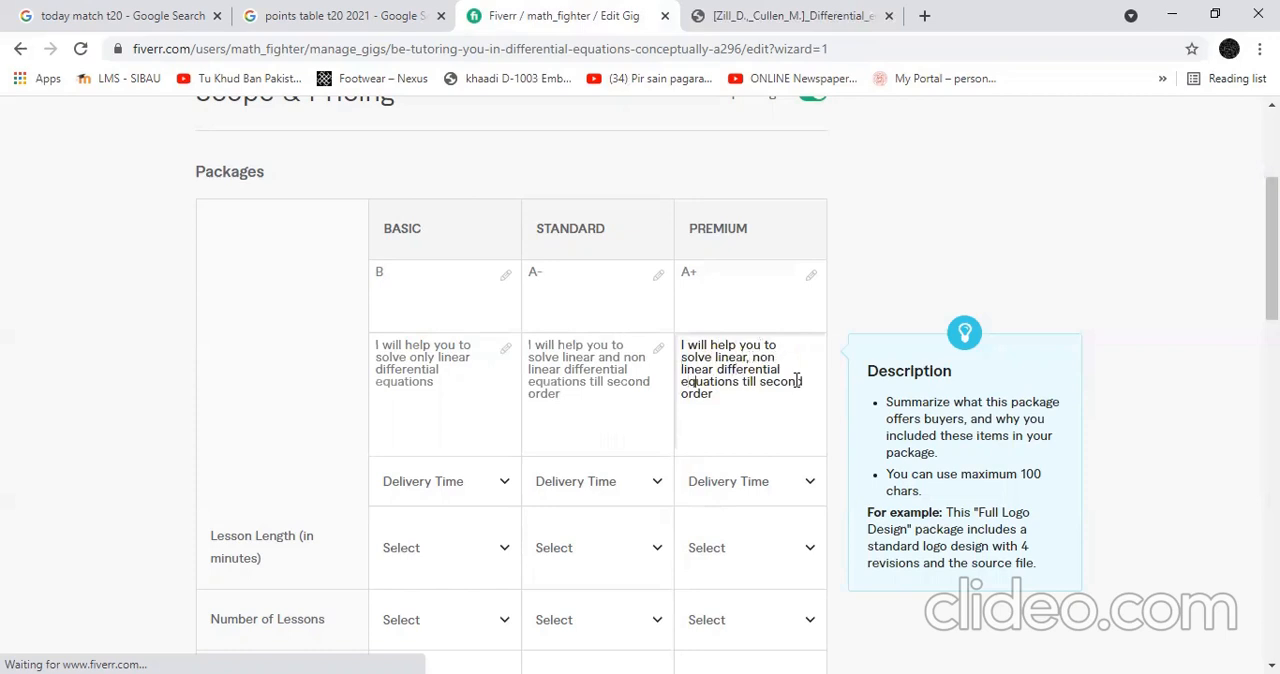
pyautogui.doubleClick(778, 381)
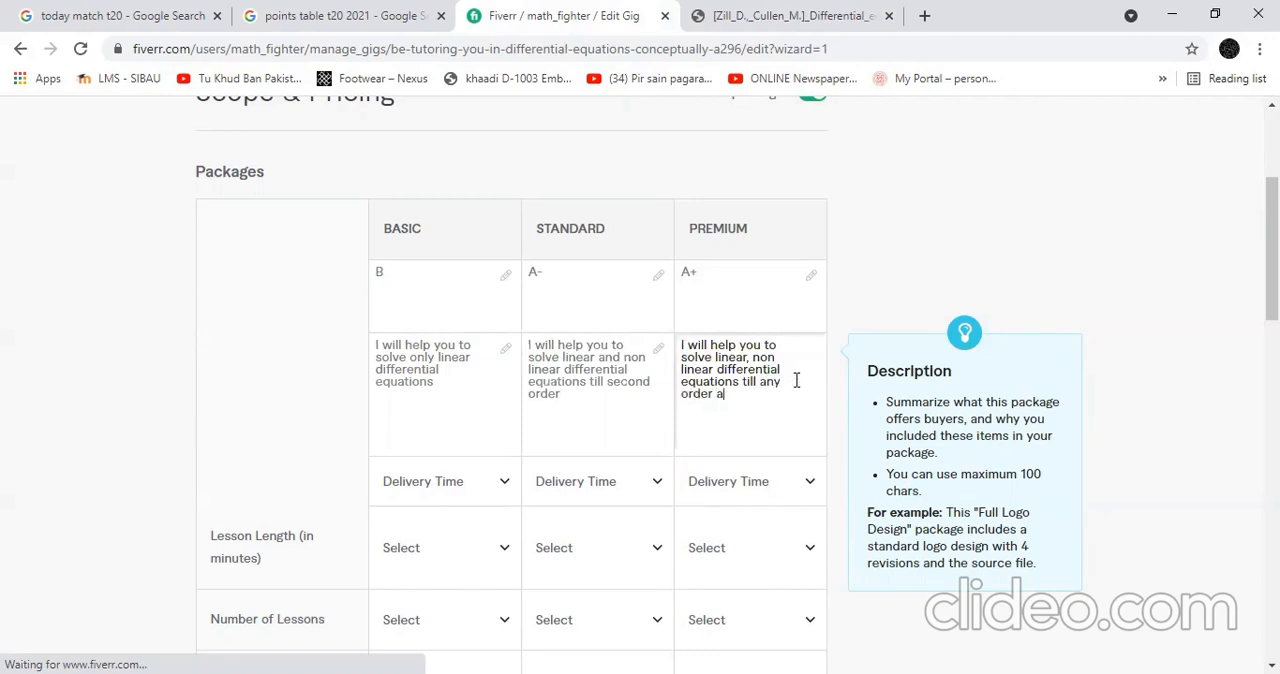
pyautogui.write('nd theory')
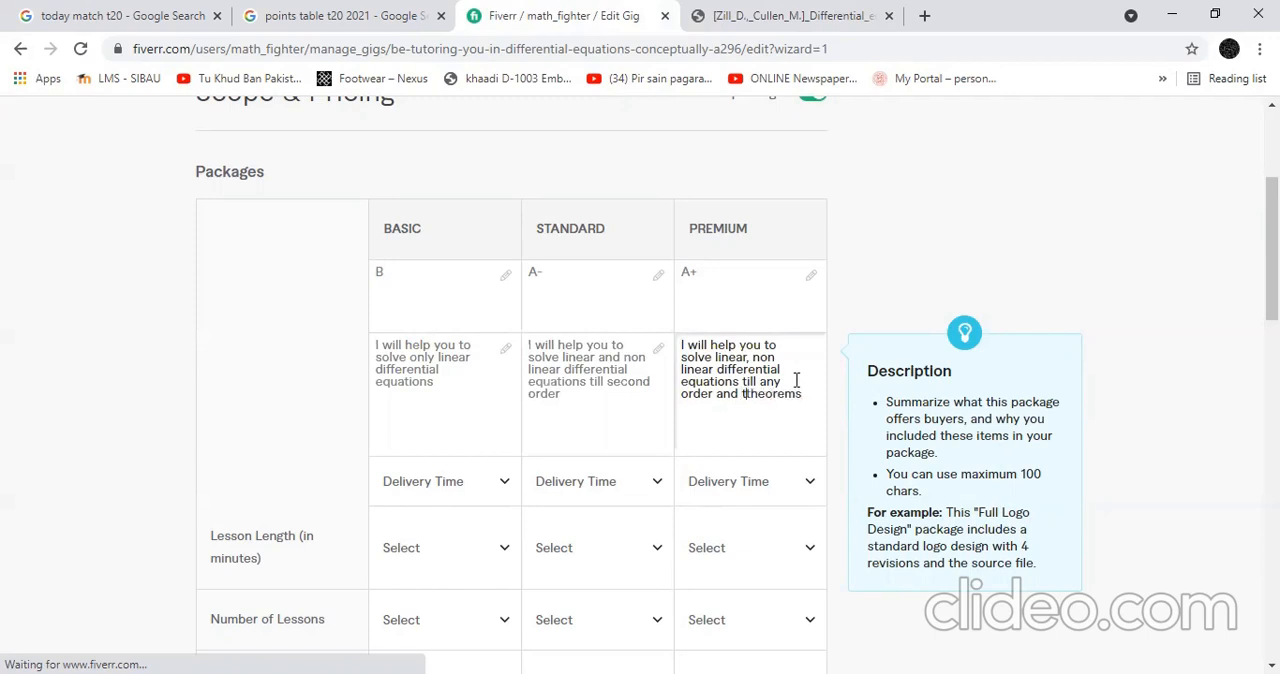
pyautogui.write('theirthe')
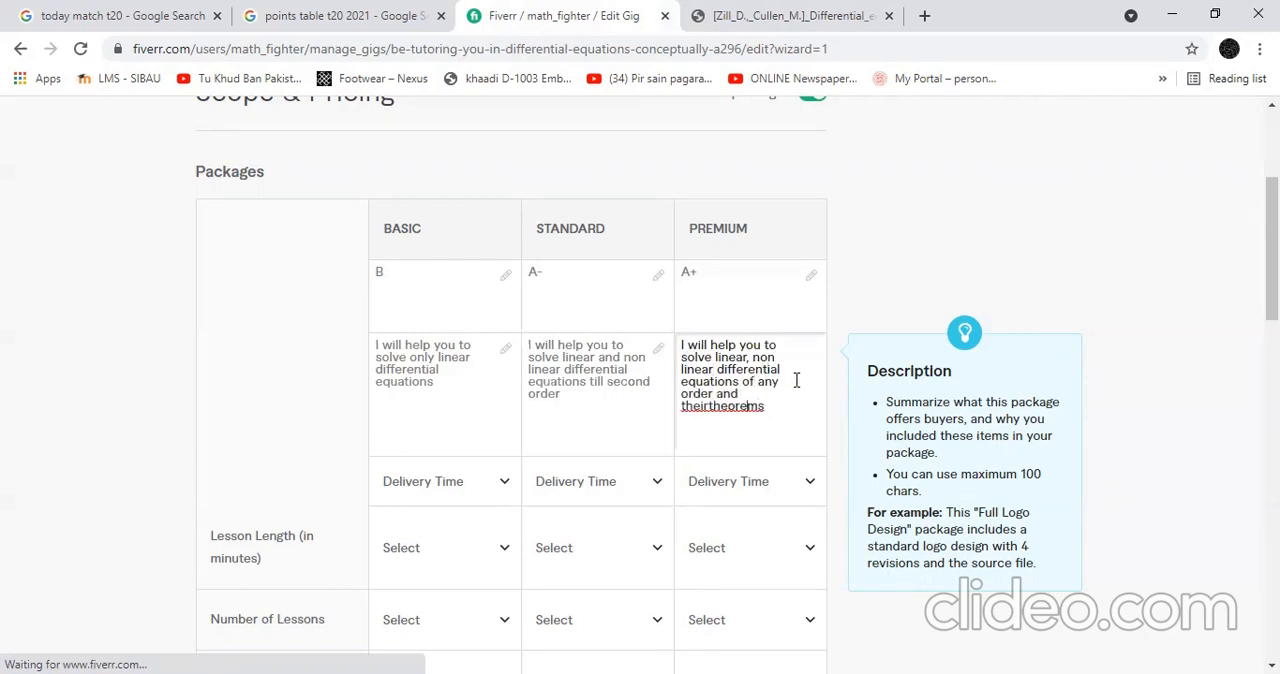
pyautogui.moveTo(428, 490)
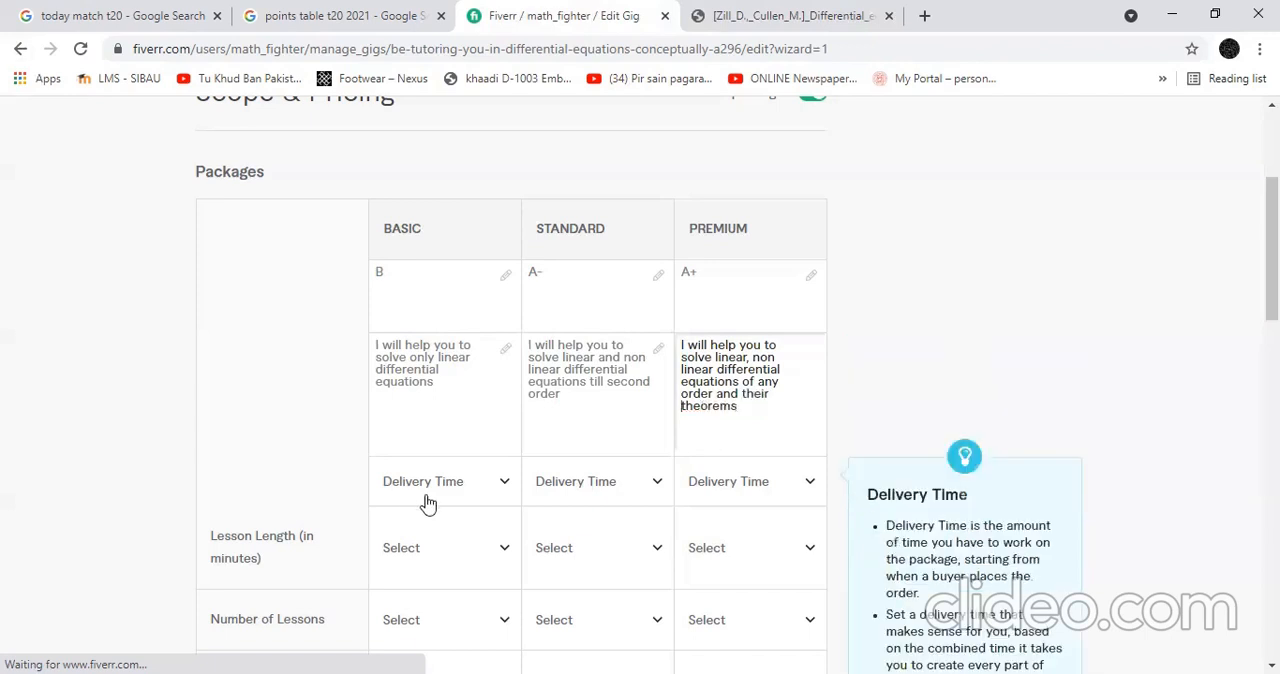
# - Set delivery time, 10-minute Standard lessons, exercises, and package prices 10 and 15
pyautogui.click(443, 481)
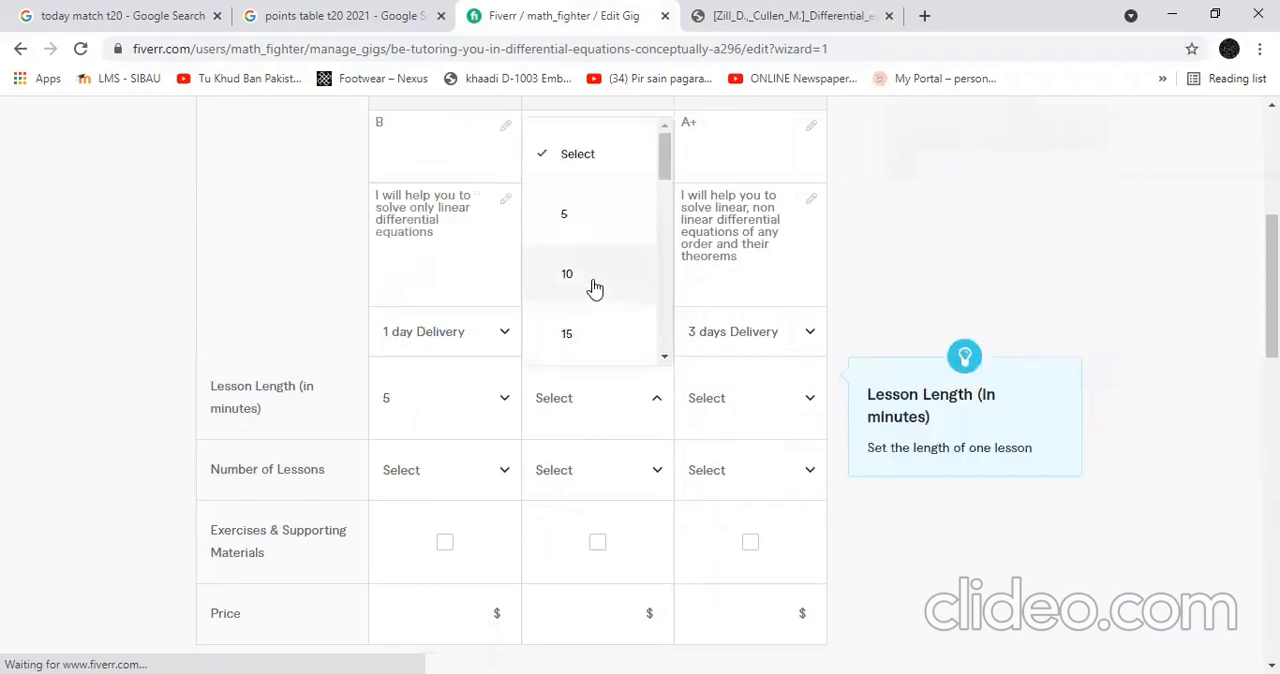
pyautogui.click(567, 274)
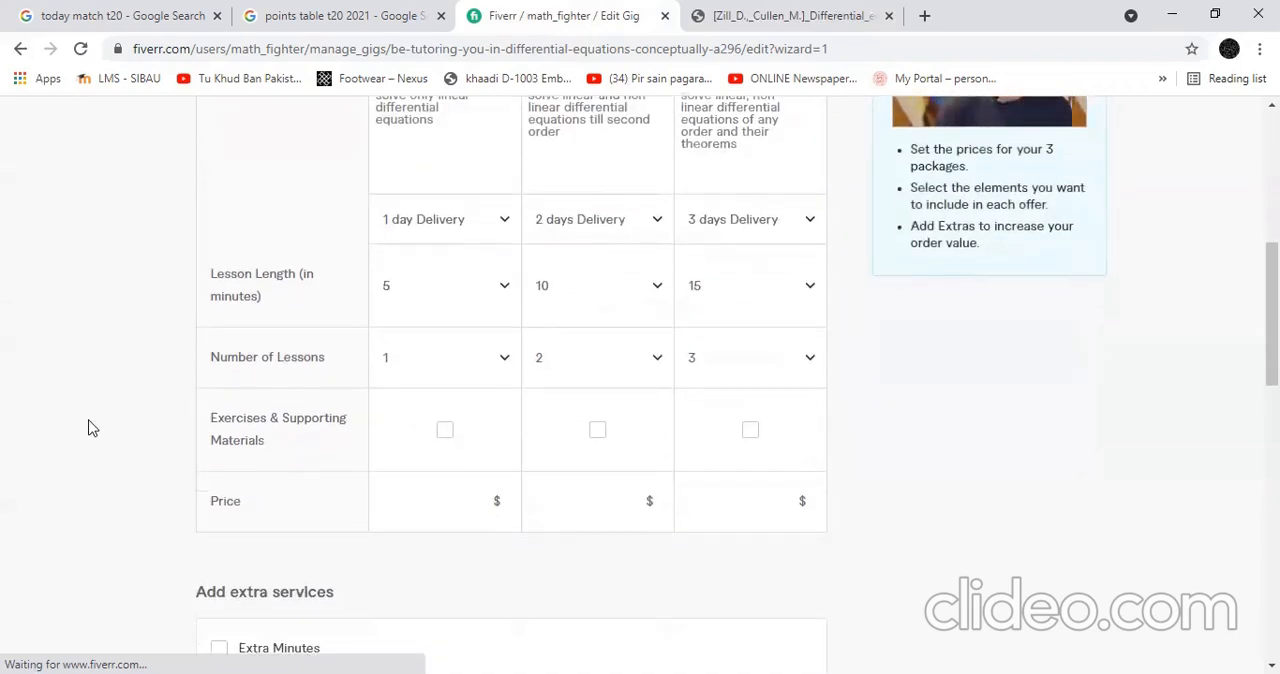
pyautogui.click(445, 429)
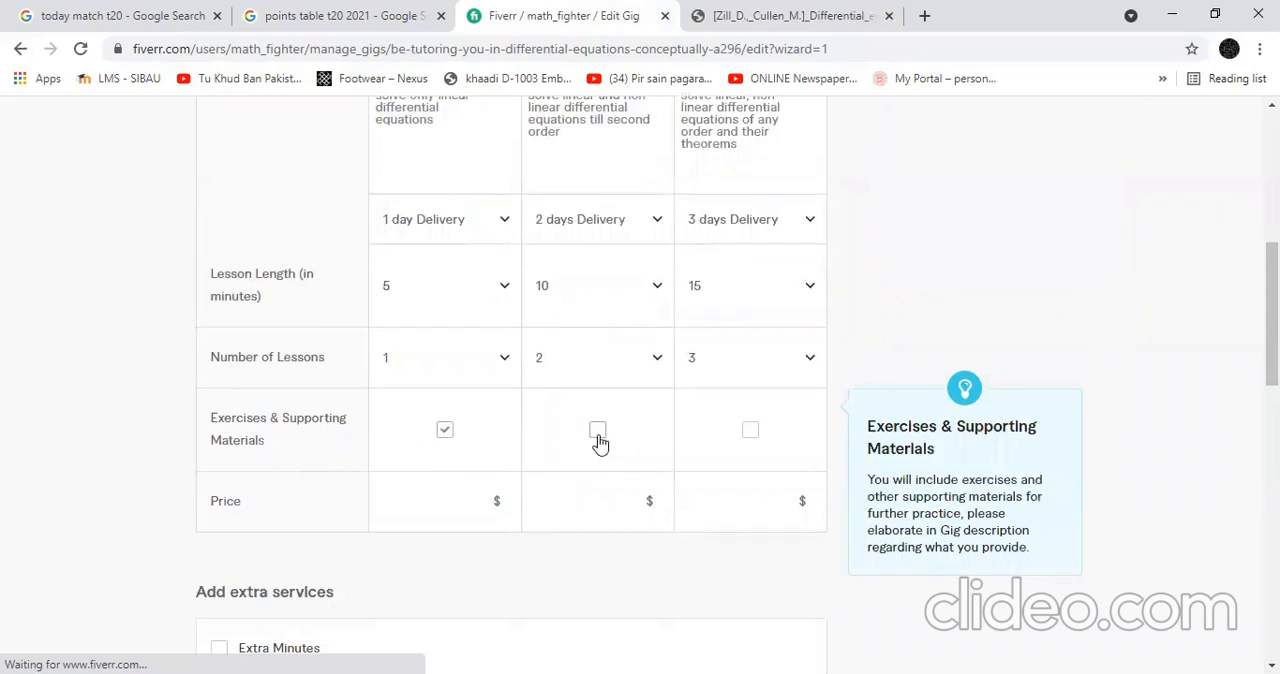
pyautogui.click(597, 429)
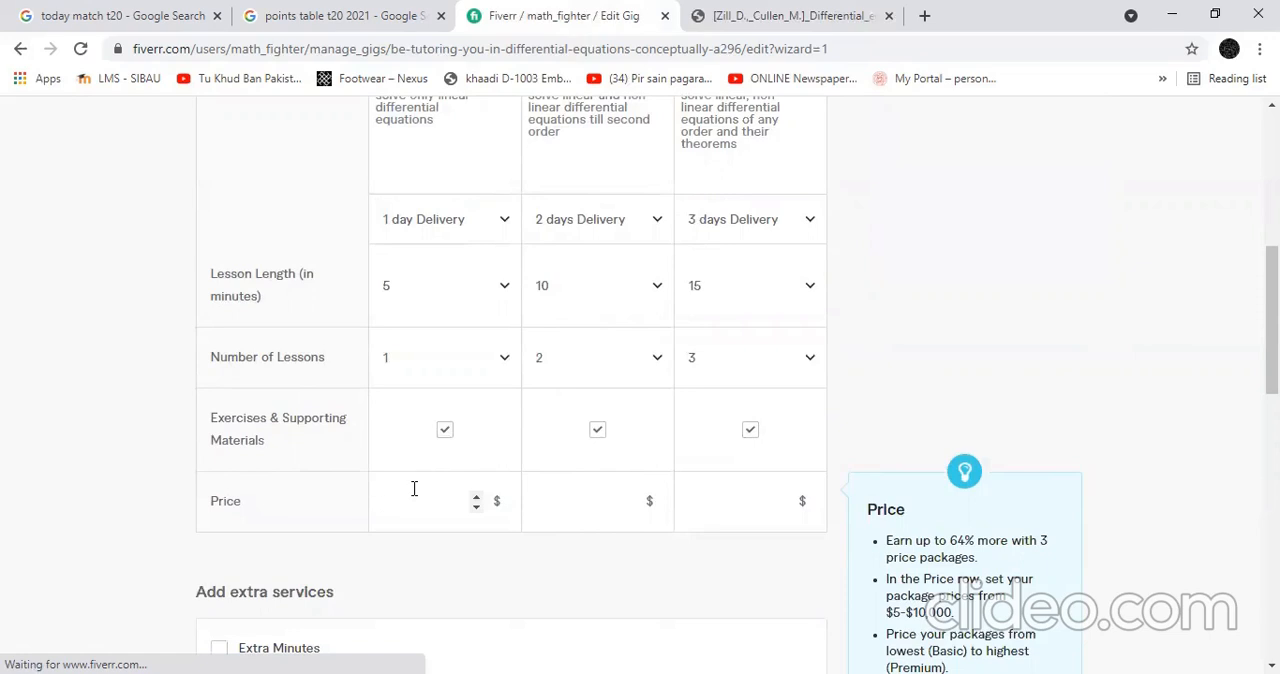
pyautogui.click(430, 501)
pyautogui.write('5')
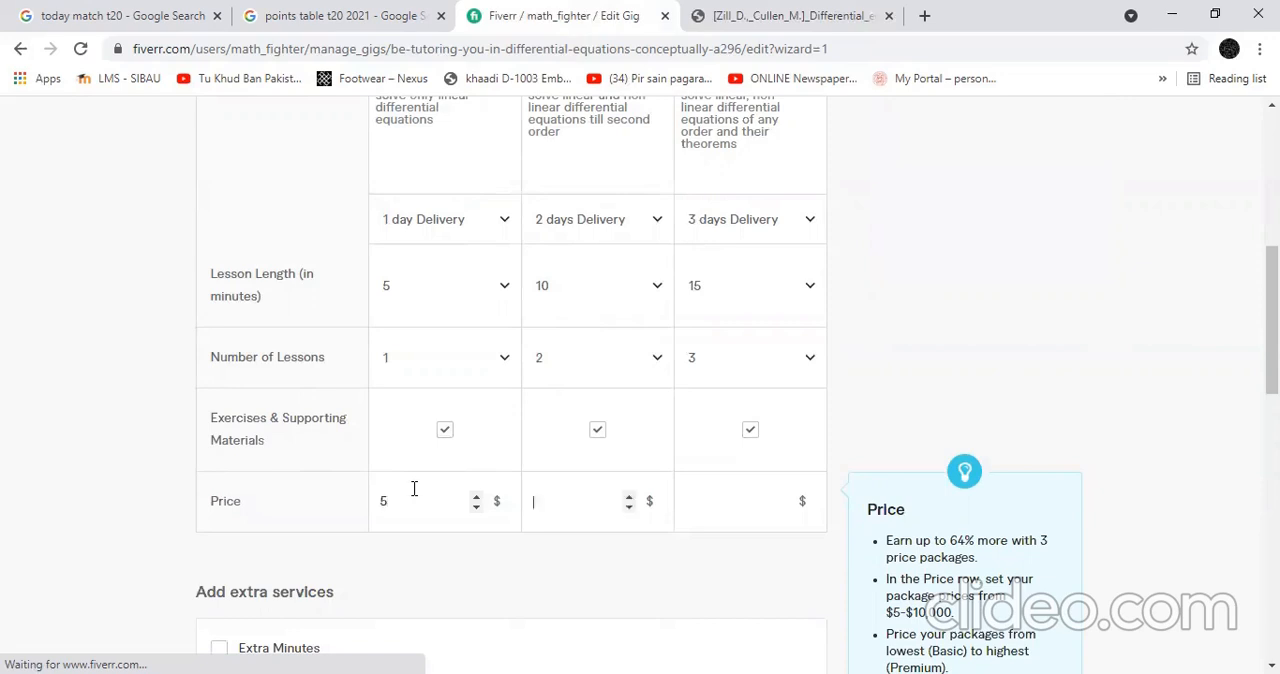
pyautogui.write('10')
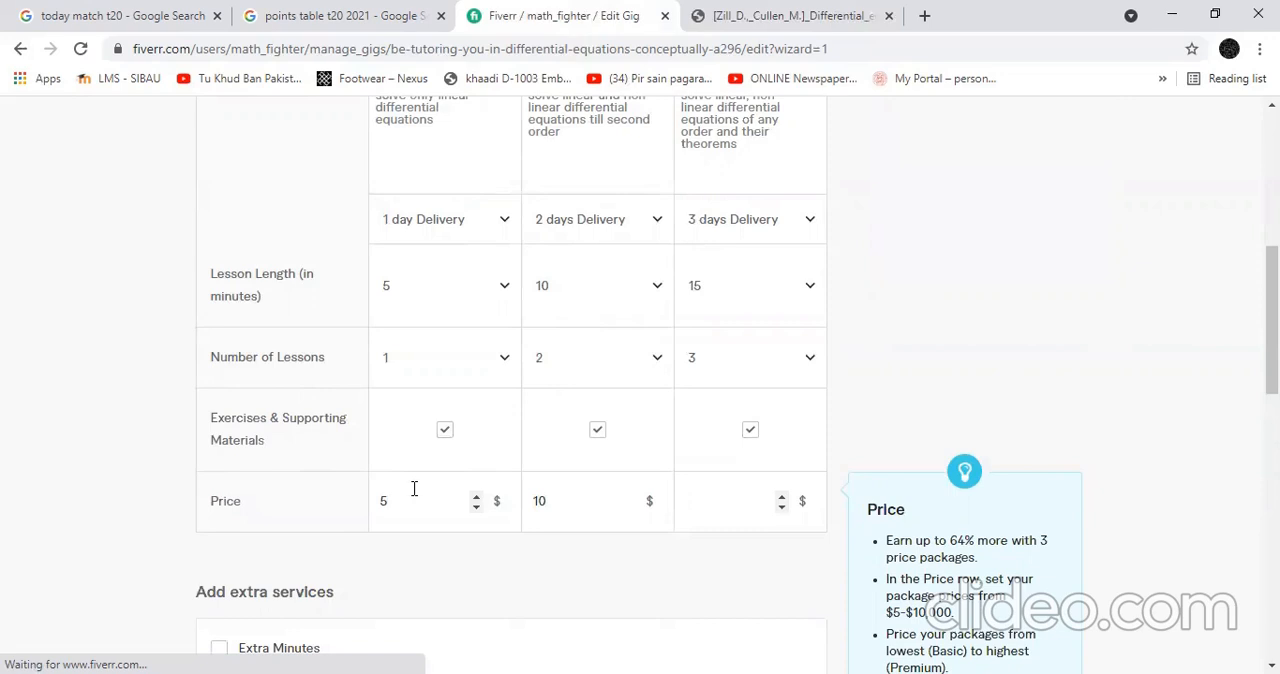
pyautogui.write('15')
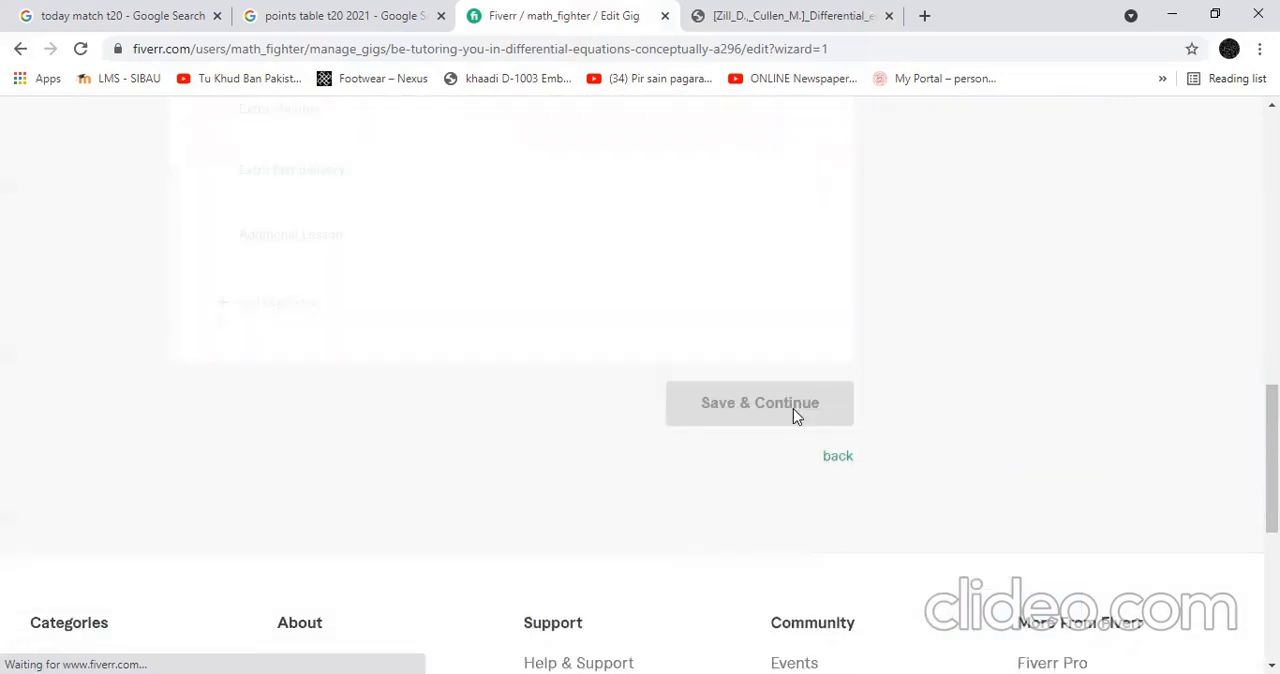
# - Save pricing and write the welcome intro on differential equations in the gig description
pyautogui.click(759, 402)
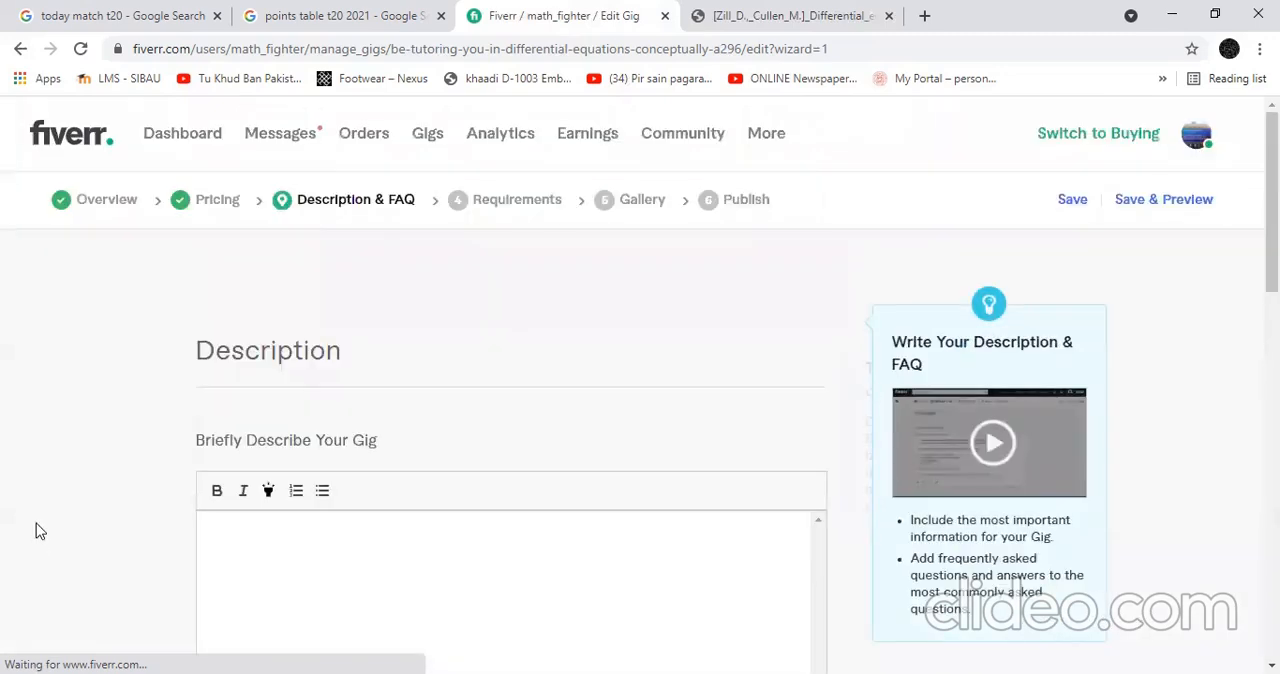
pyautogui.scroll(-3)
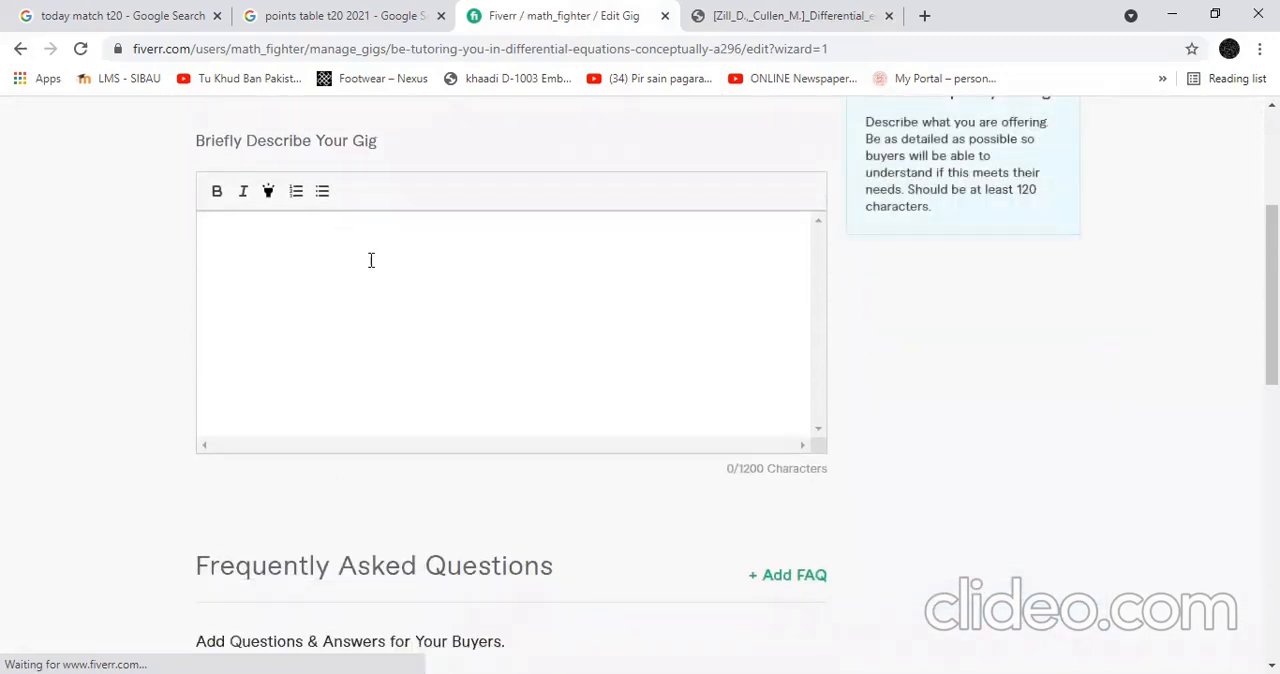
pyautogui.write('H')
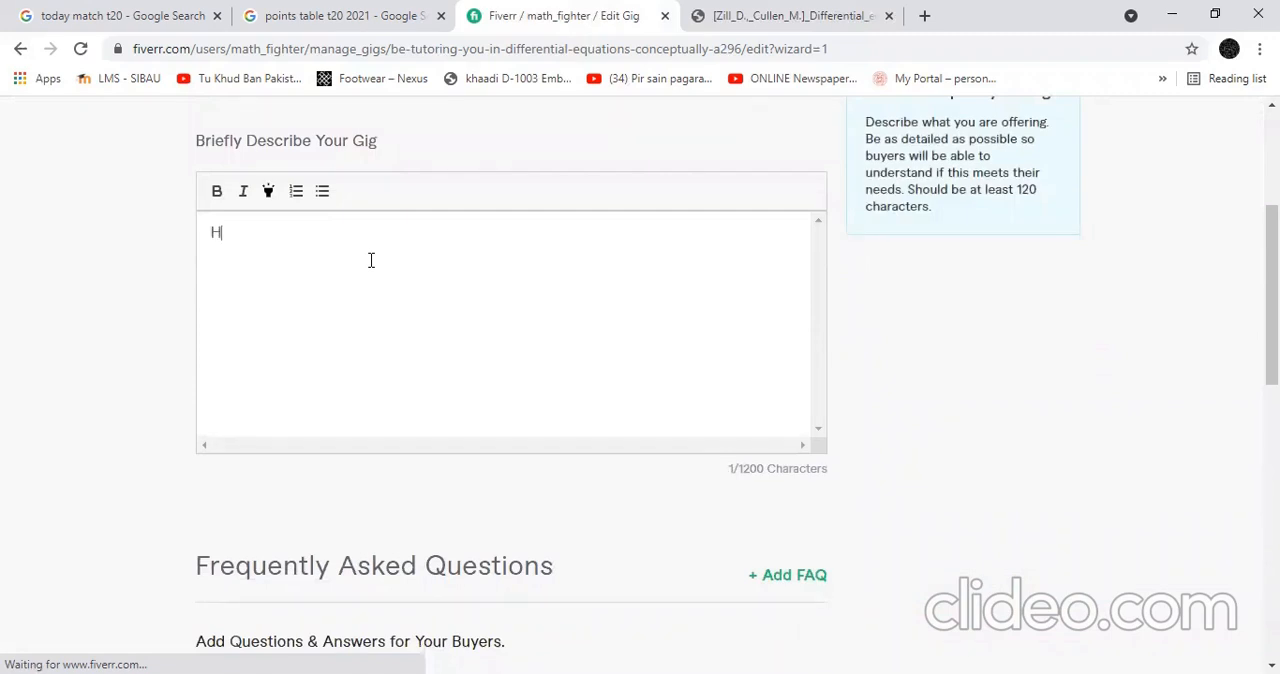
pyautogui.write('ello wecome to the world of differe')
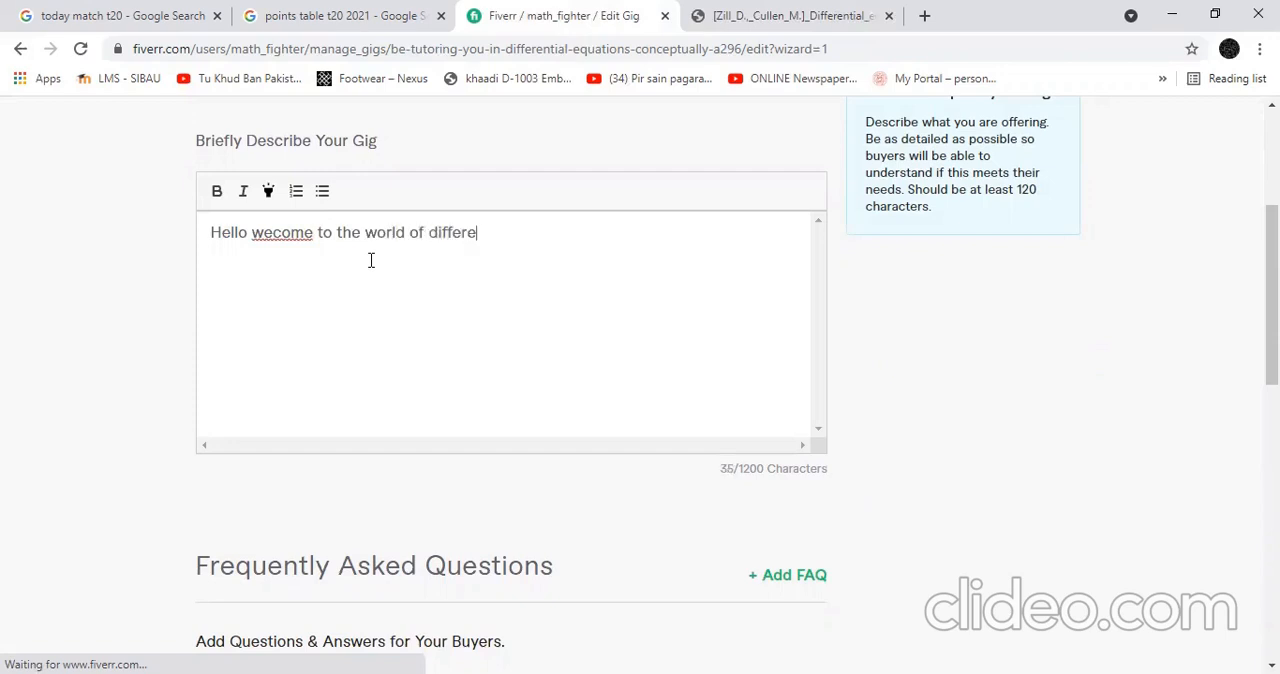
pyautogui.write('ntial equati')
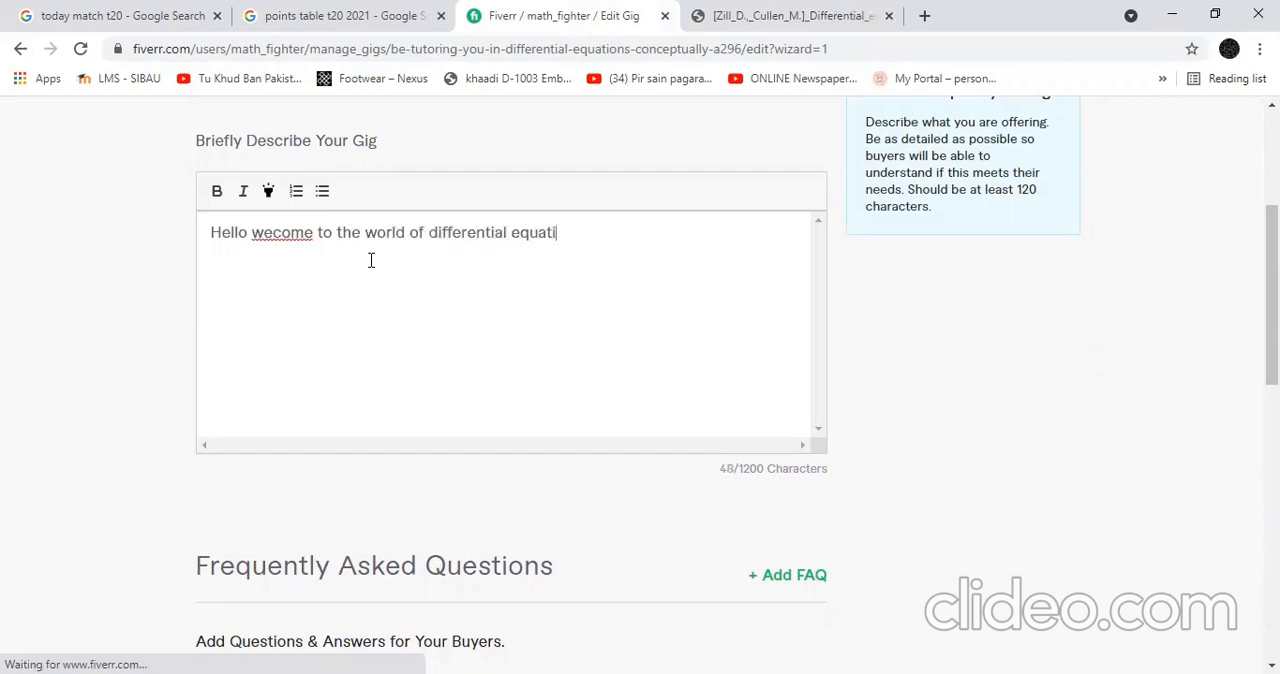
pyautogui.write('ons. In this gig, you will be h')
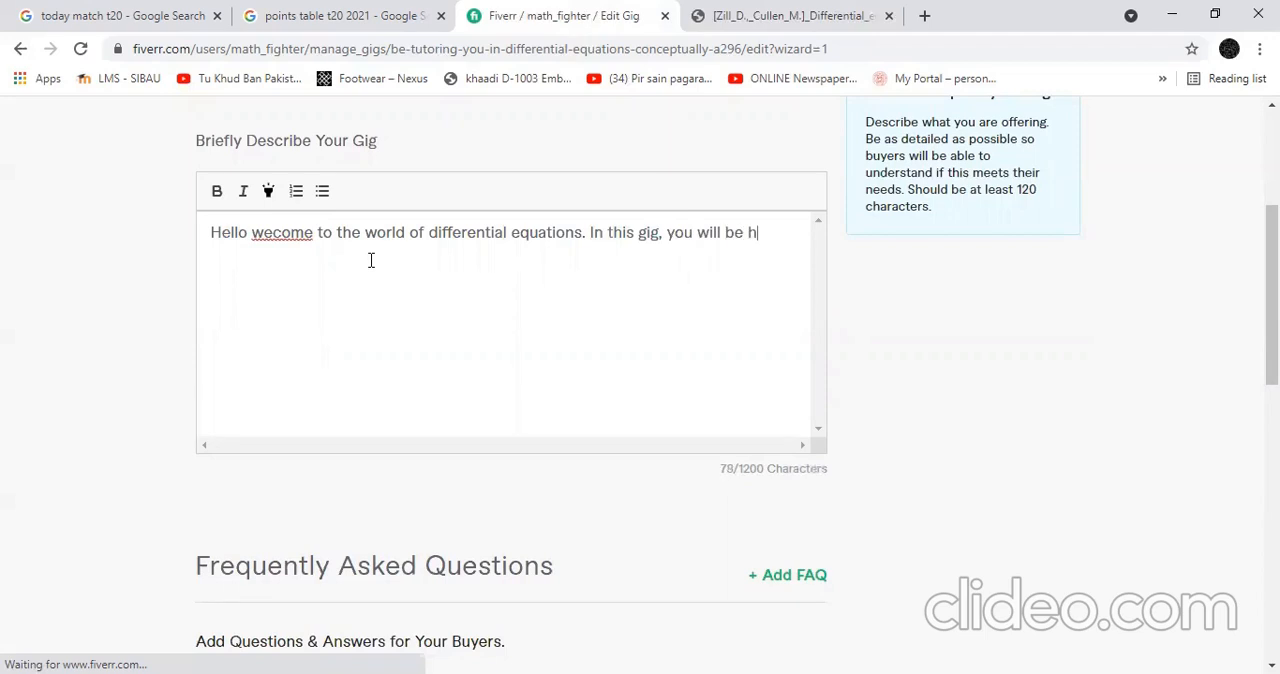
pyautogui.write('elped in the fol')
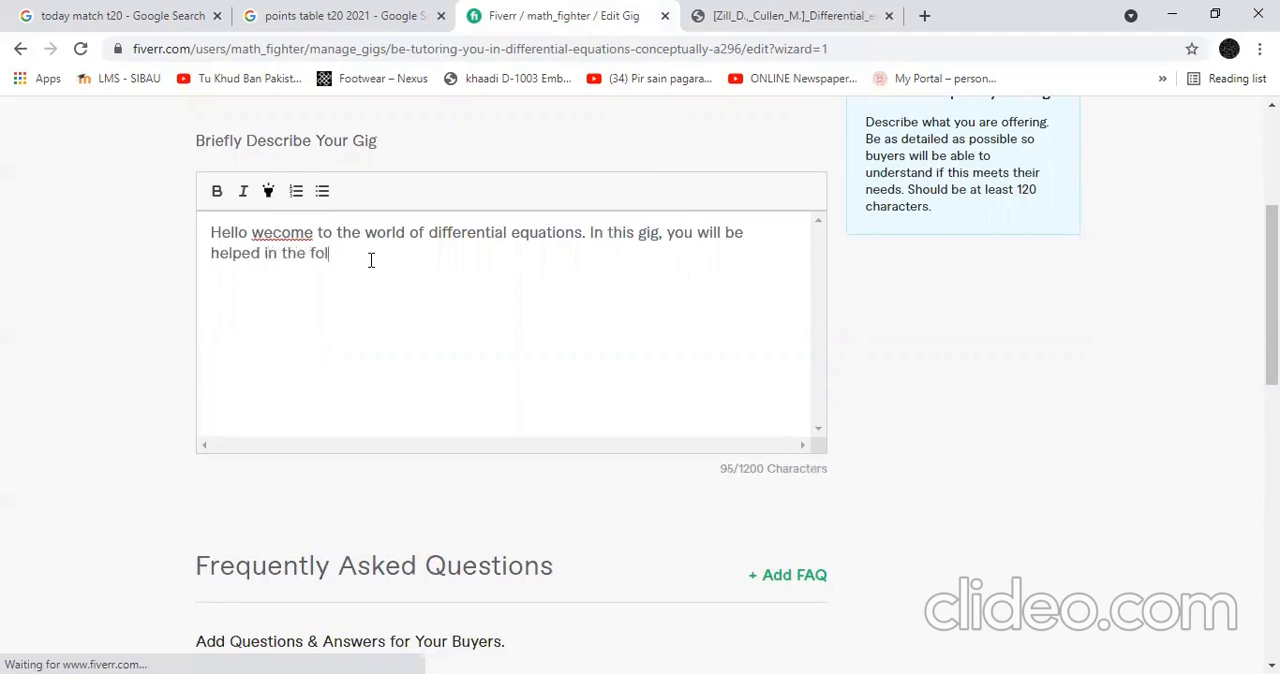
pyautogui.write('lowing topic')
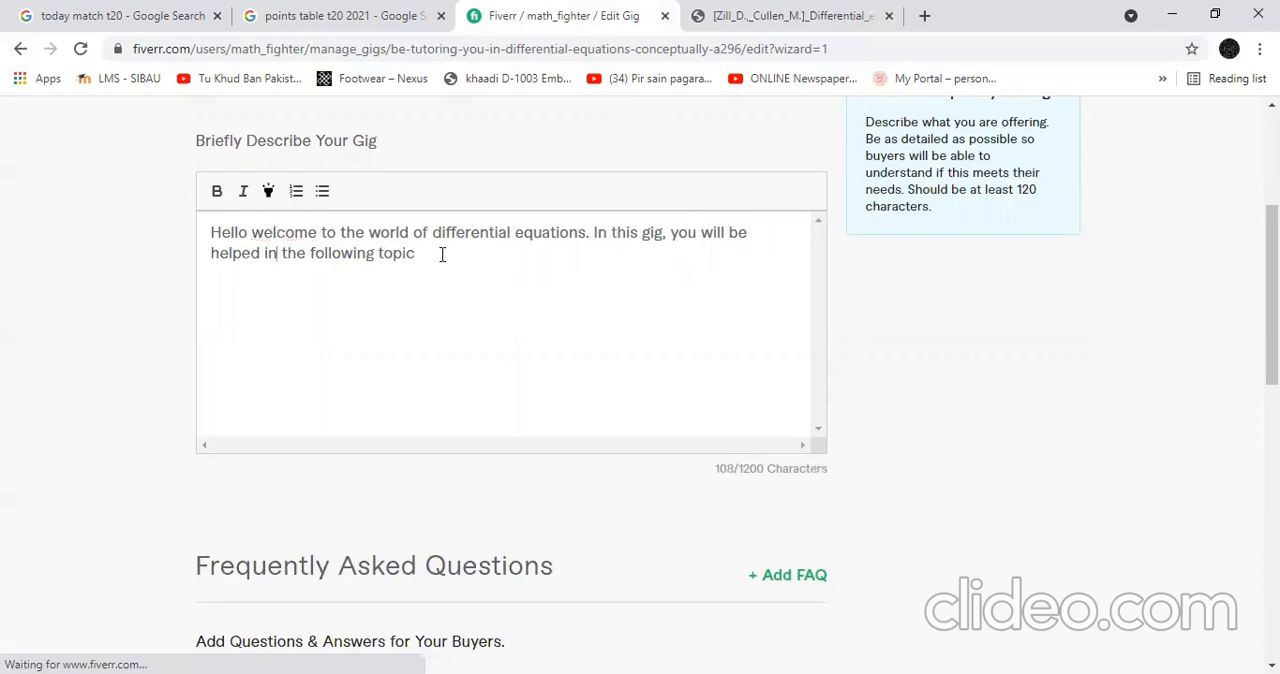
# - Begin a bulleted topic list, checking the textbook's table of contents
pyautogui.click(320, 191)
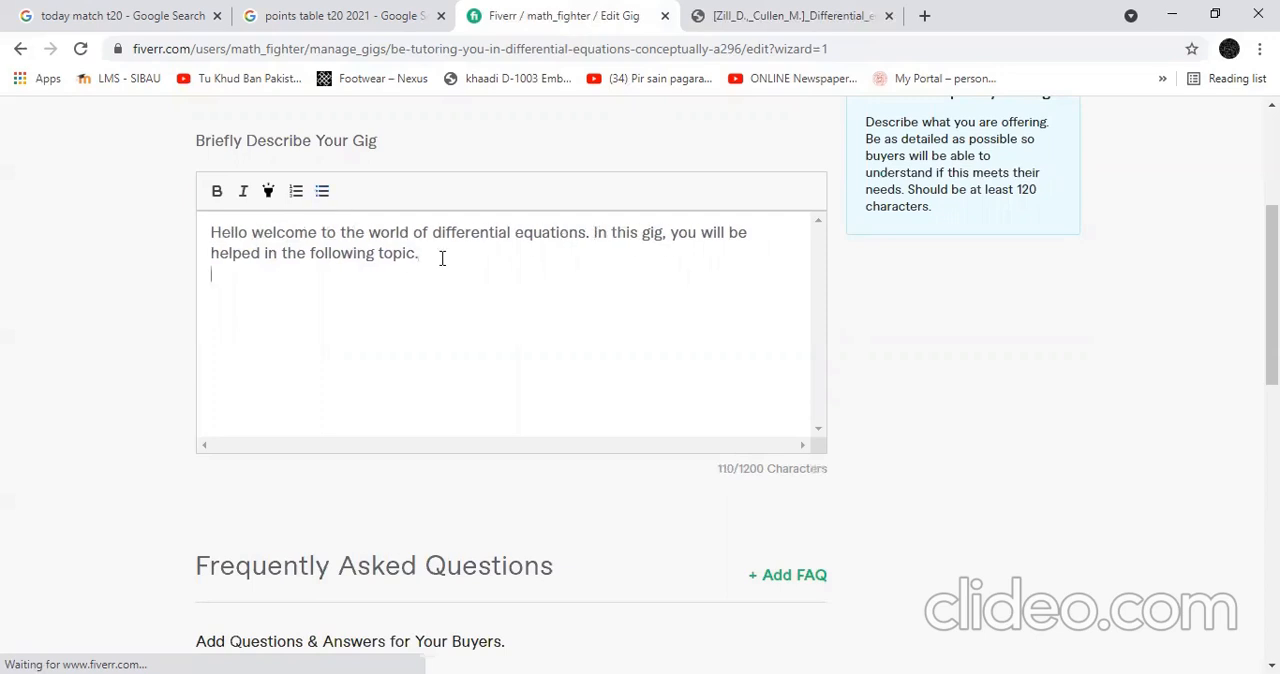
pyautogui.click(321, 191)
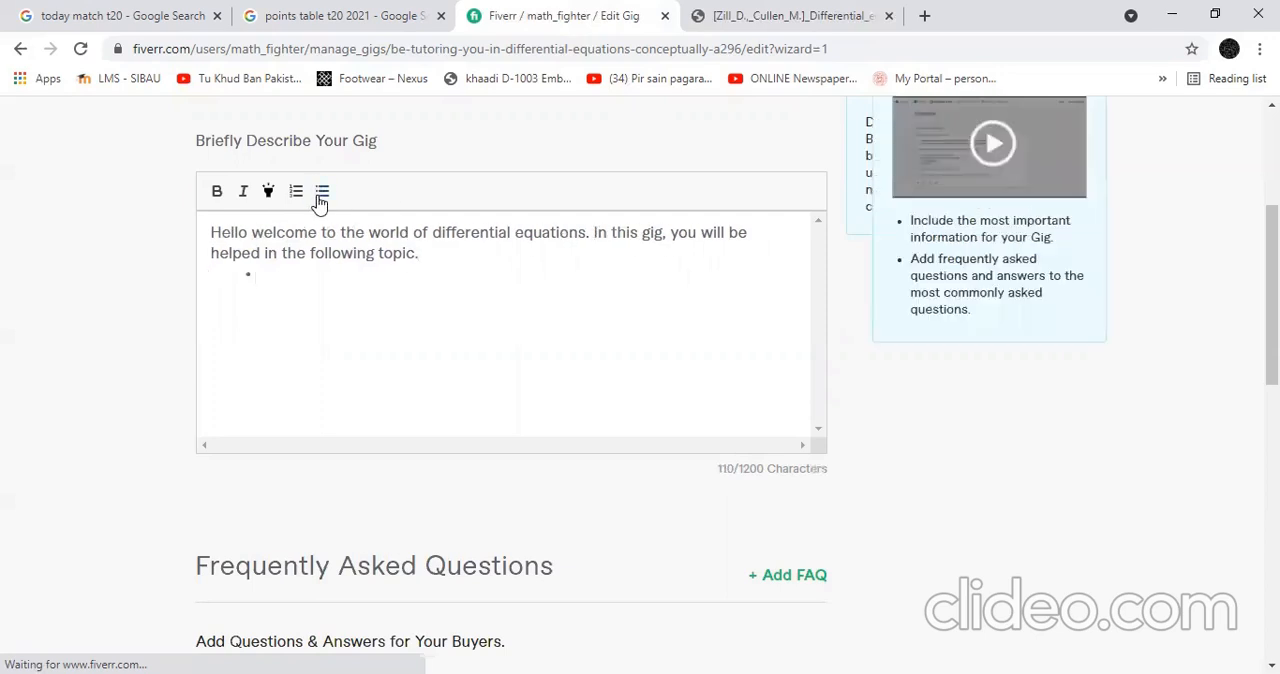
pyautogui.click(790, 15)
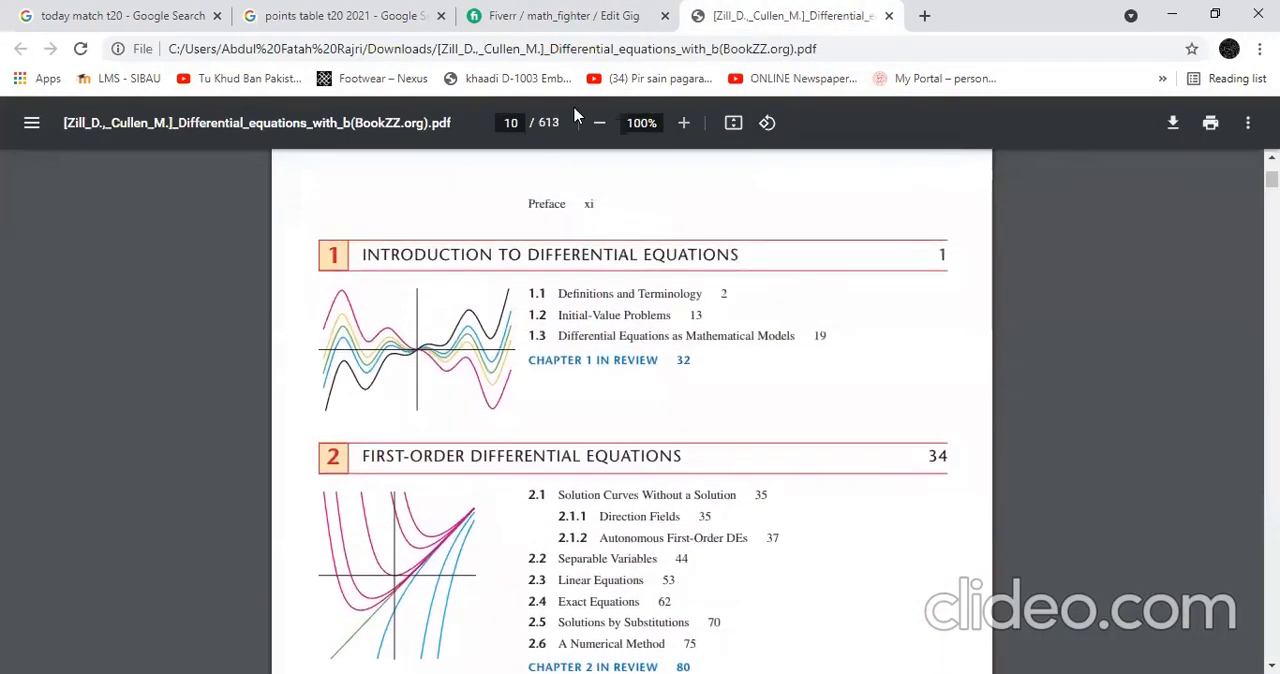
pyautogui.click(560, 15)
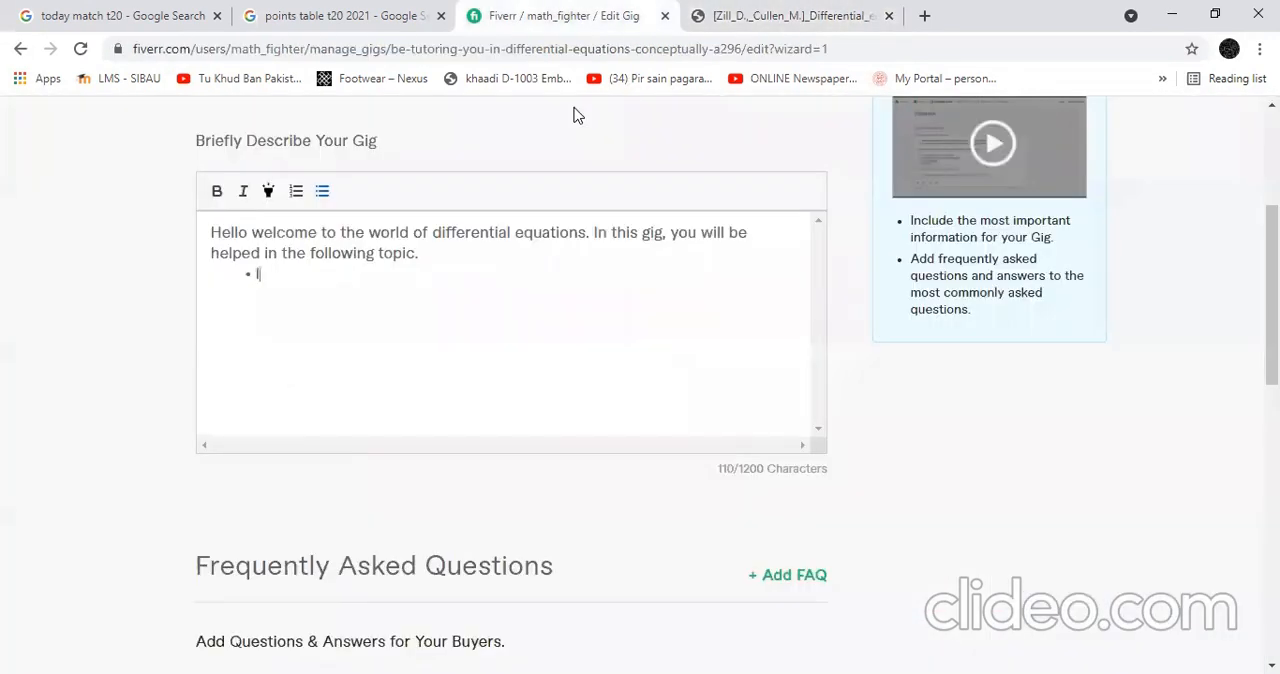
# - Type intro, first-order and higher-order differential equations bullets, checking the textbook's chapter titles
pyautogui.write('Into')
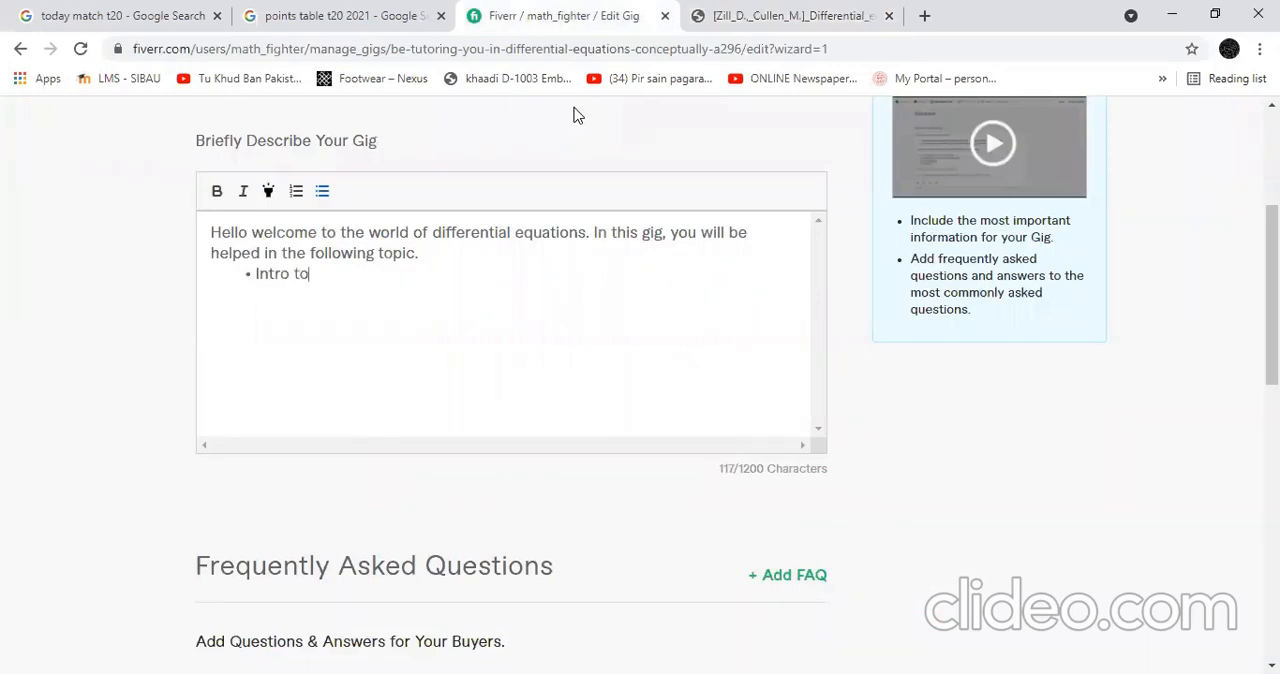
pyautogui.click(785, 15)
pyautogui.write('First order diffe')
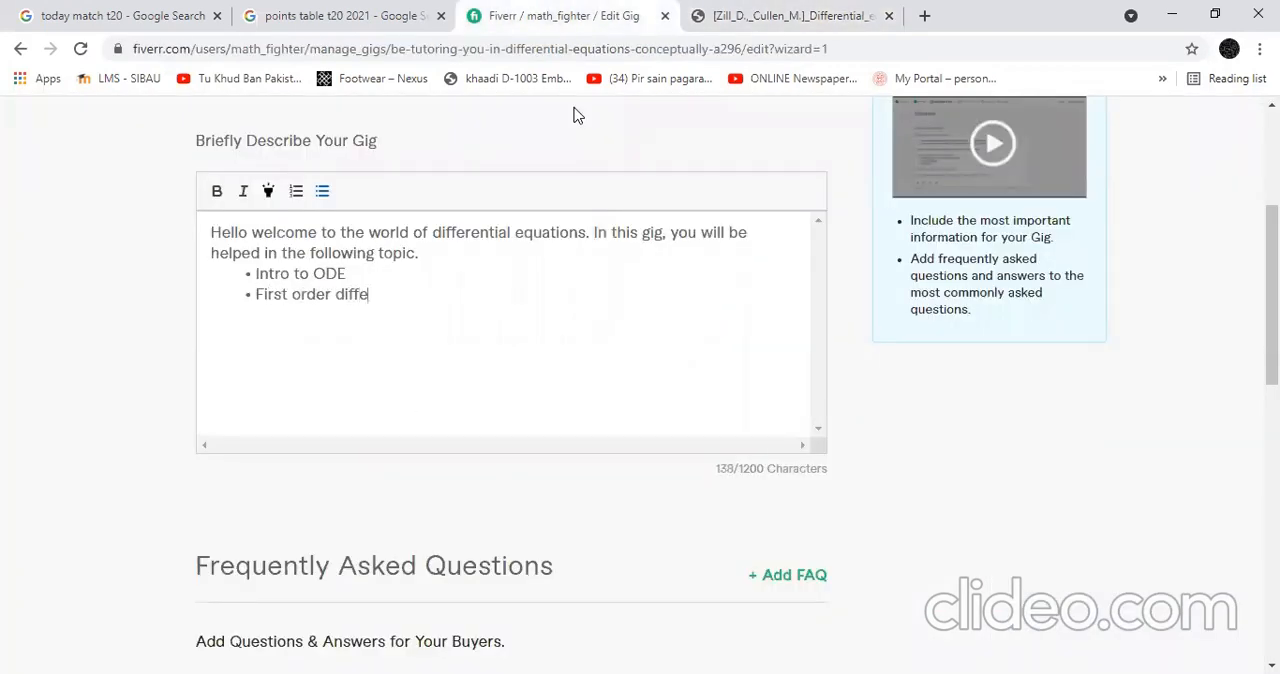
pyautogui.write('rential equ')
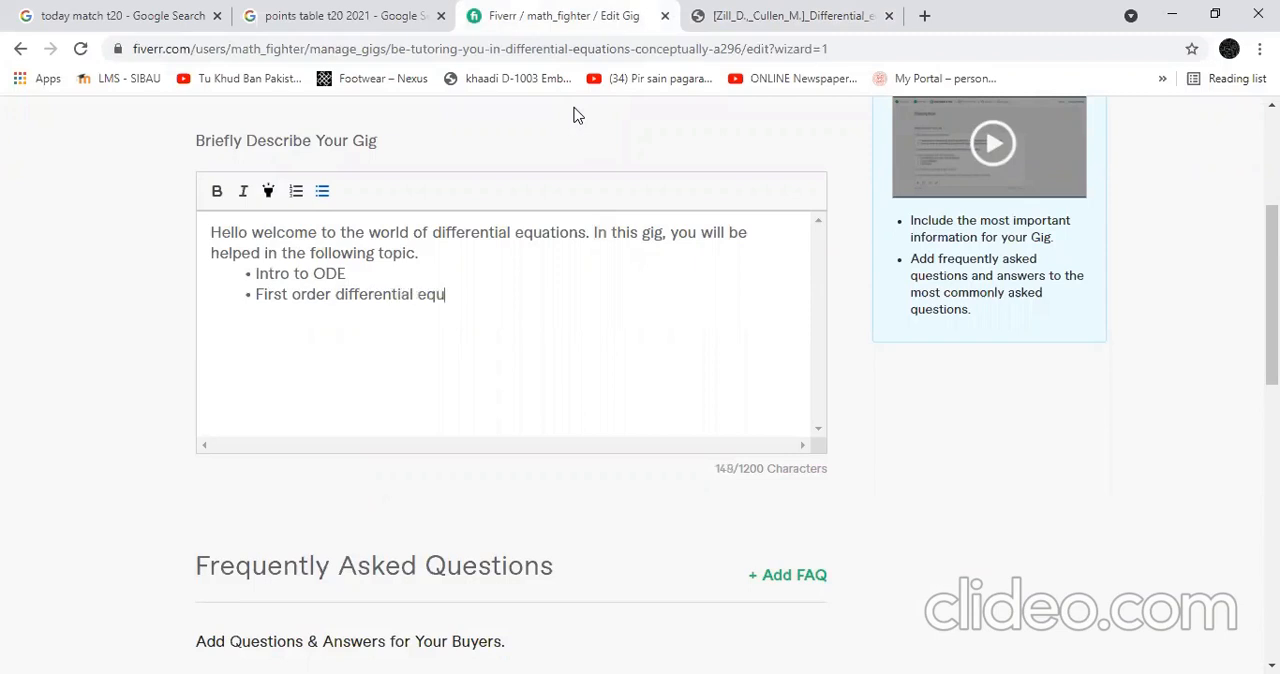
pyautogui.click(785, 16)
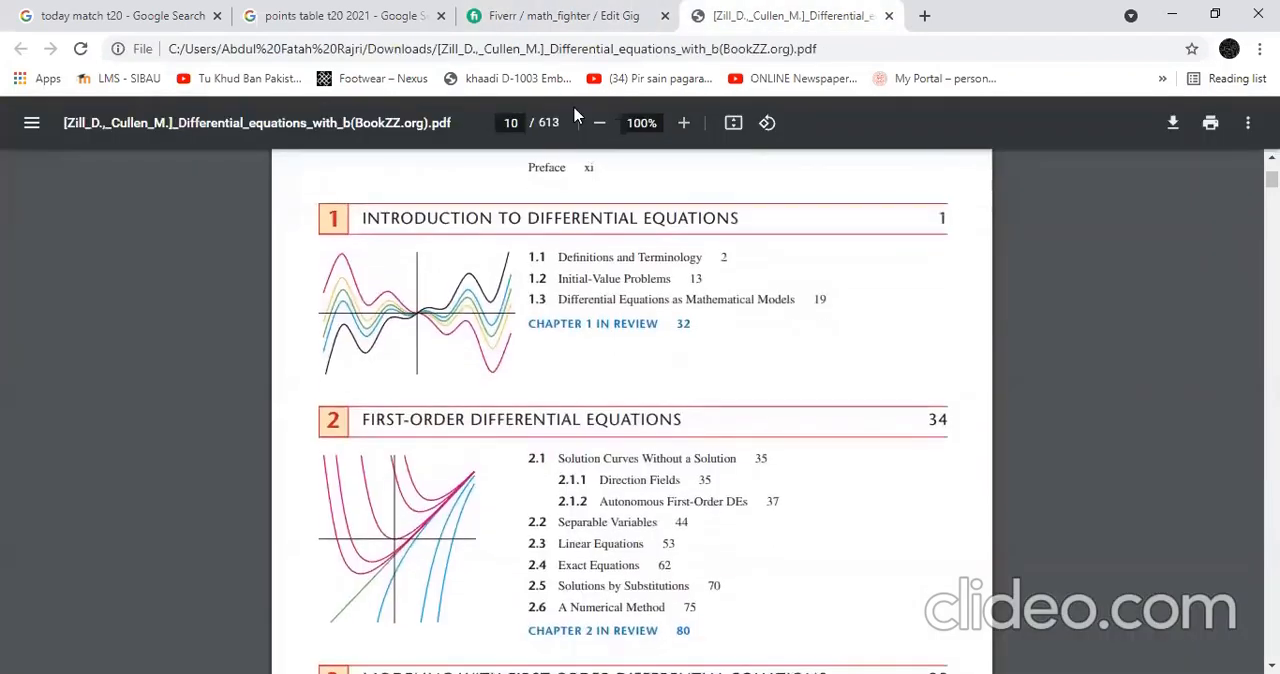
pyautogui.scroll(-3)
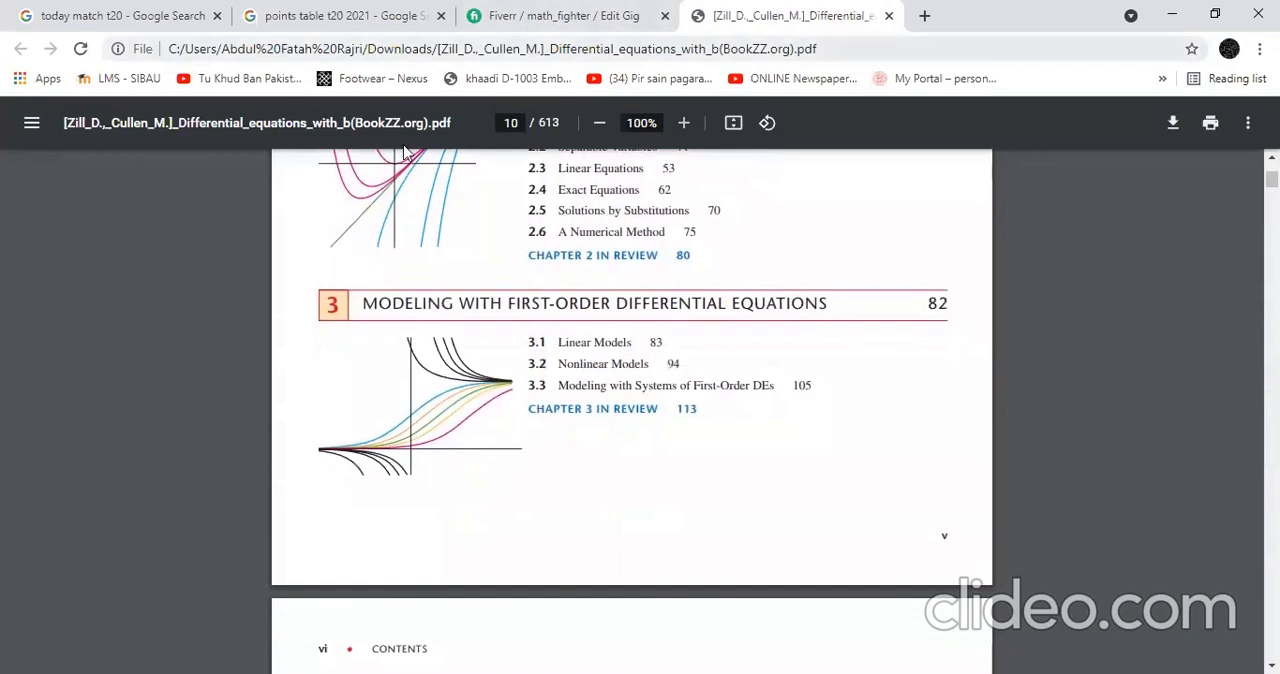
pyautogui.click(563, 15)
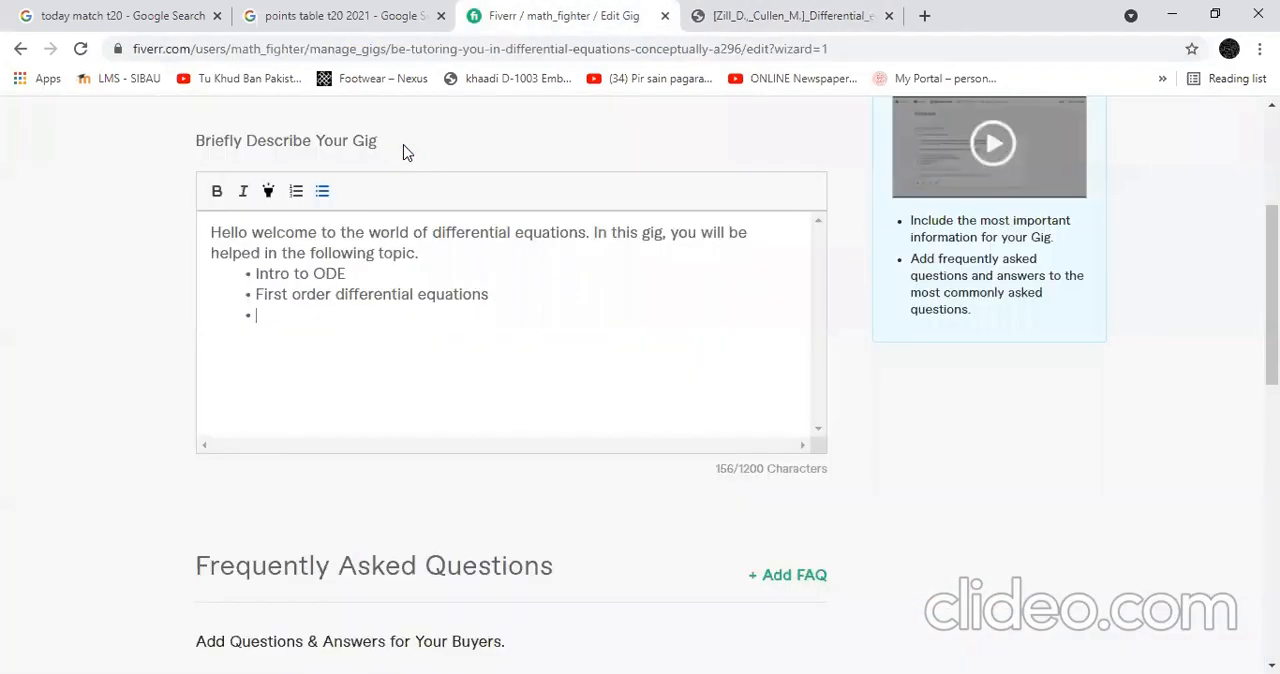
pyautogui.write('Higher Order')
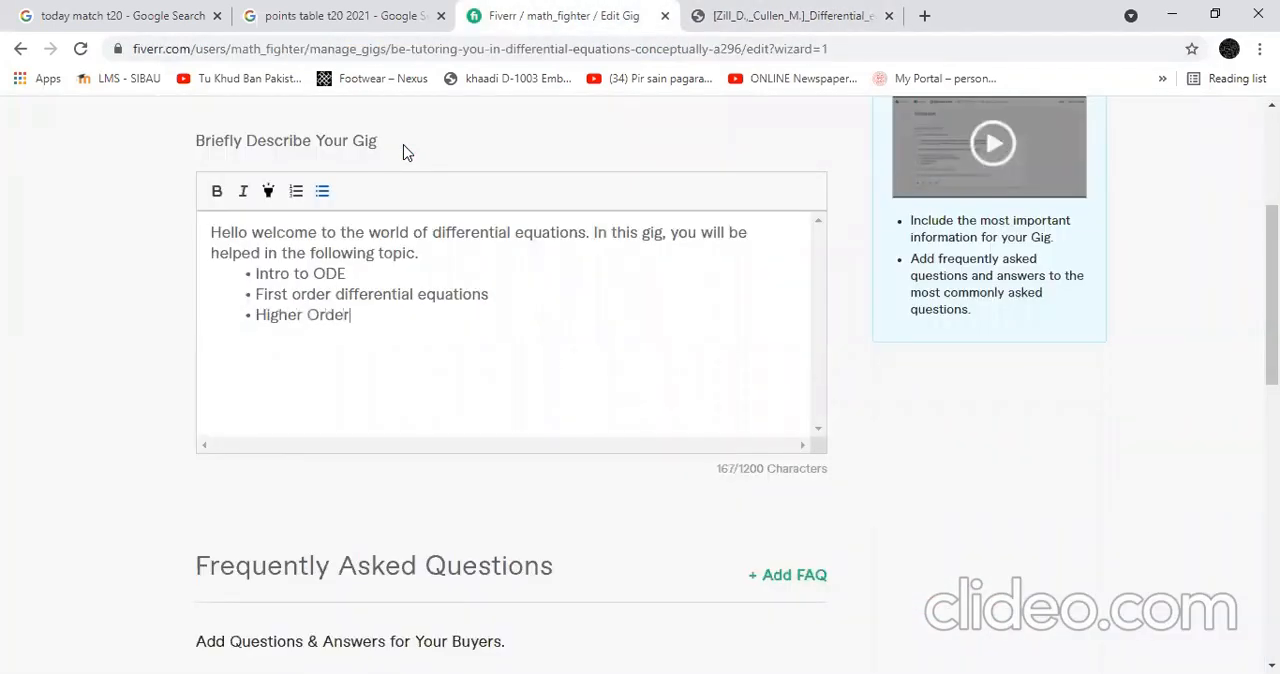
pyautogui.write('Differential Eq')
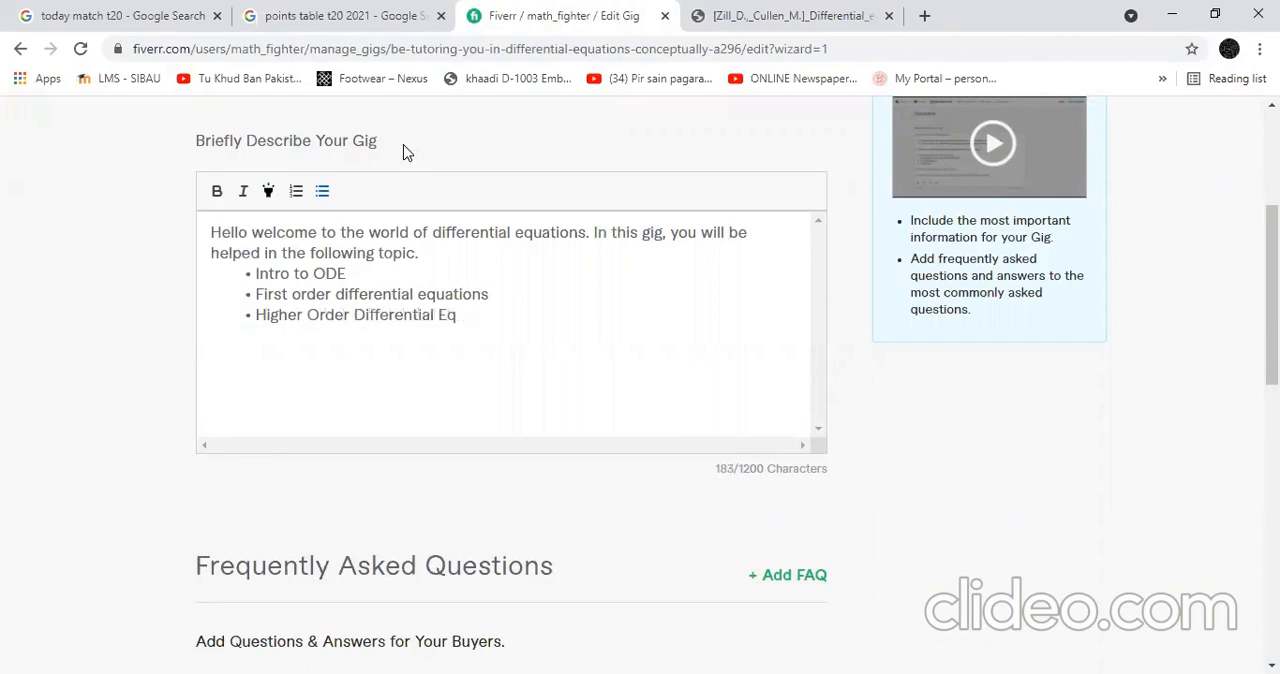
# - Add the 'Series Solutions of Differential Equations' bullet, fixing the capital D, and start a new bullet
pyautogui.click(790, 15)
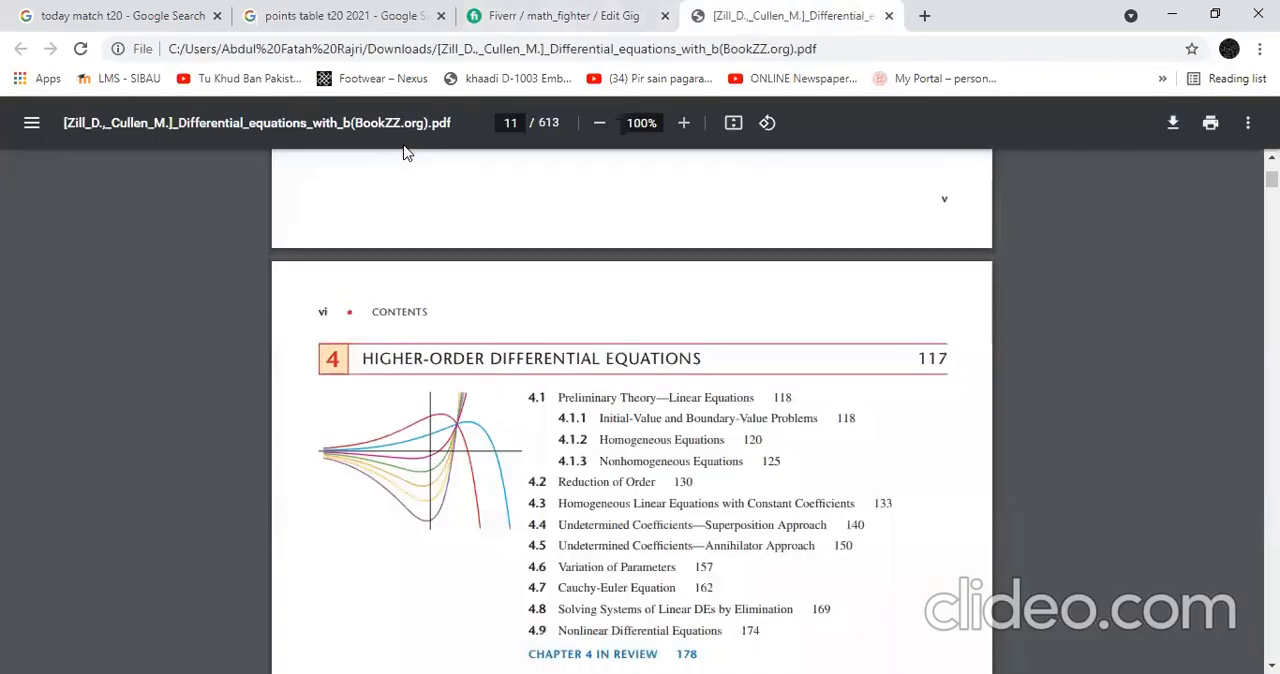
pyautogui.scroll(-3)
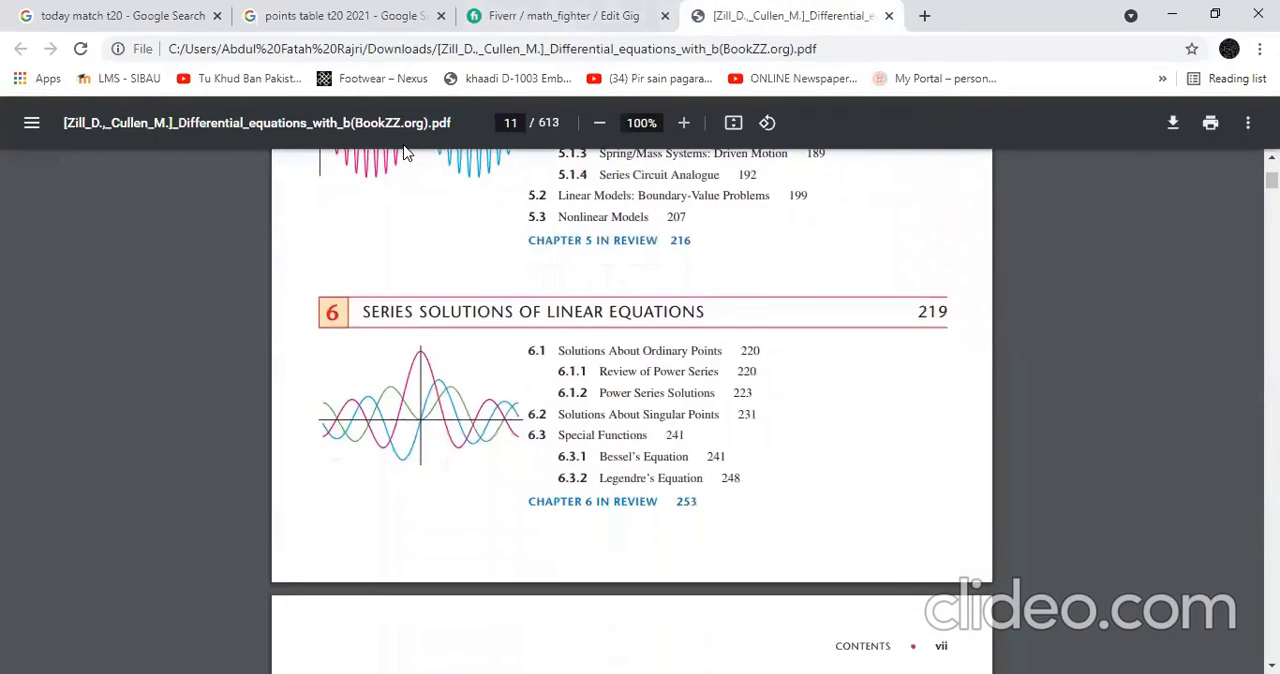
pyautogui.click(563, 16)
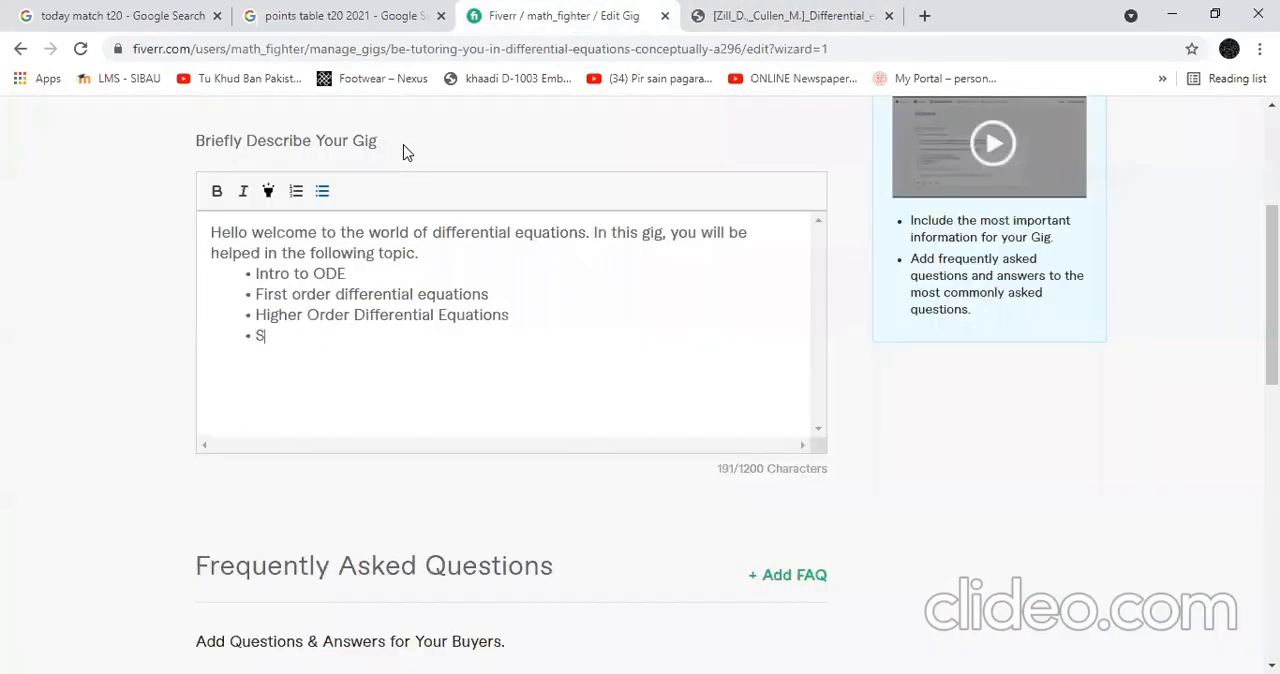
pyautogui.write('eries Solutions of differe')
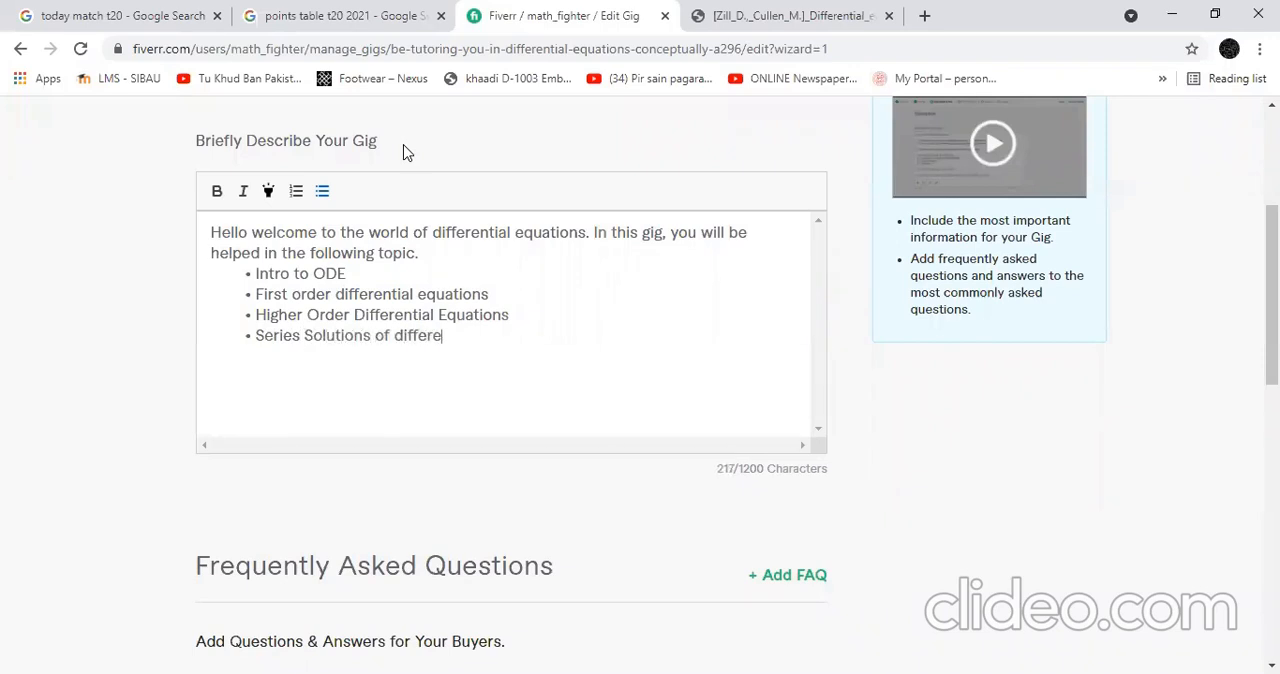
pyautogui.write('ntial Equations')
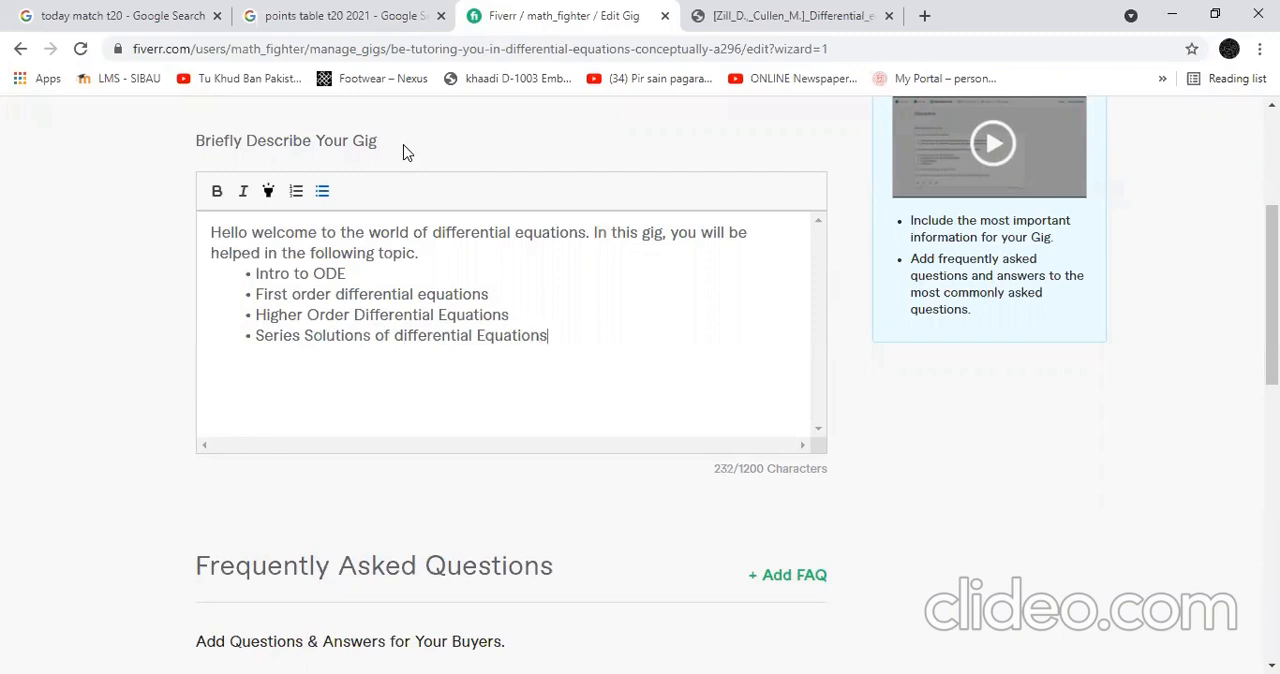
pyautogui.press('Backspace')
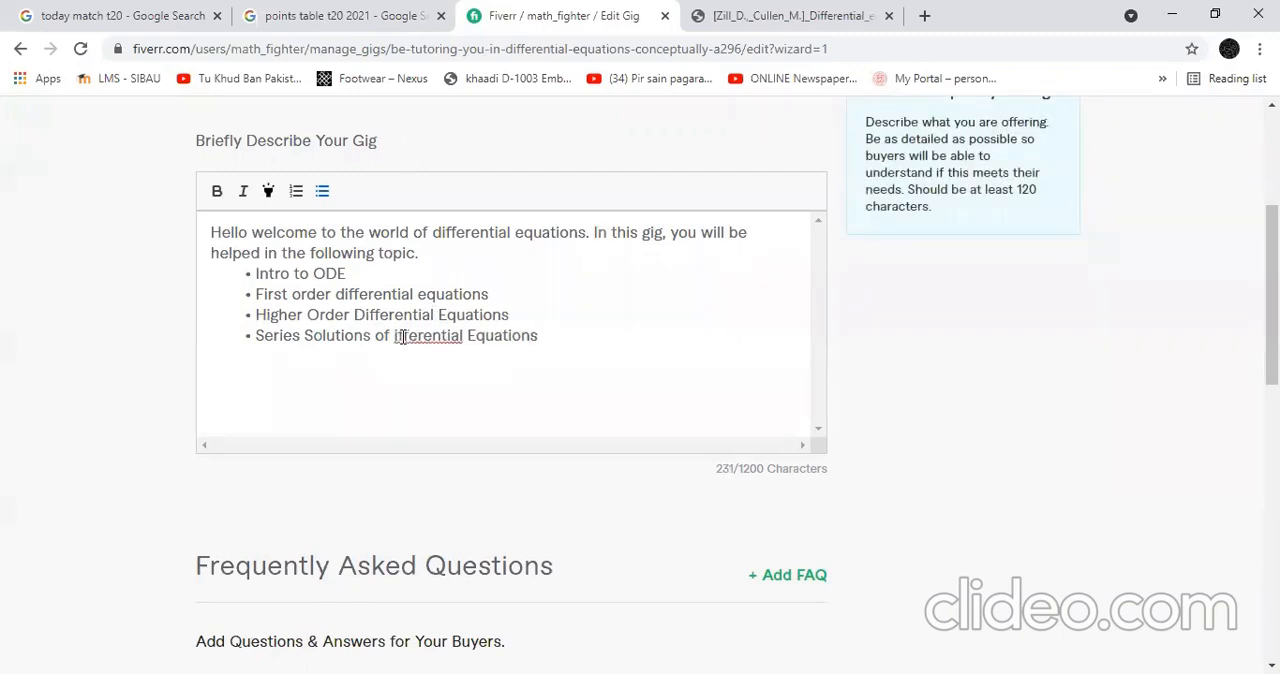
pyautogui.press('enter')
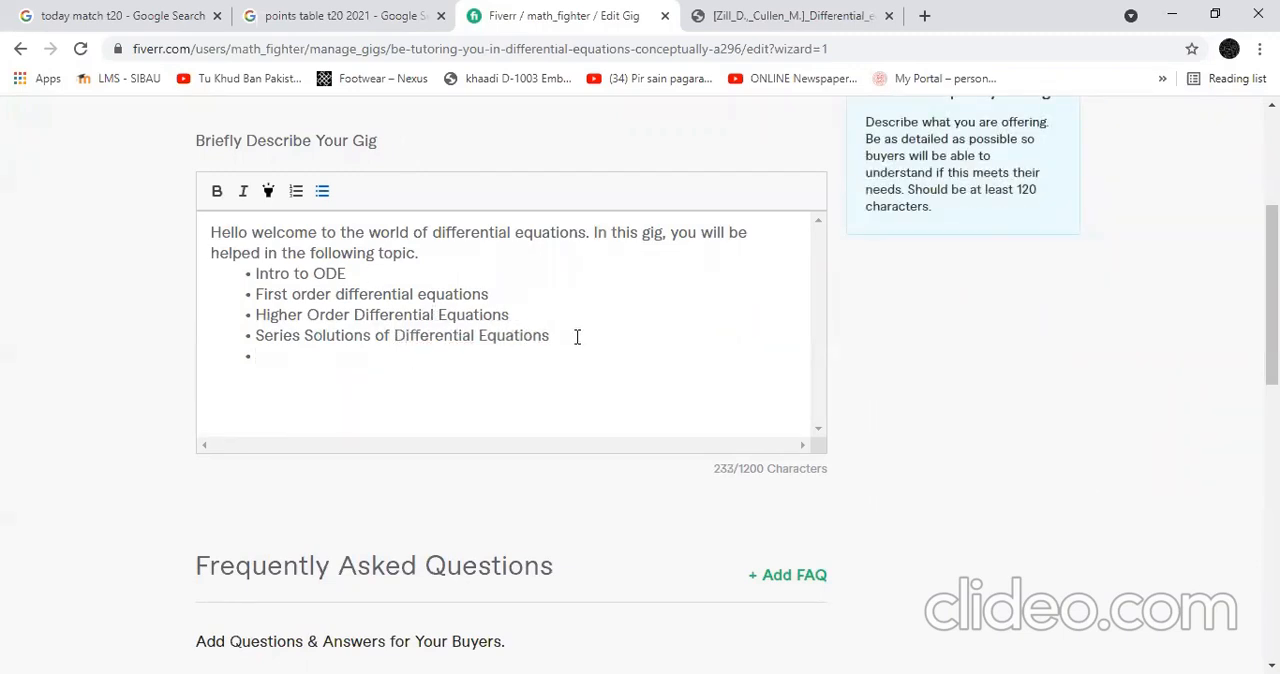
# - Add Laplace transform and Fourier transform bullets, correcting the Fourier spelling
pyautogui.click(790, 16)
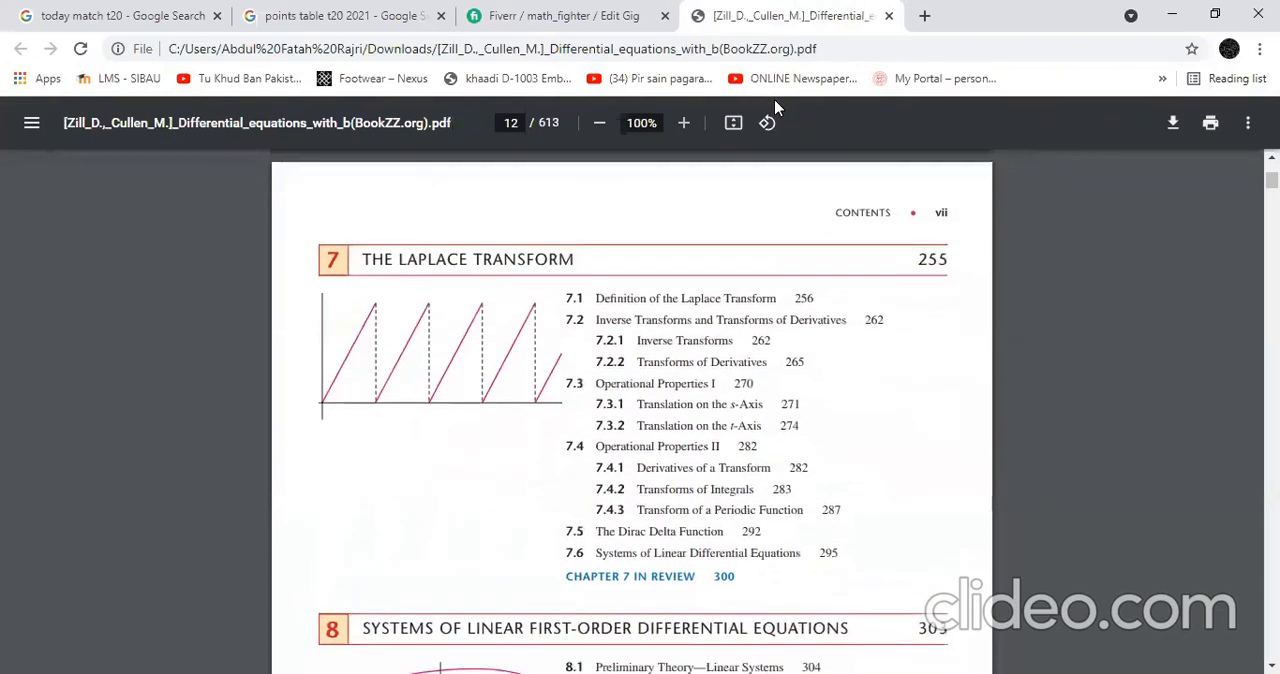
pyautogui.click(563, 15)
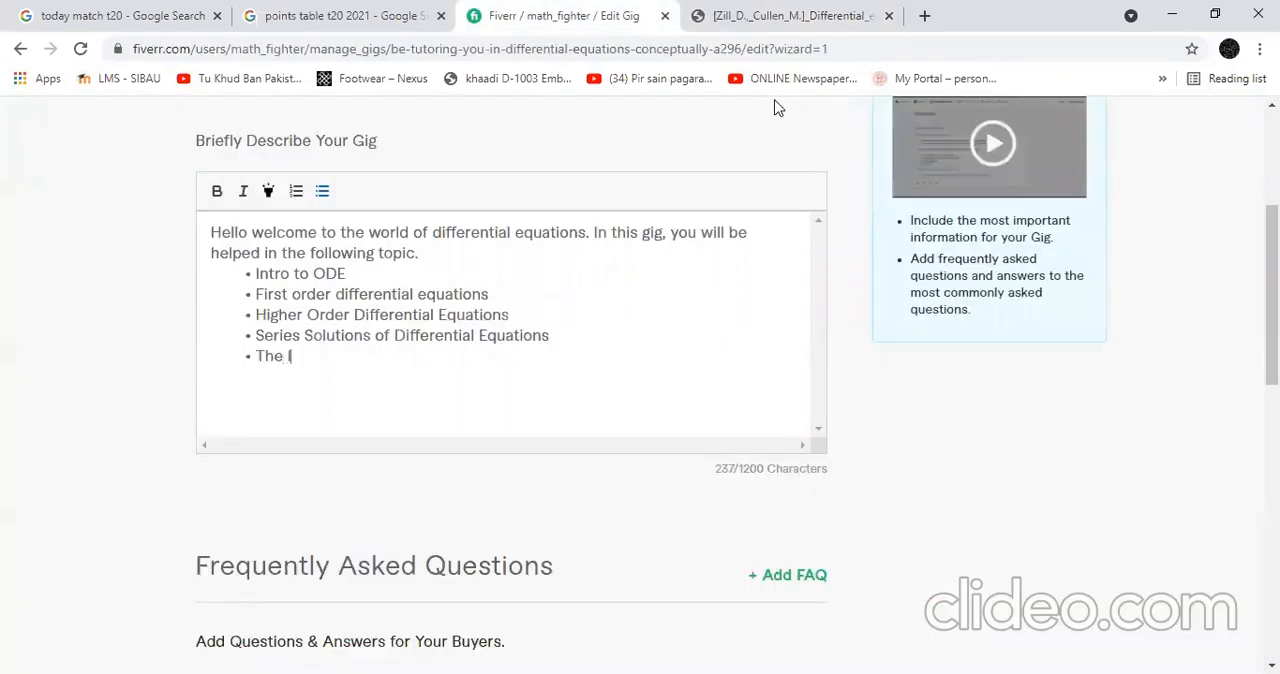
pyautogui.write('laplace transform')
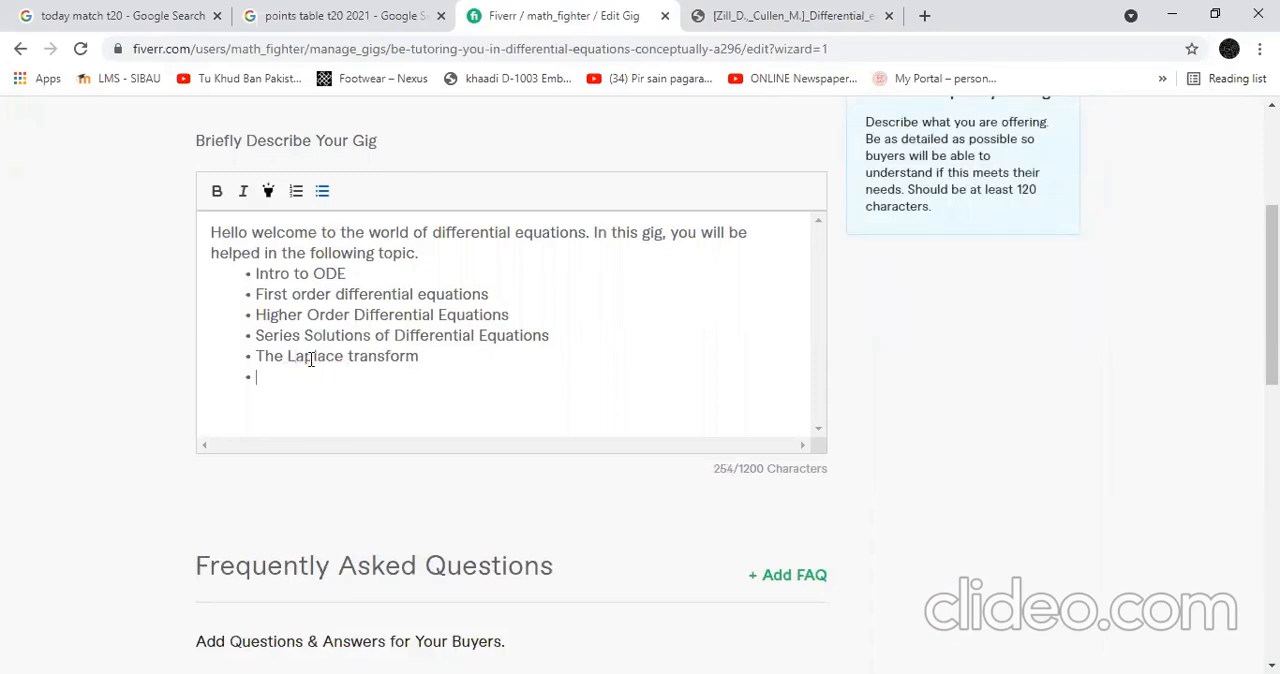
pyautogui.write('The forier')
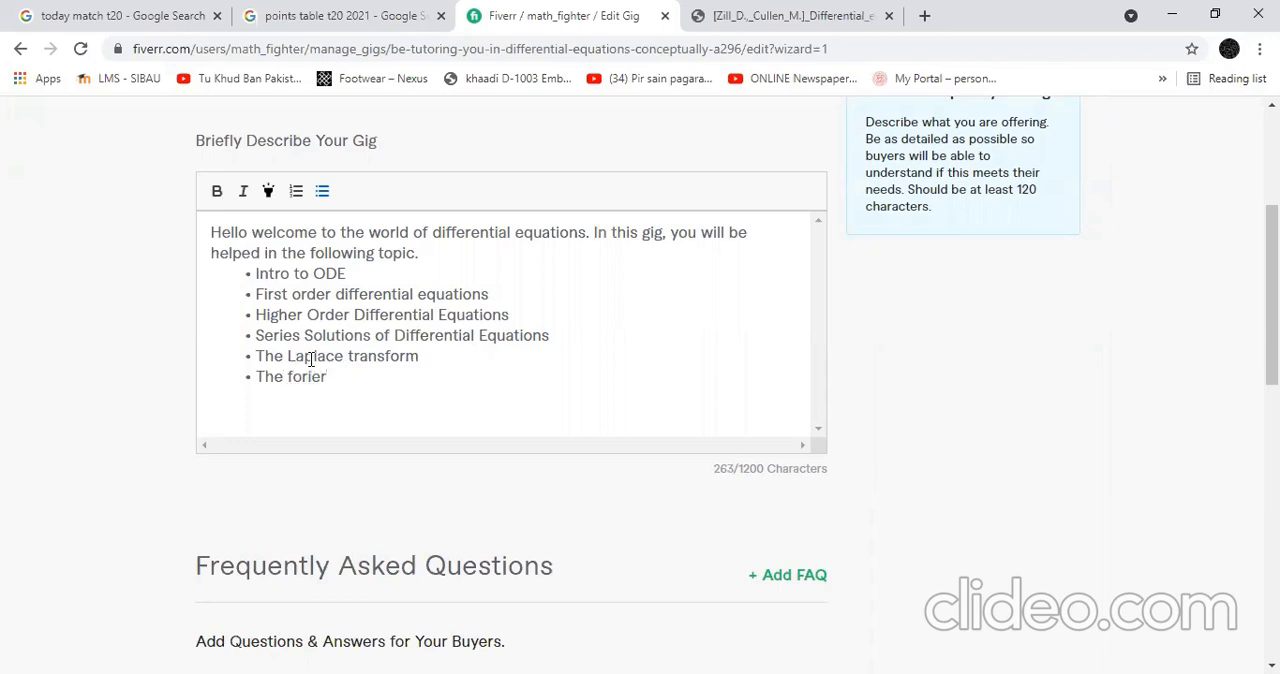
pyautogui.press('Backspace')
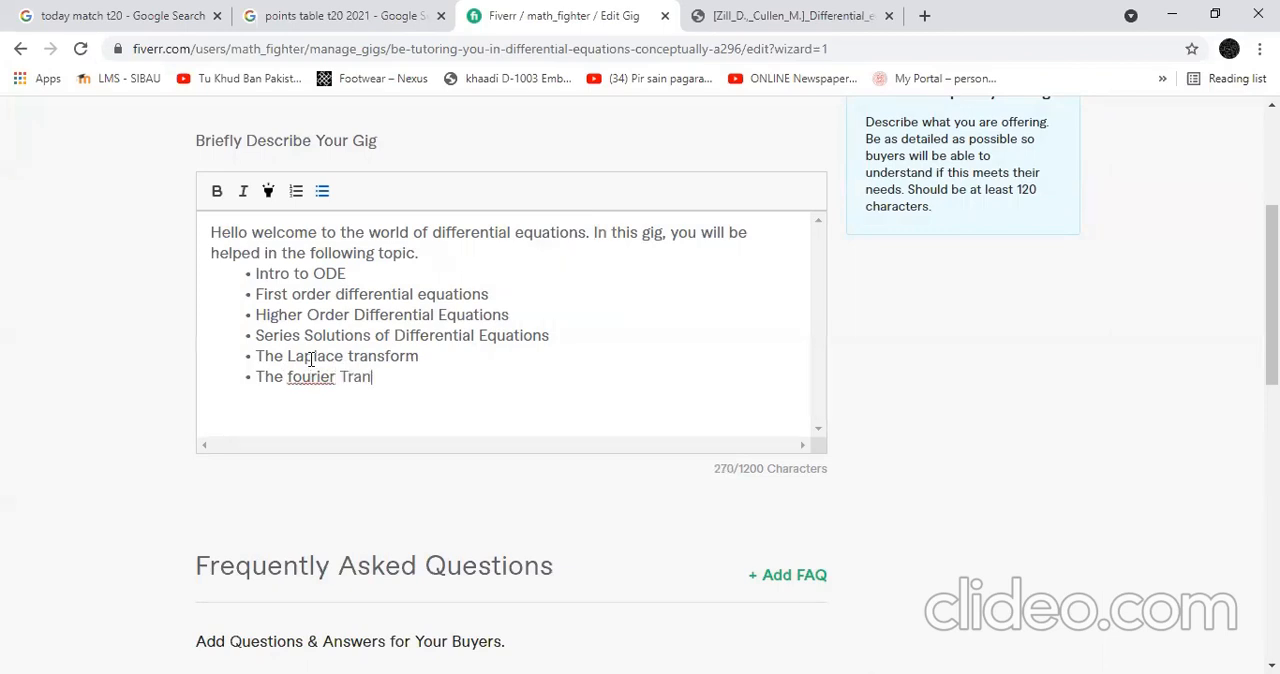
pyautogui.write('sform')
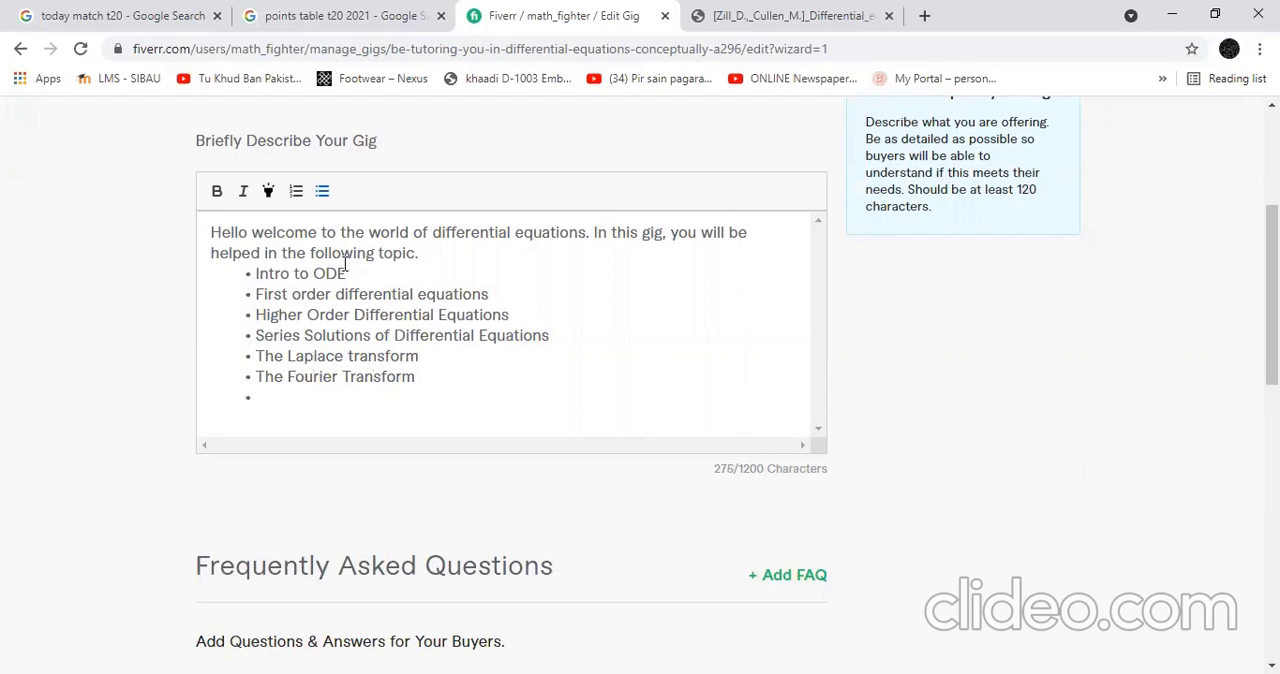
# - Look up later textbook chapters and add an initial/boundary value problems bullet
pyautogui.click(790, 15)
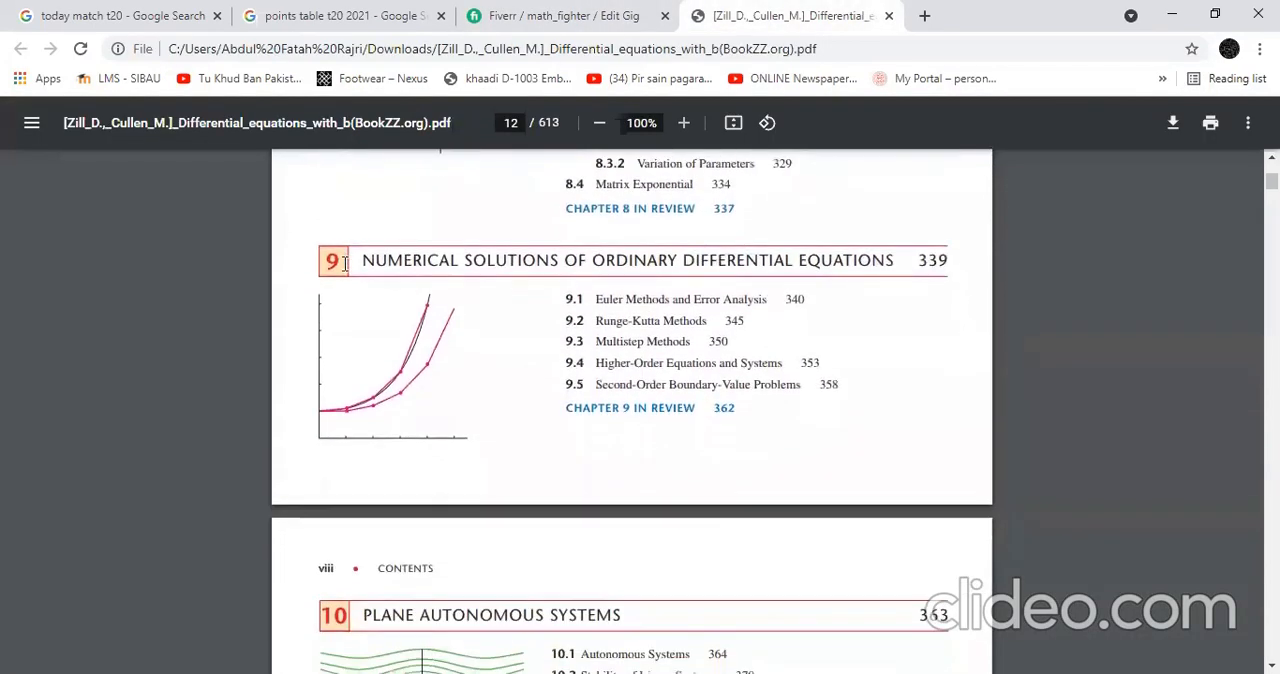
pyautogui.scroll(-3)
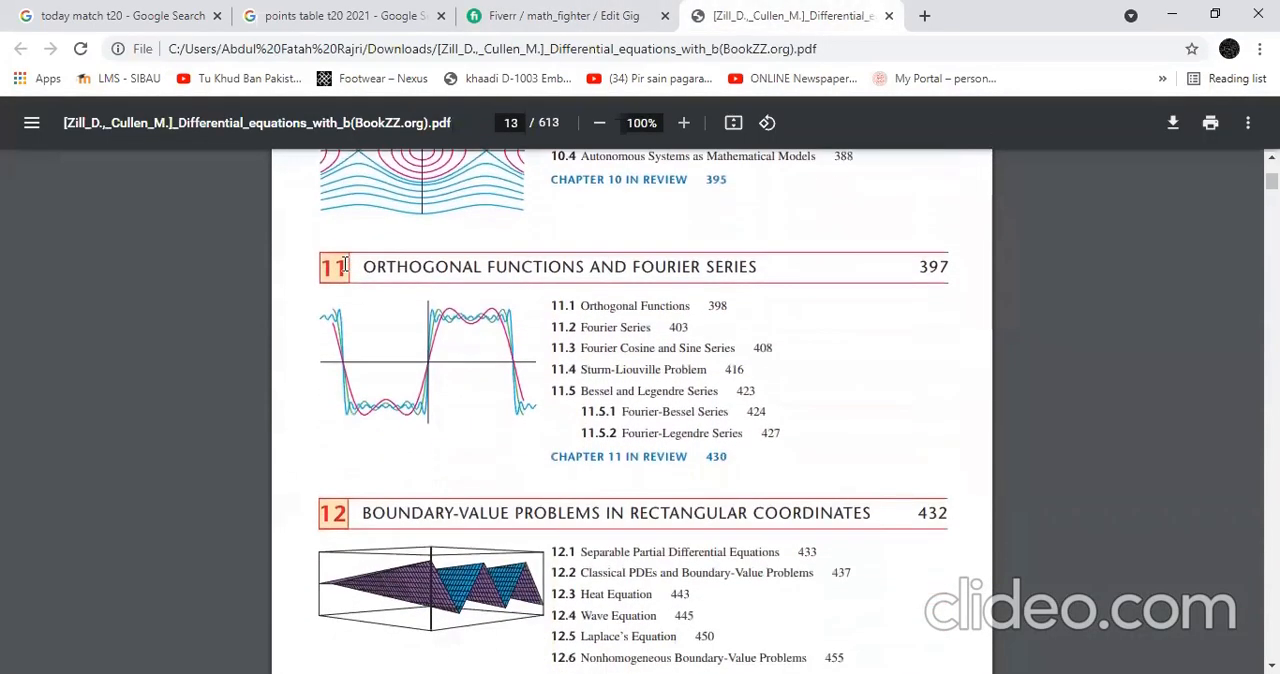
pyautogui.click(560, 15)
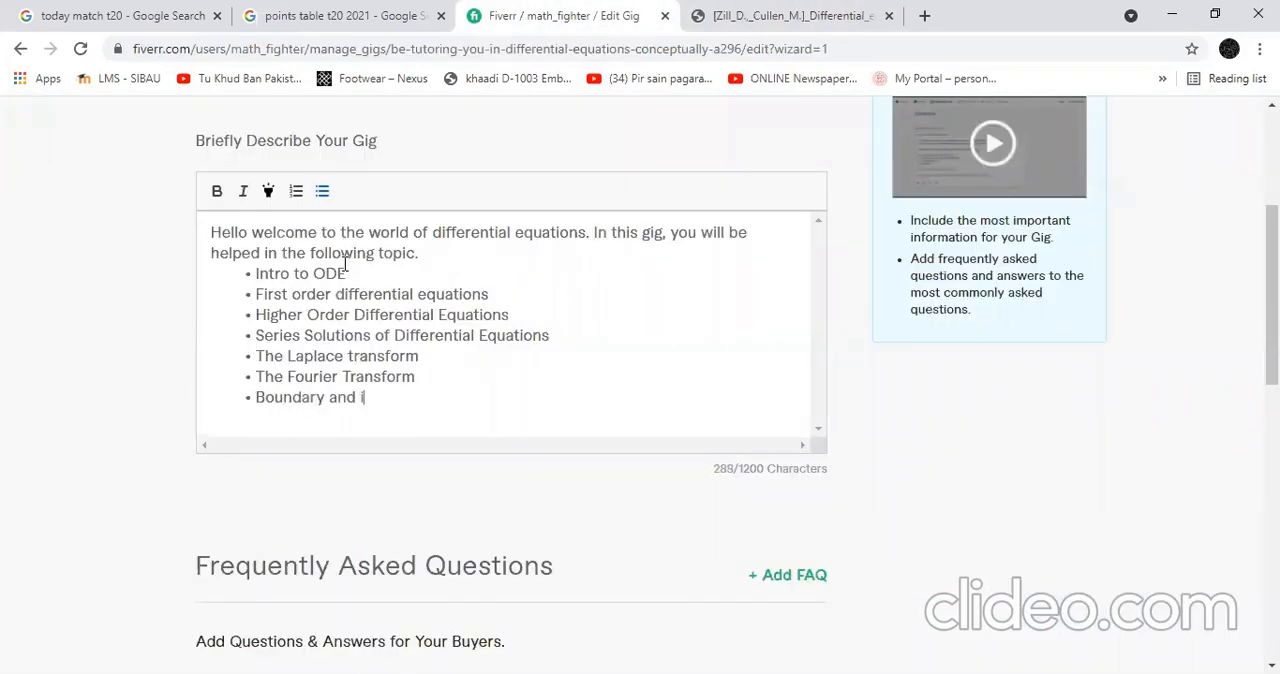
pyautogui.write('initial value problems ...')
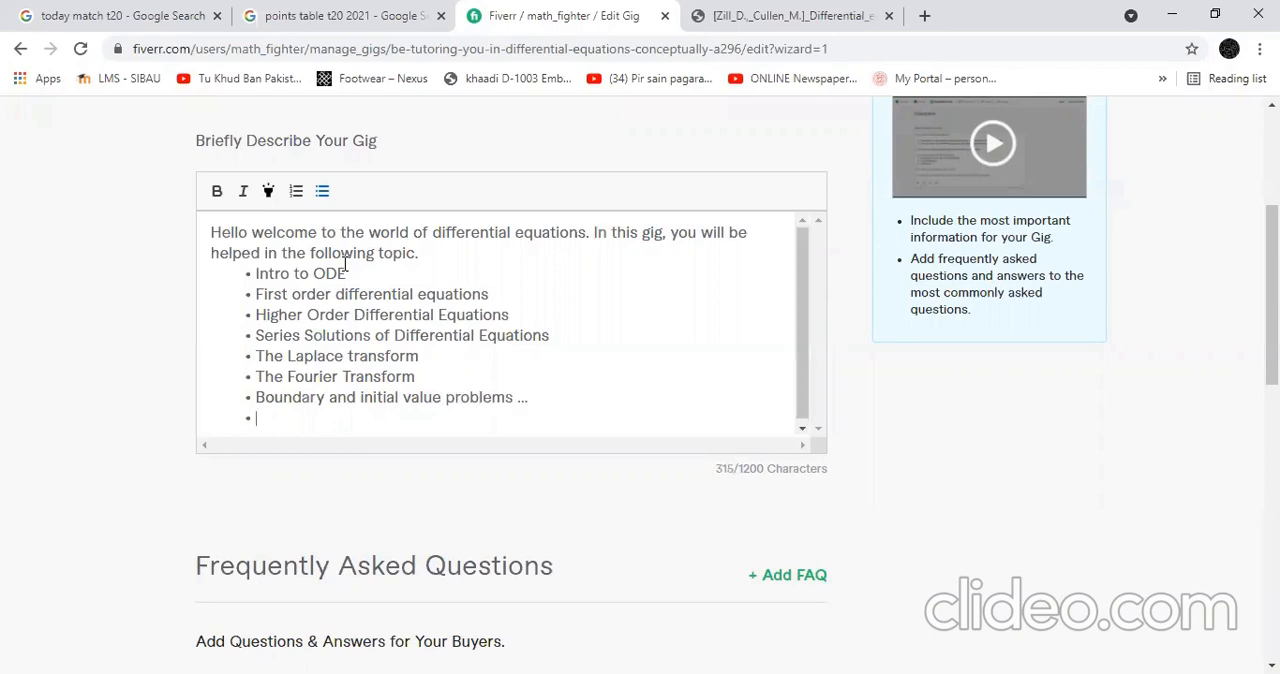
# - Close with 'place your order and get helped...' and 'Thanks', then save the description
pyautogui.write("Don't waste your time")
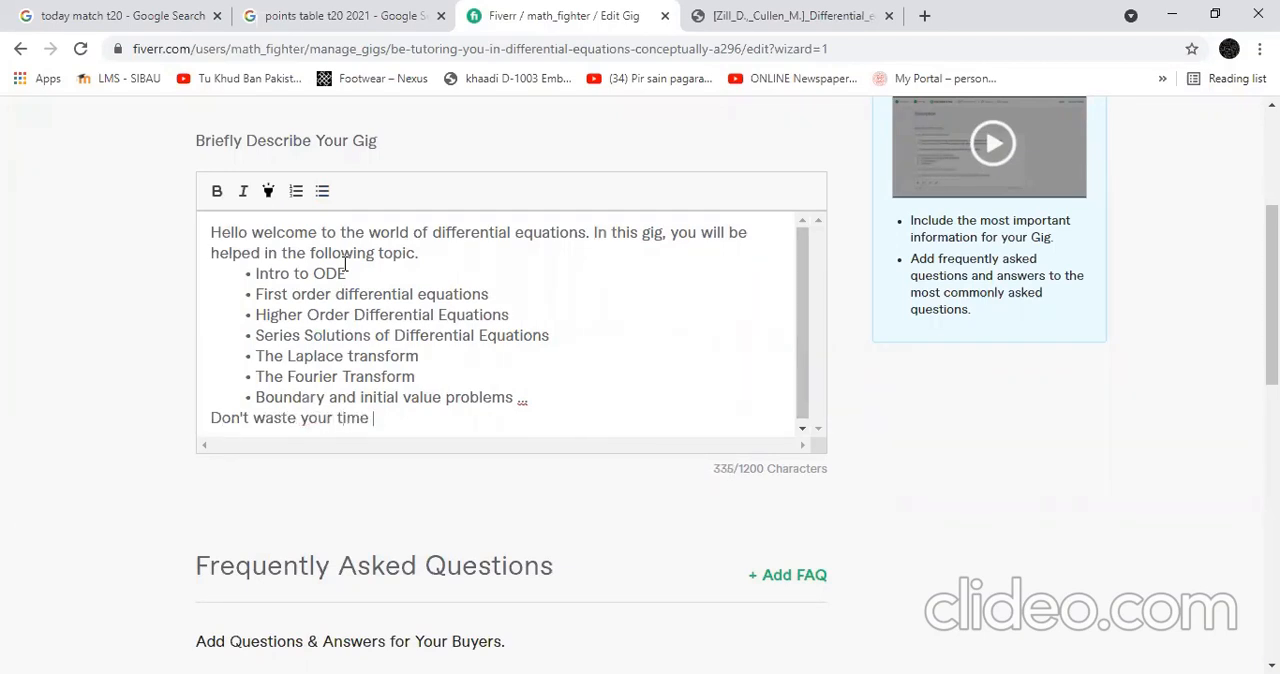
pyautogui.write(', place your o')
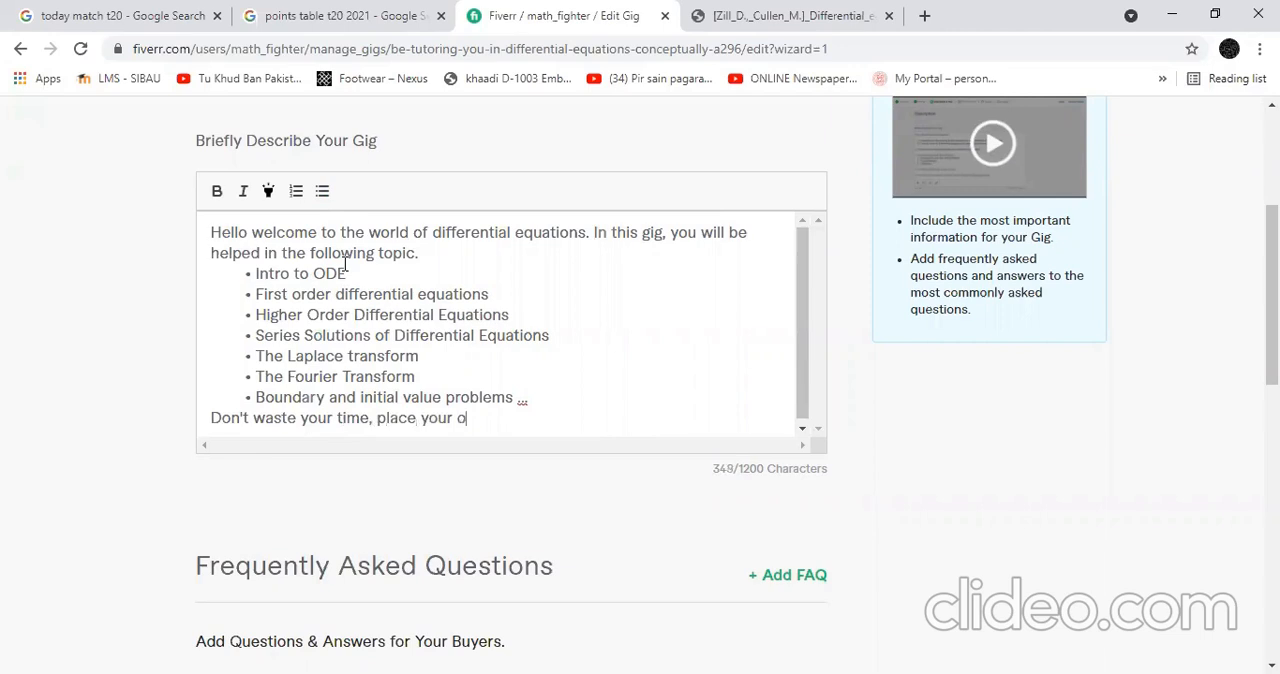
pyautogui.write('rder and get')
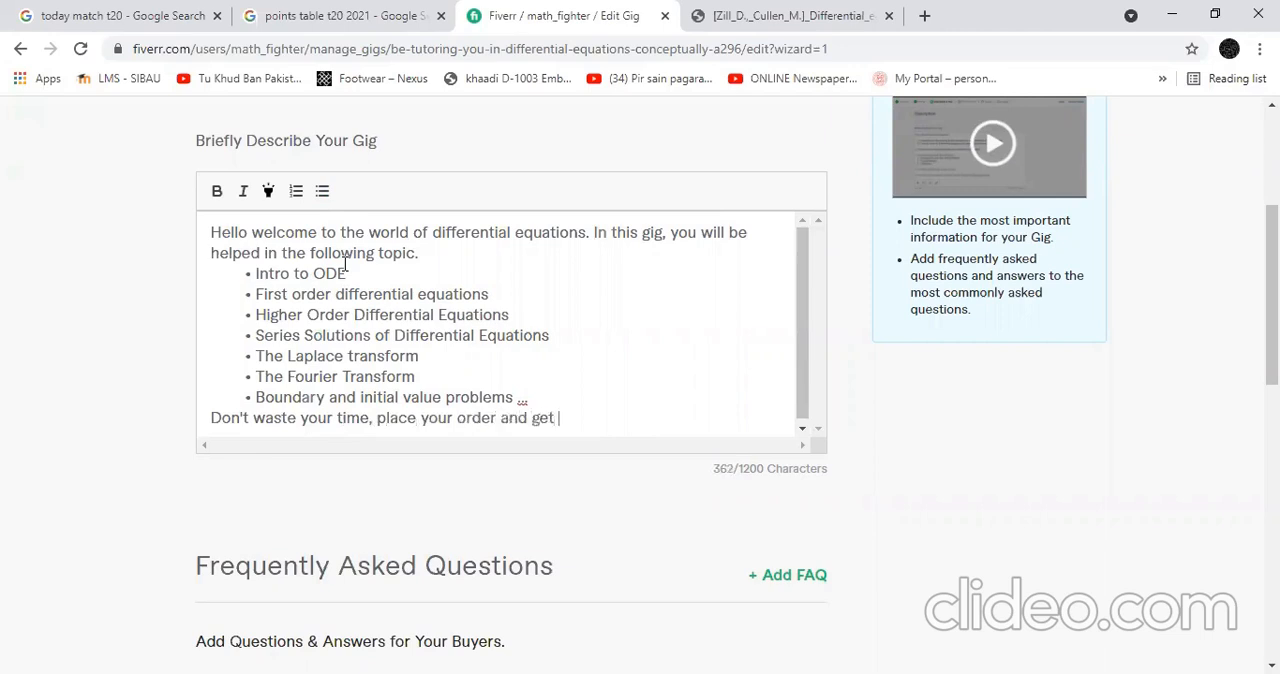
pyautogui.write('helped...')
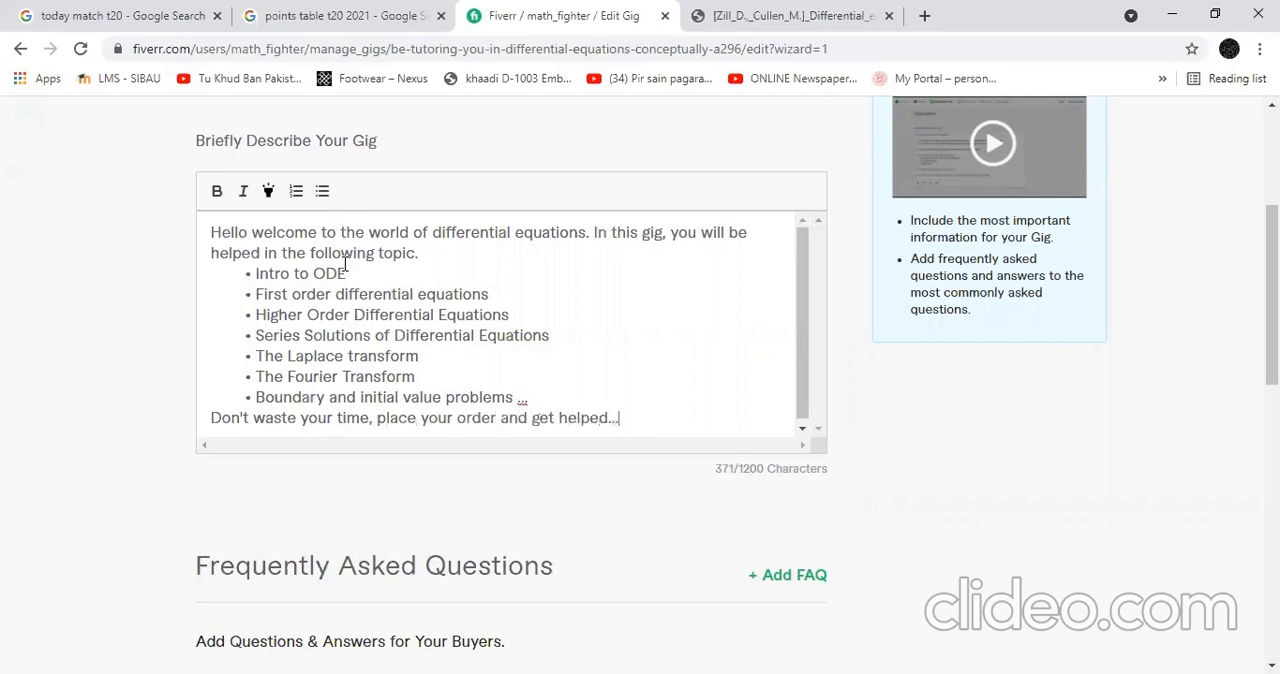
pyautogui.write('Thanks')
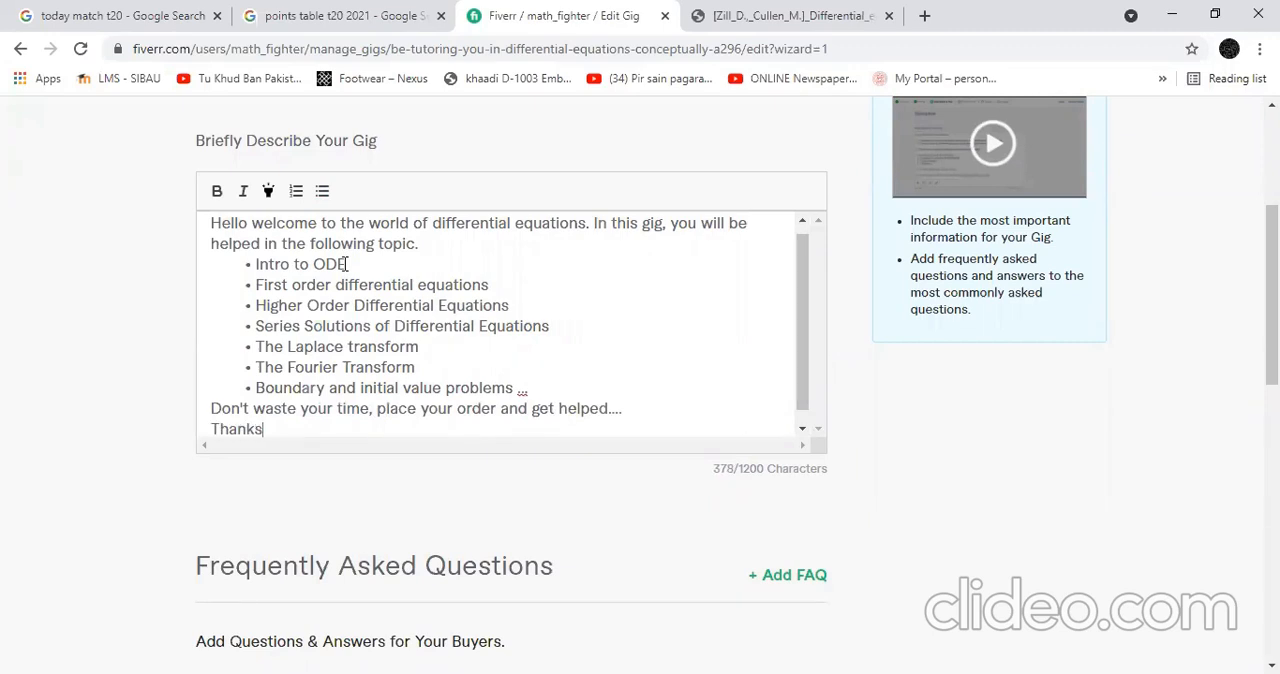
pyautogui.scroll(-3)
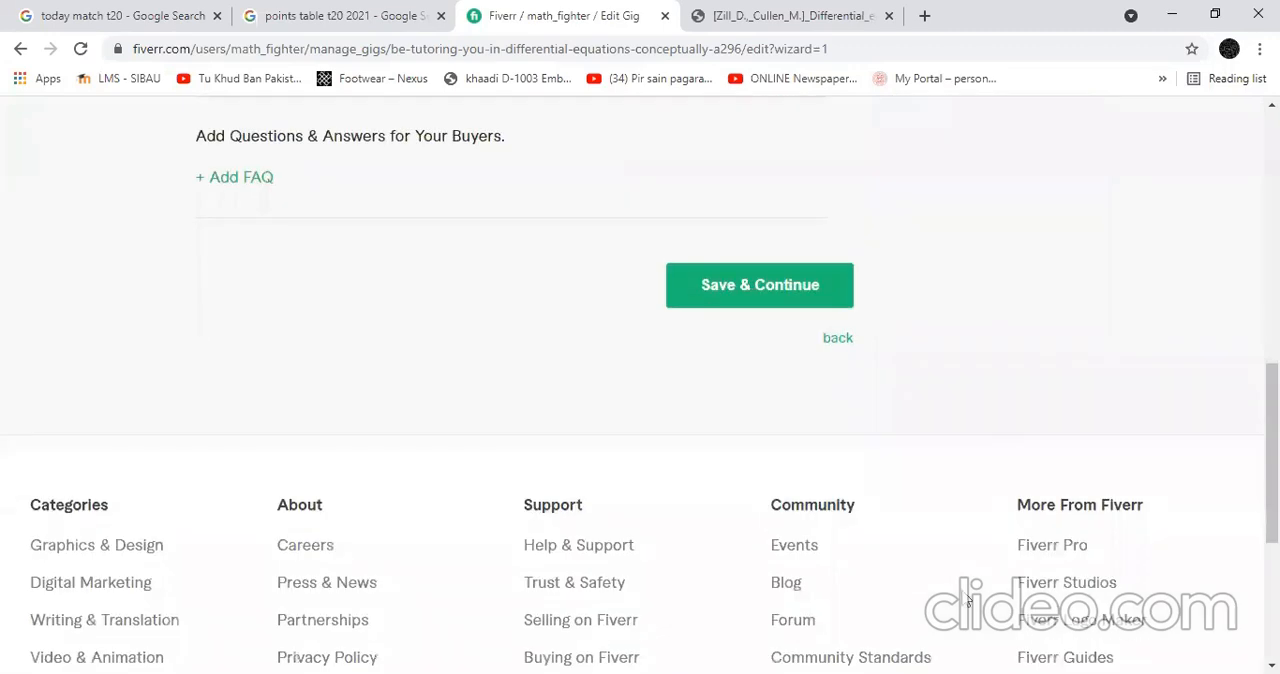
pyautogui.click(759, 285)
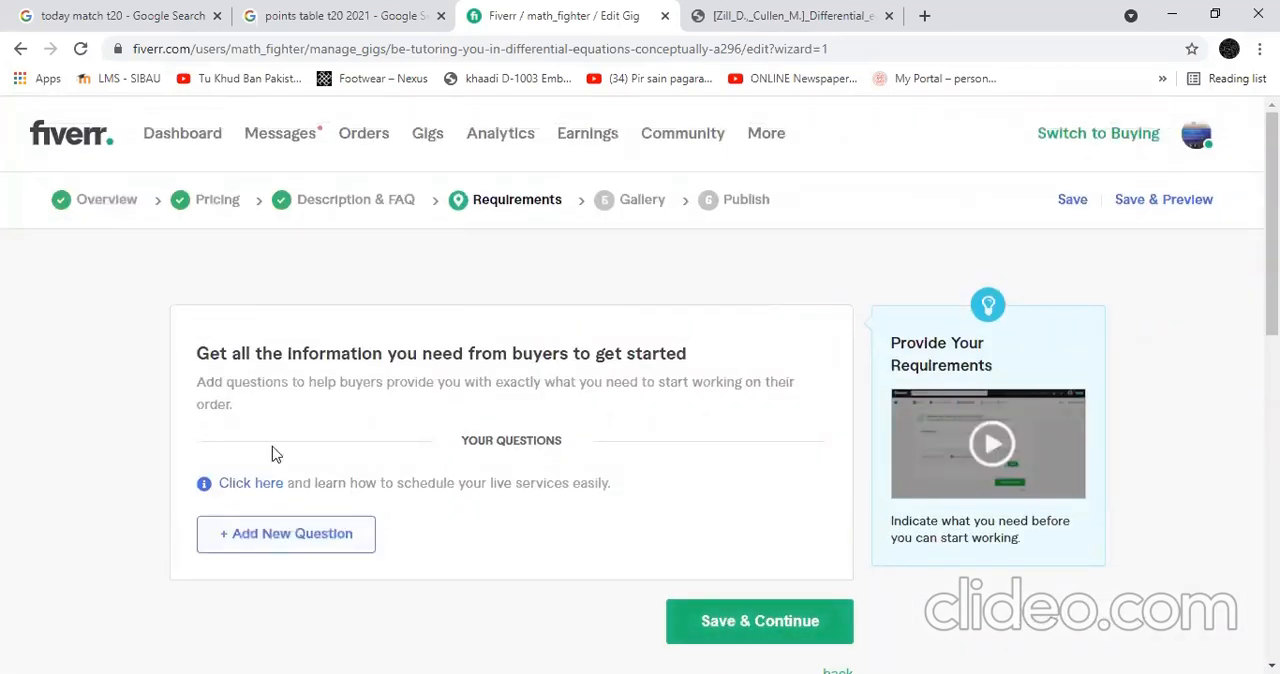
# - Add a 'Be specific... everything before you order...' buyer question answered by attachment
pyautogui.scroll(-3)
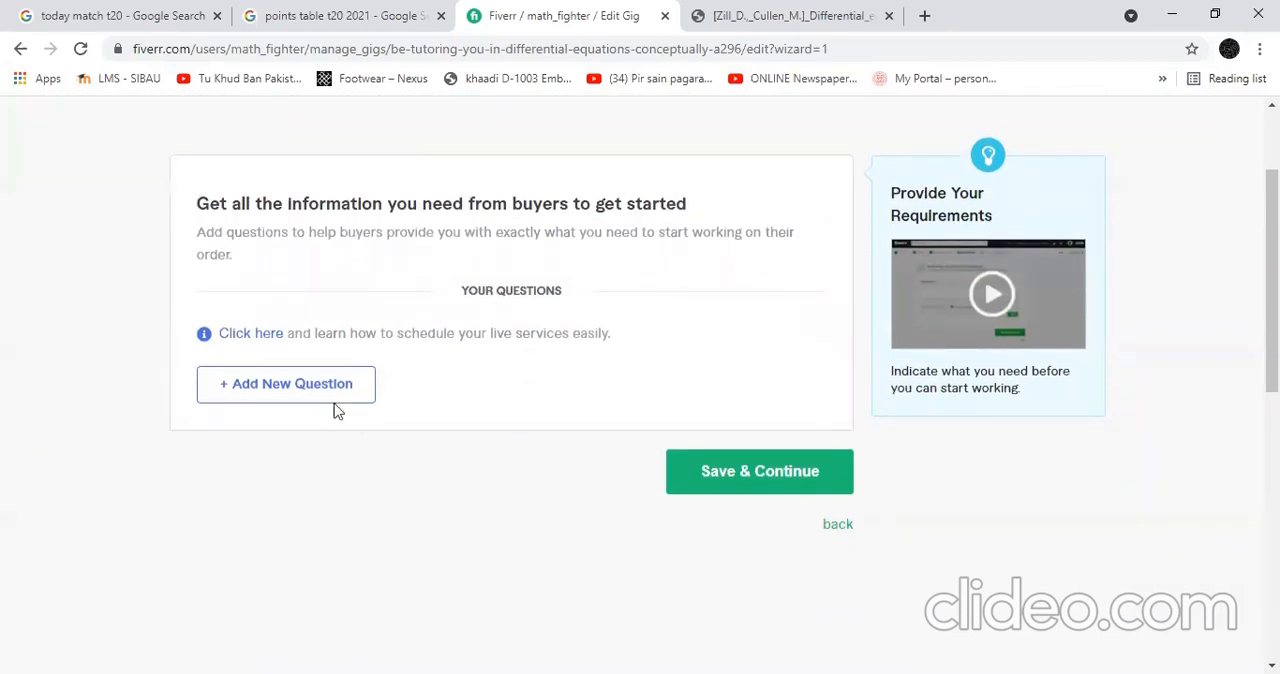
pyautogui.click(286, 383)
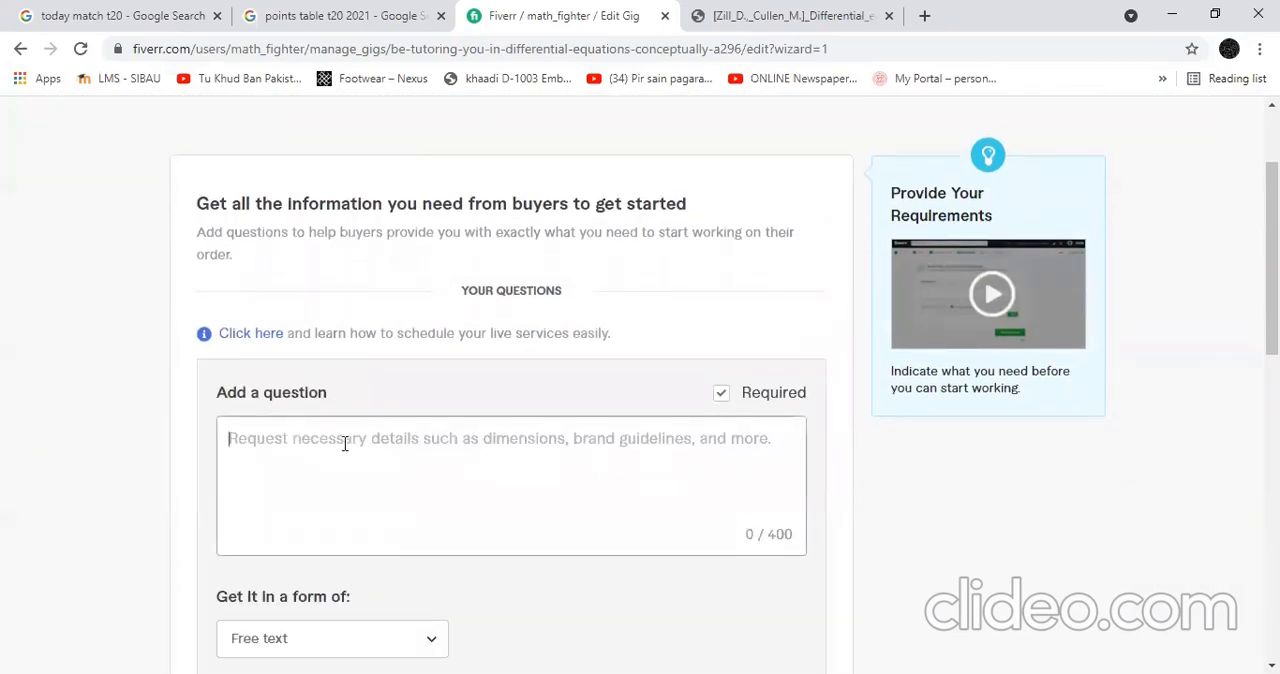
pyautogui.write('Be specific')
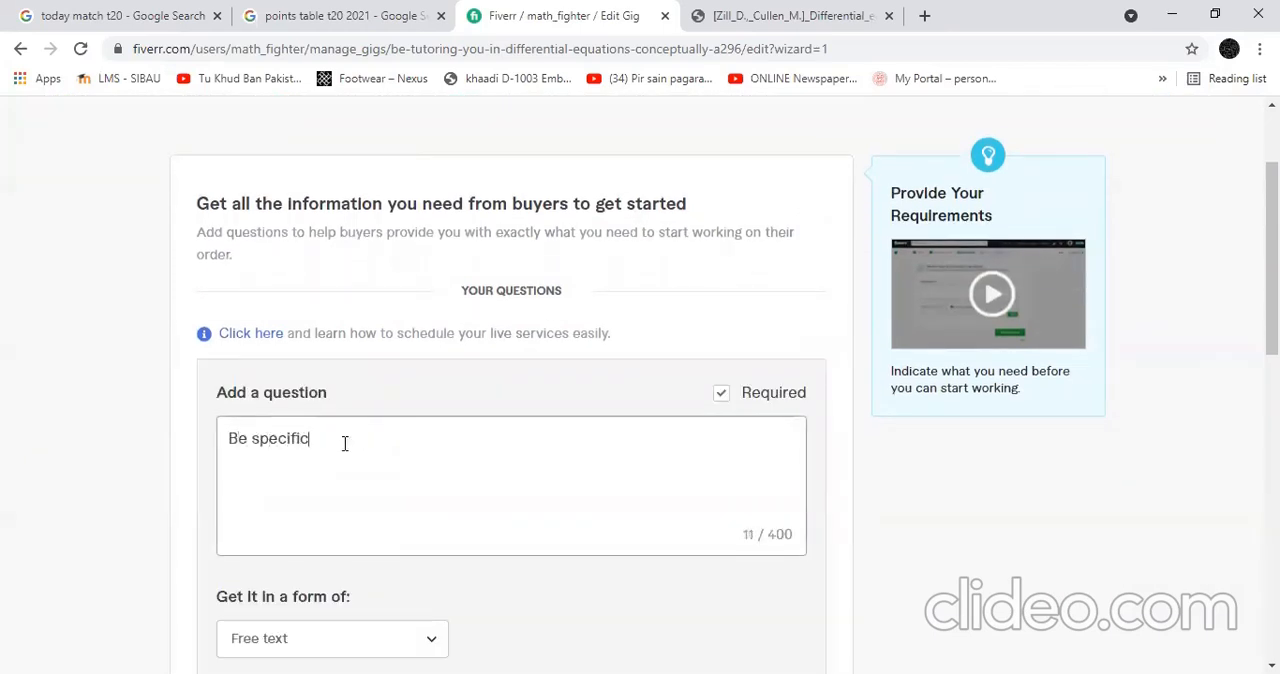
pyautogui.write('sp')
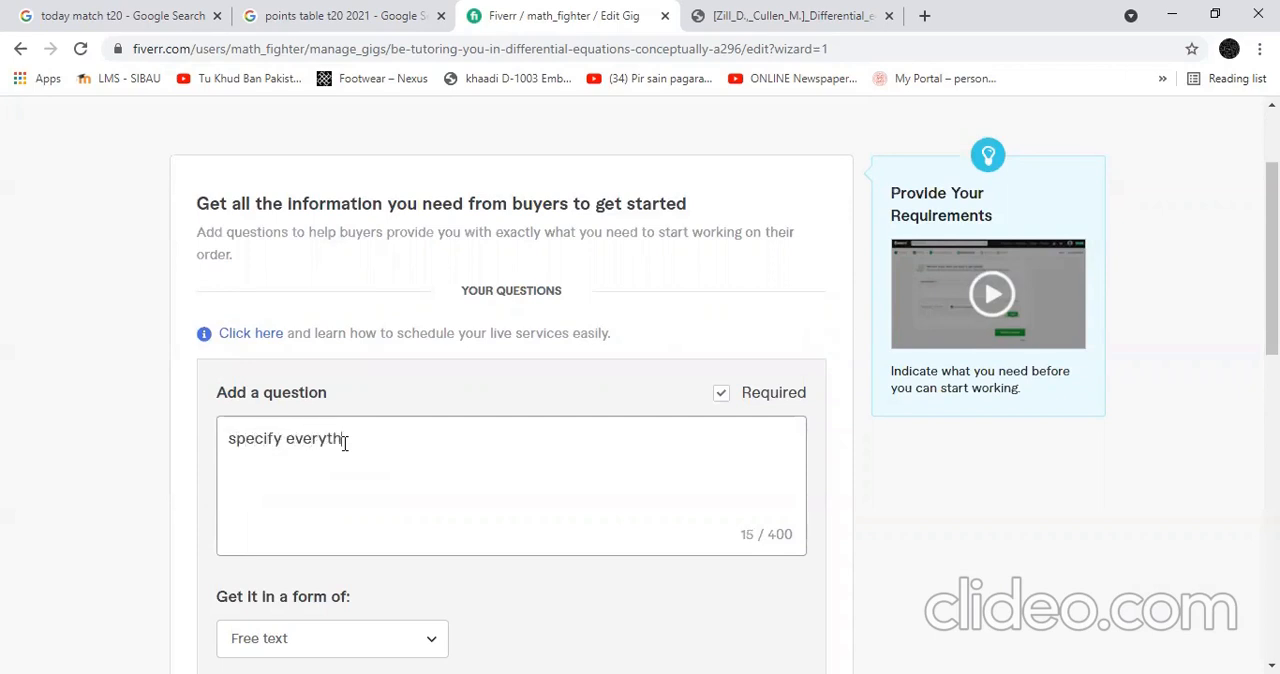
pyautogui.write('ng before you place and or')
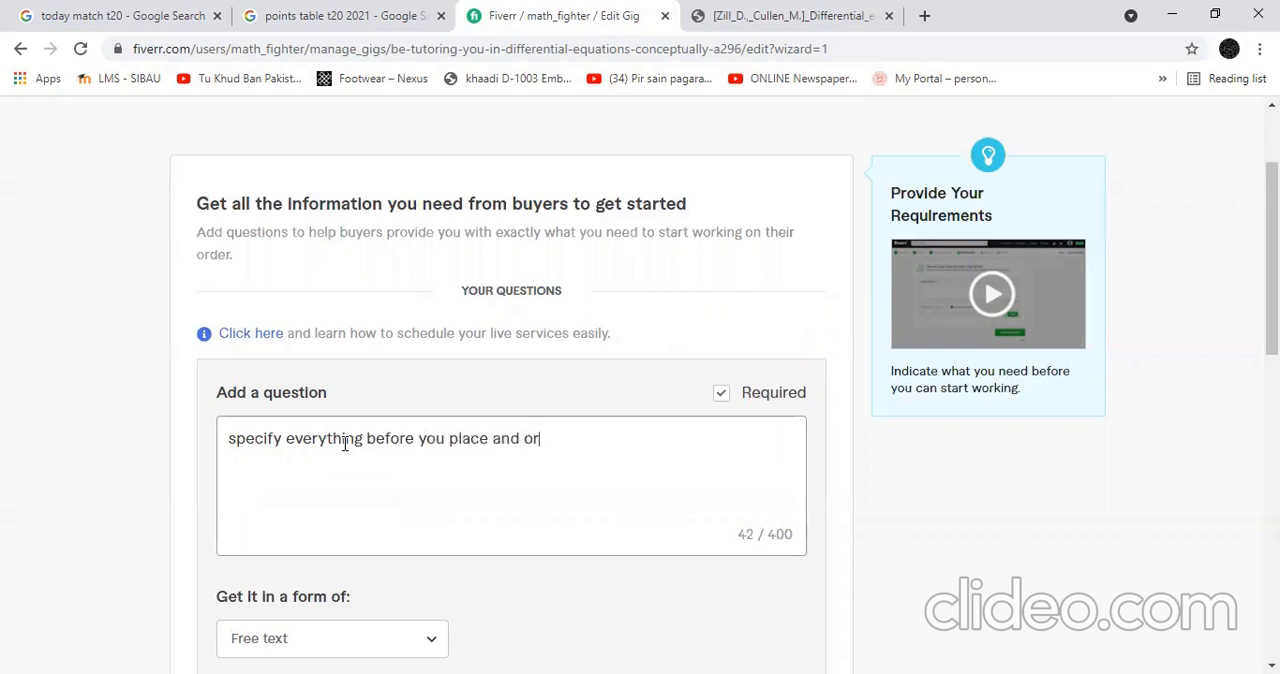
pyautogui.write('der...')
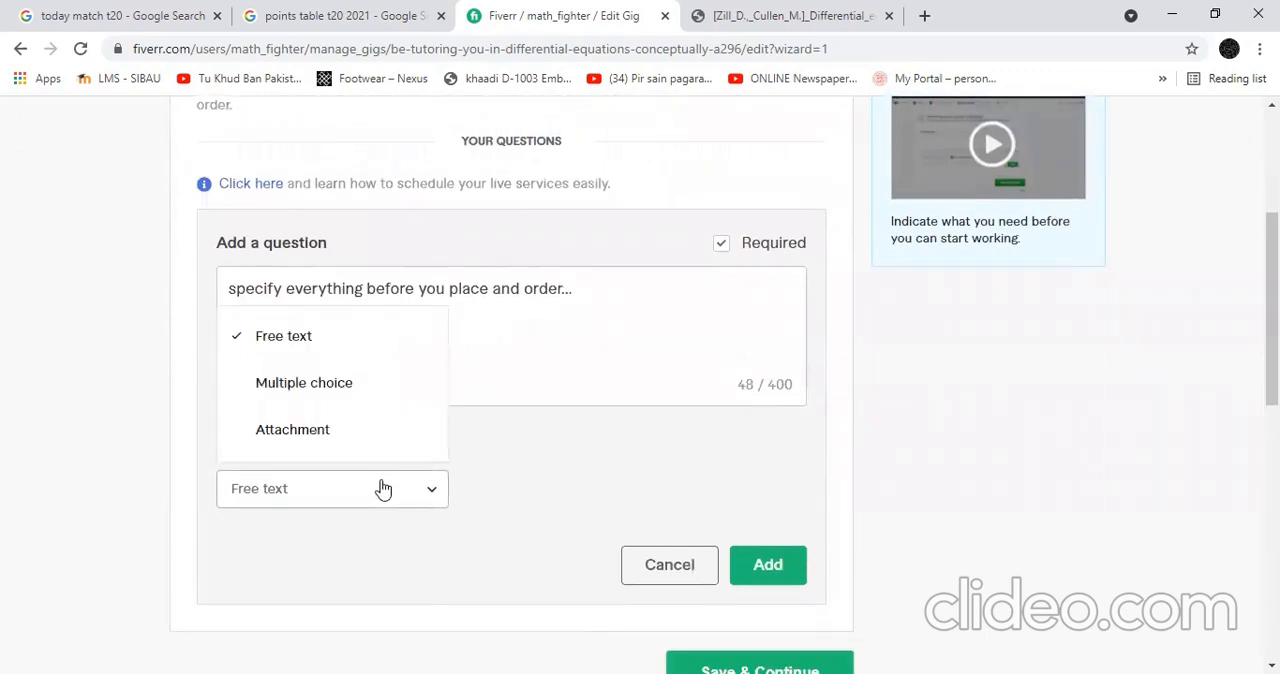
pyautogui.click(292, 429)
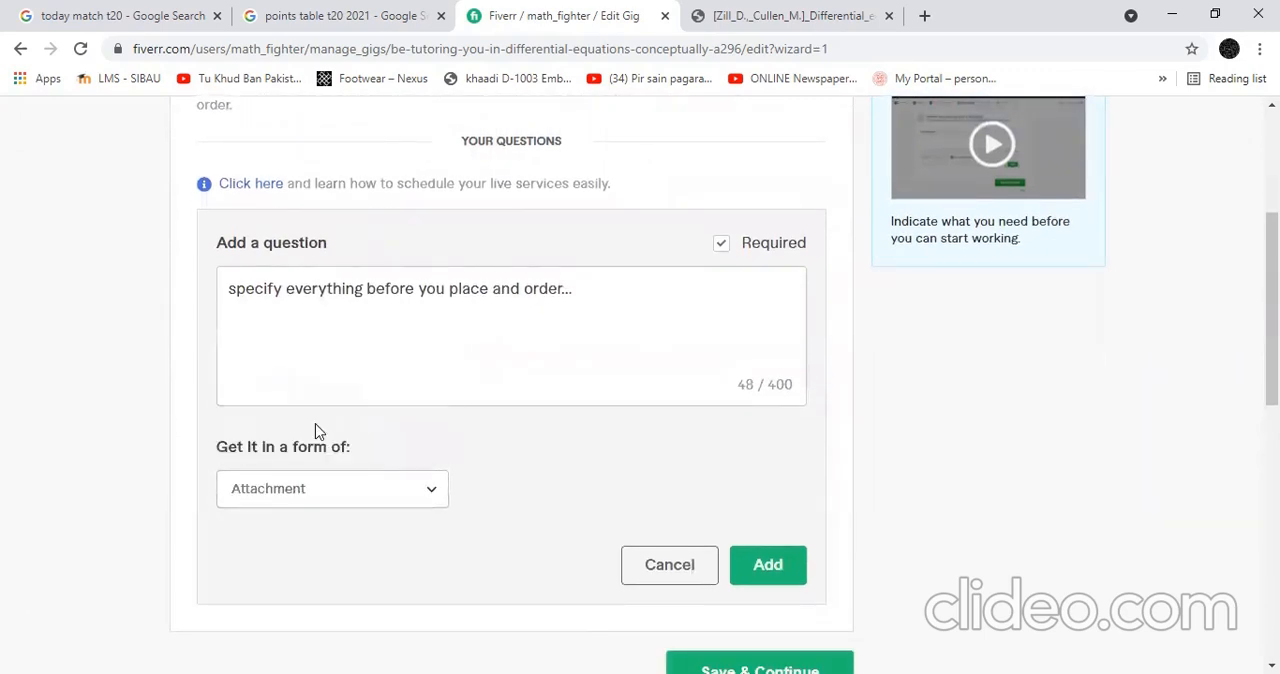
pyautogui.click(767, 564)
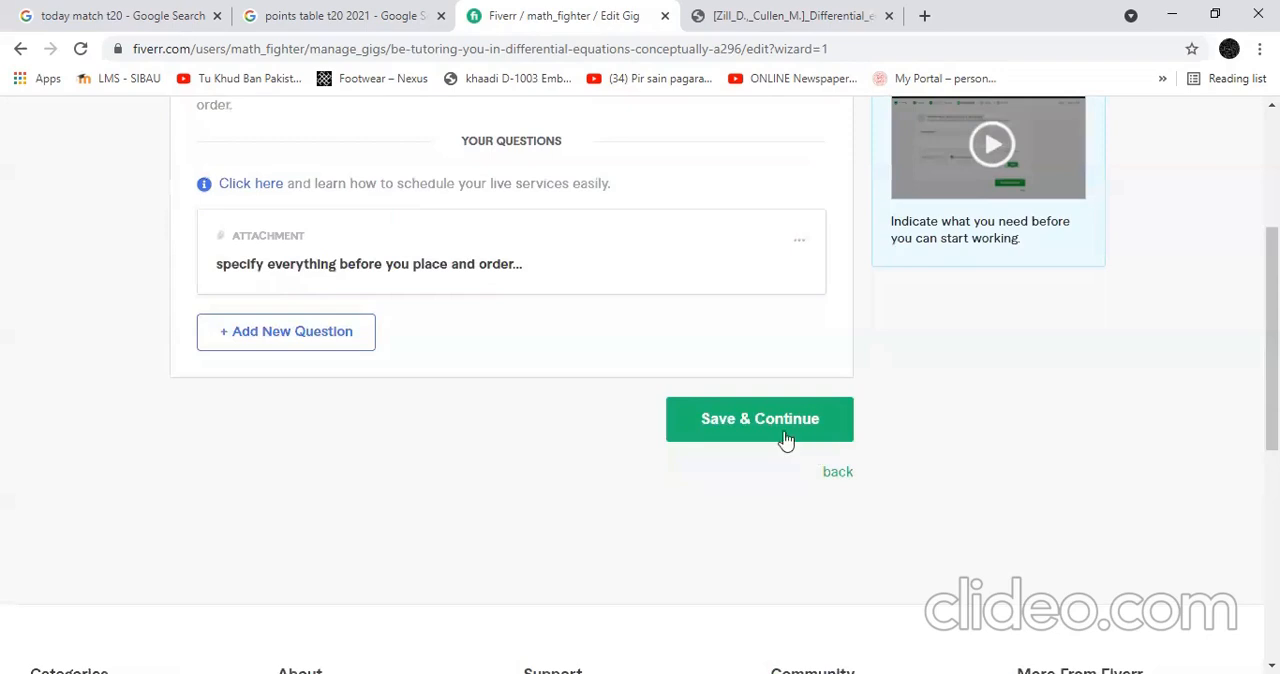
# - Save the requirements, then view textbook page 28 with Example 3, Verification of an Implicit Solution
pyautogui.click(759, 418)
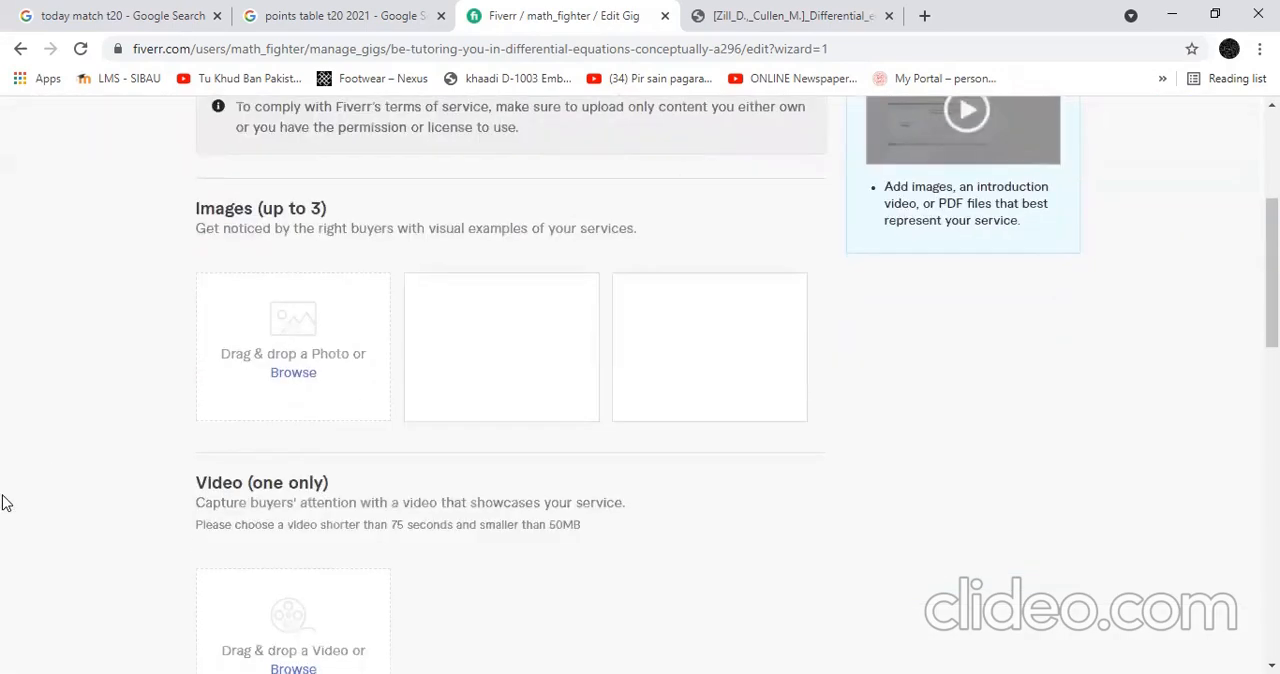
pyautogui.scroll(-3)
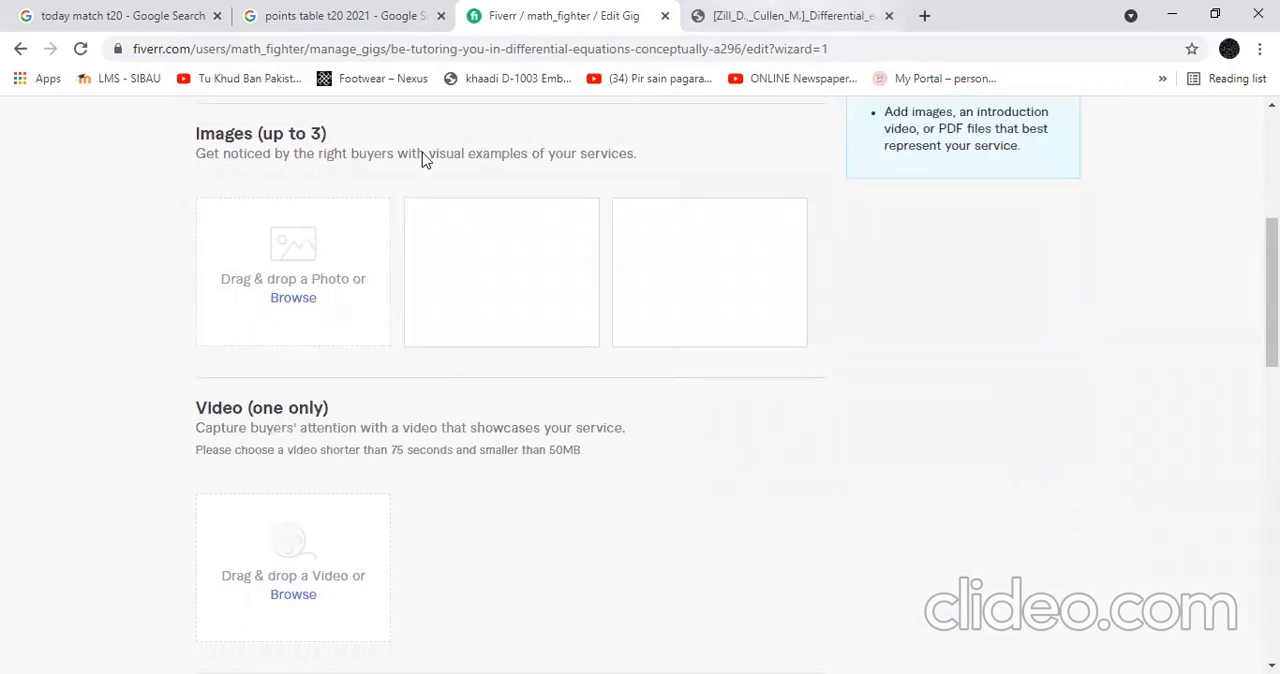
pyautogui.click(780, 16)
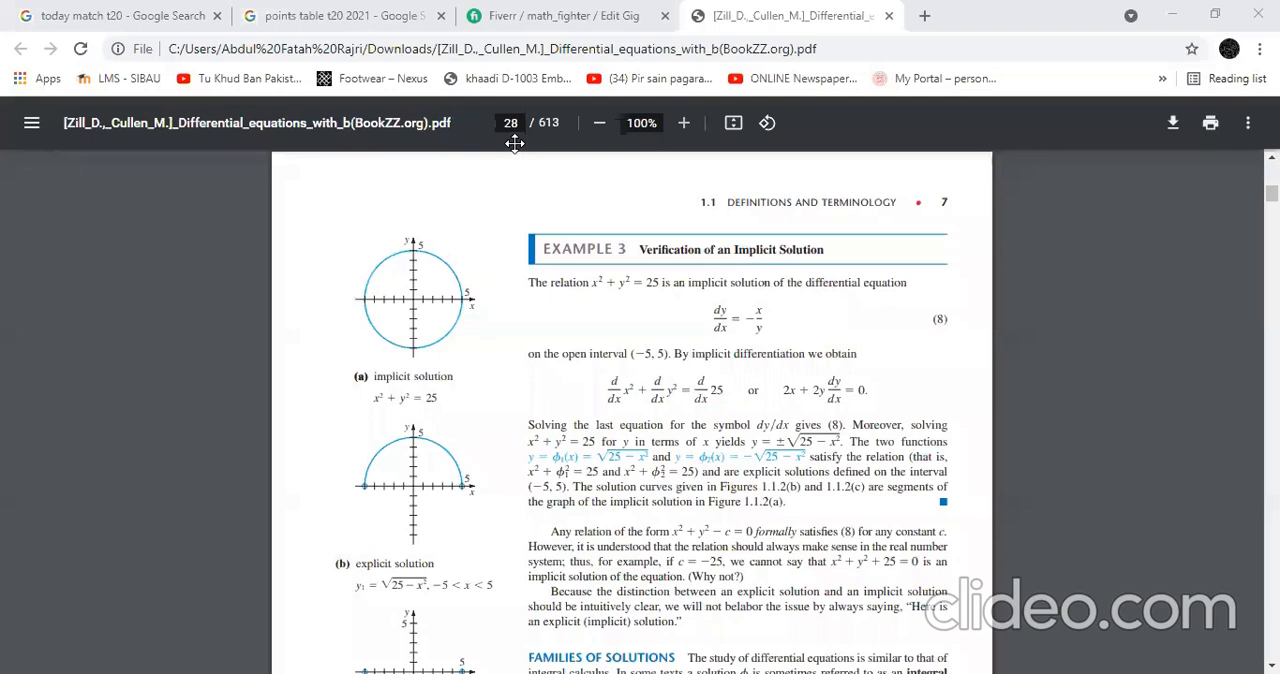
# - Upload Screenshot (77) from Pictures > Screenshots as a gig gallery image
pyautogui.click(563, 15)
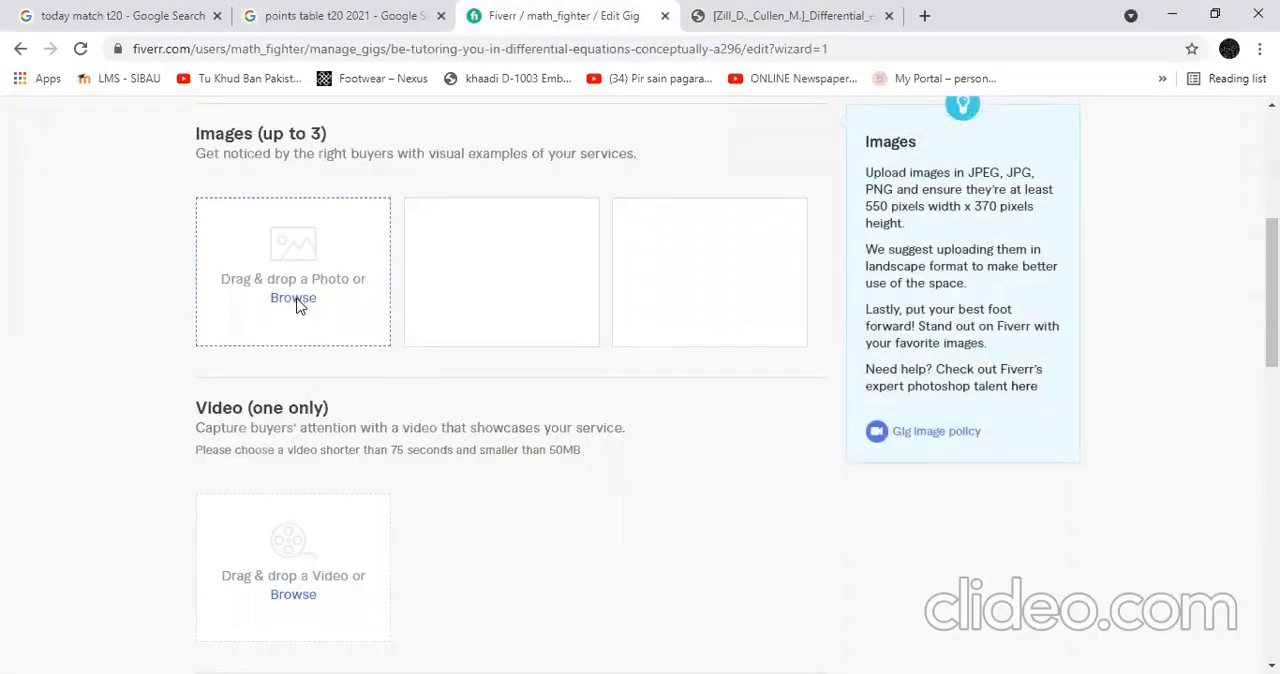
pyautogui.click(293, 298)
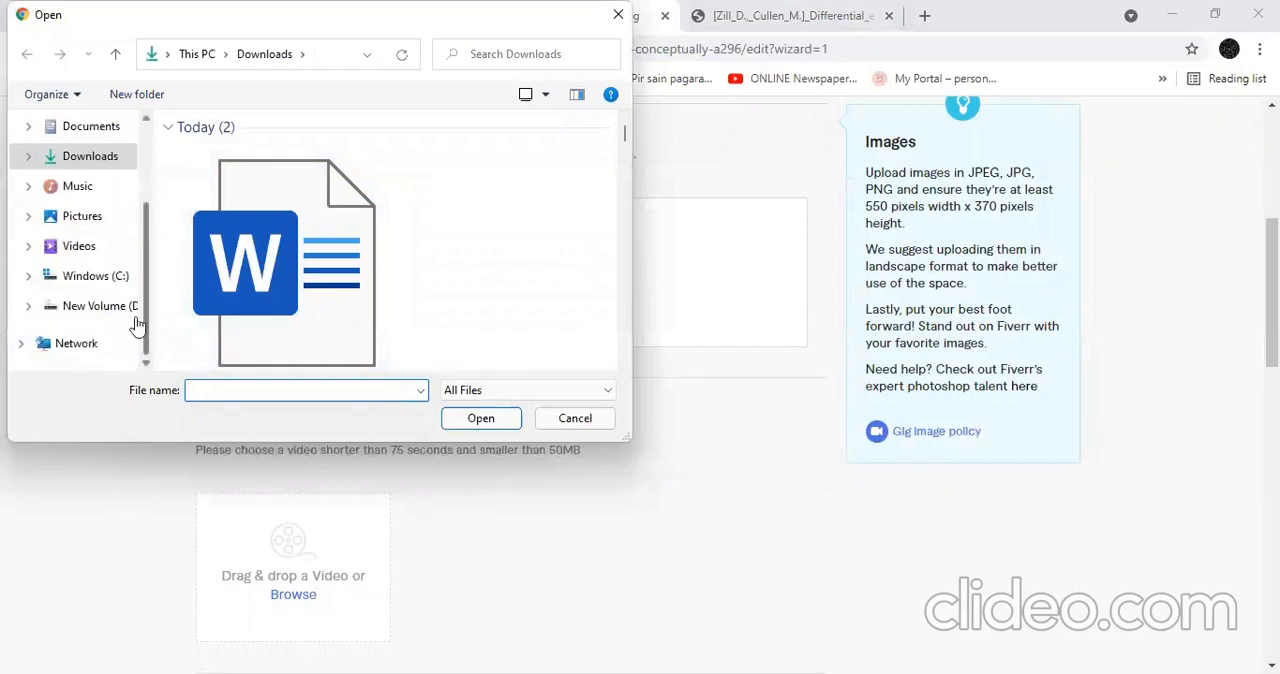
pyautogui.click(100, 306)
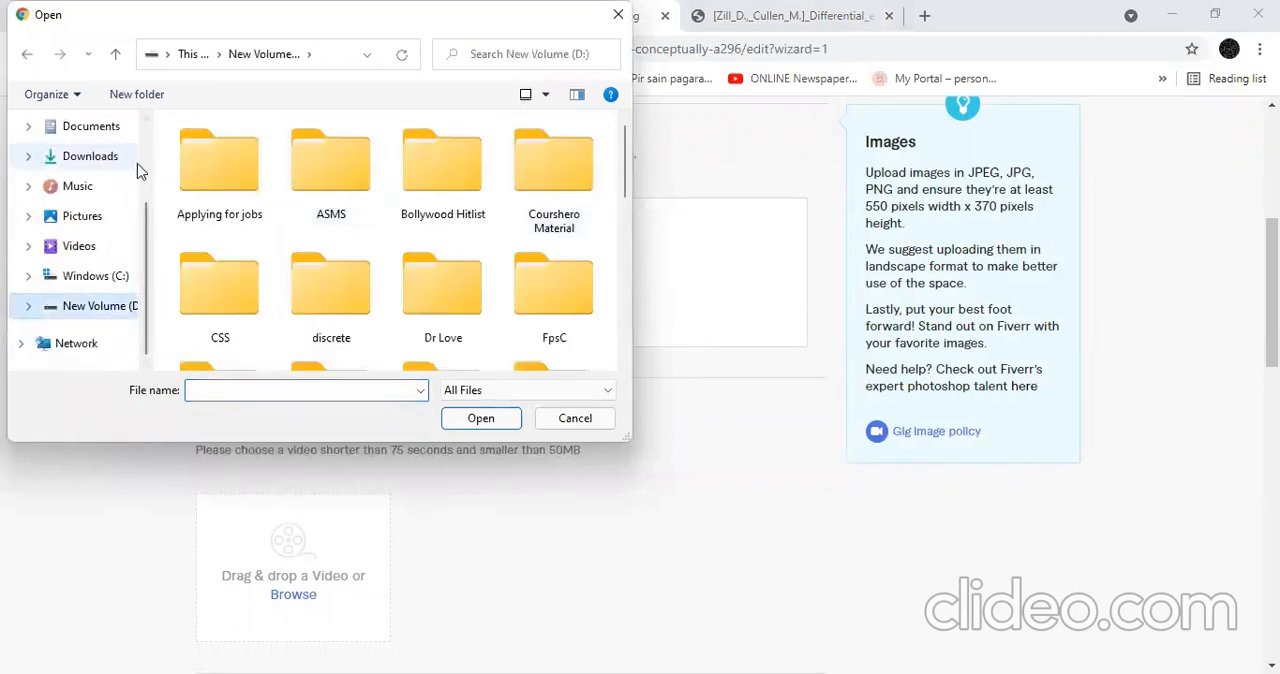
pyautogui.click(82, 215)
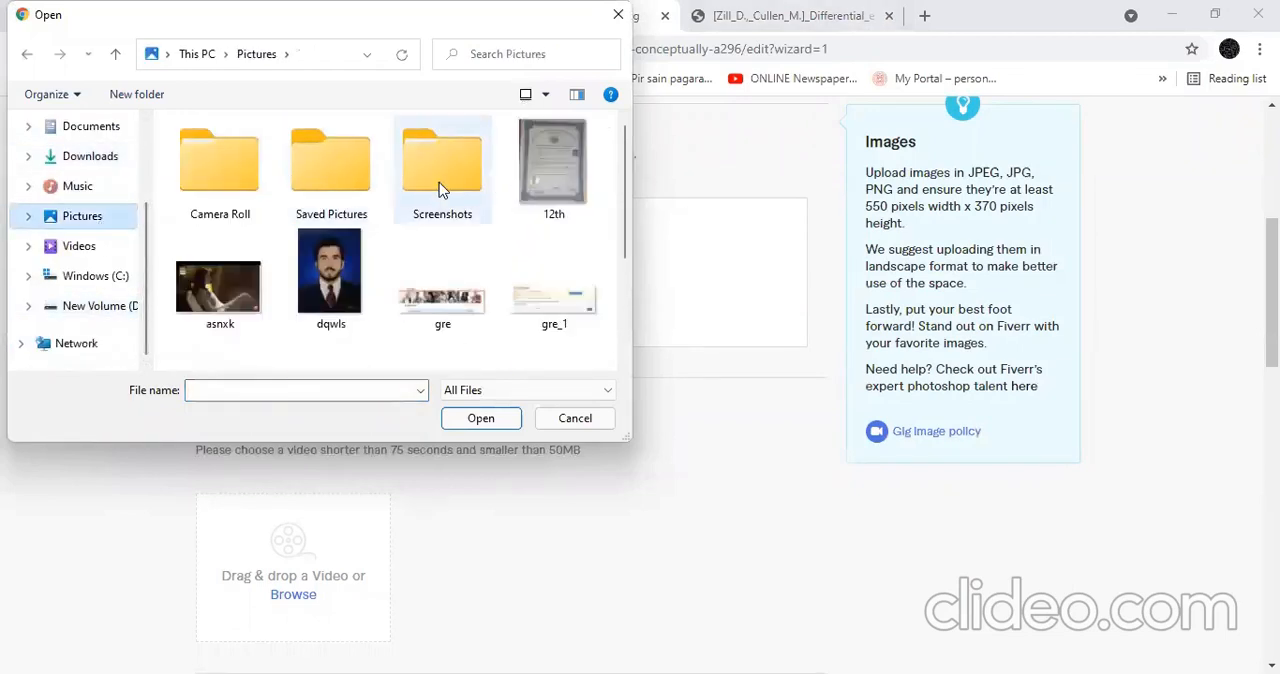
pyautogui.doubleClick(442, 160)
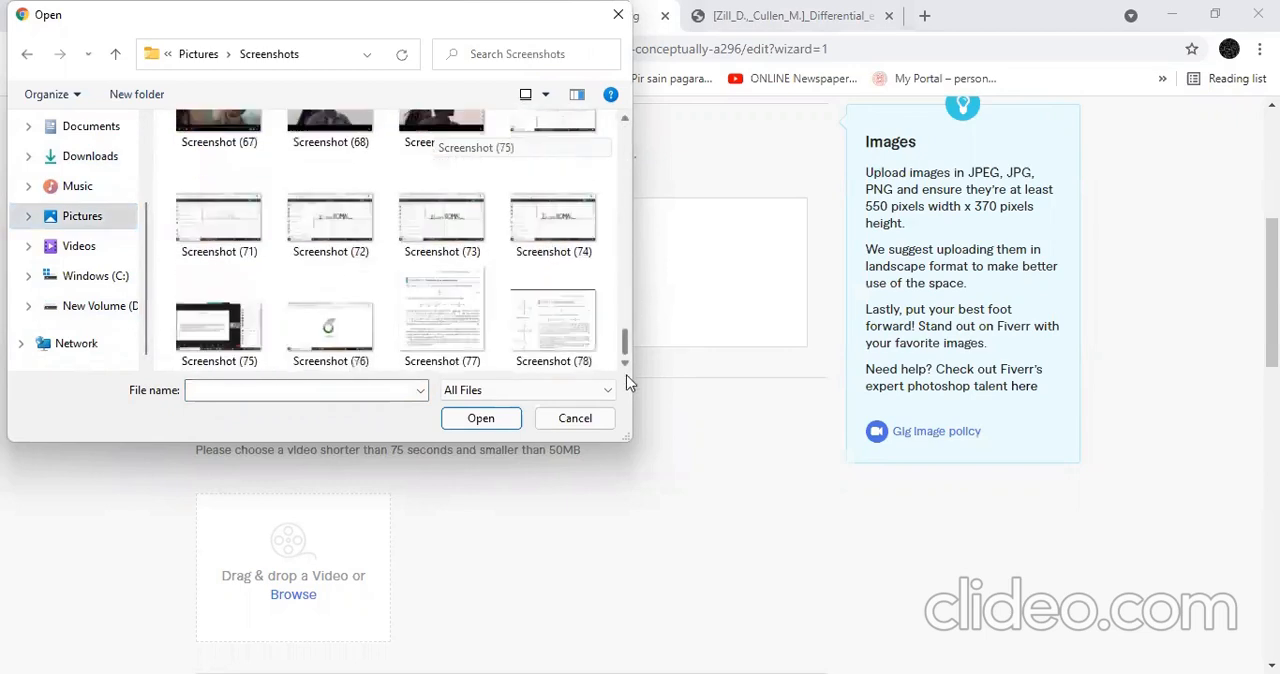
pyautogui.click(553, 318)
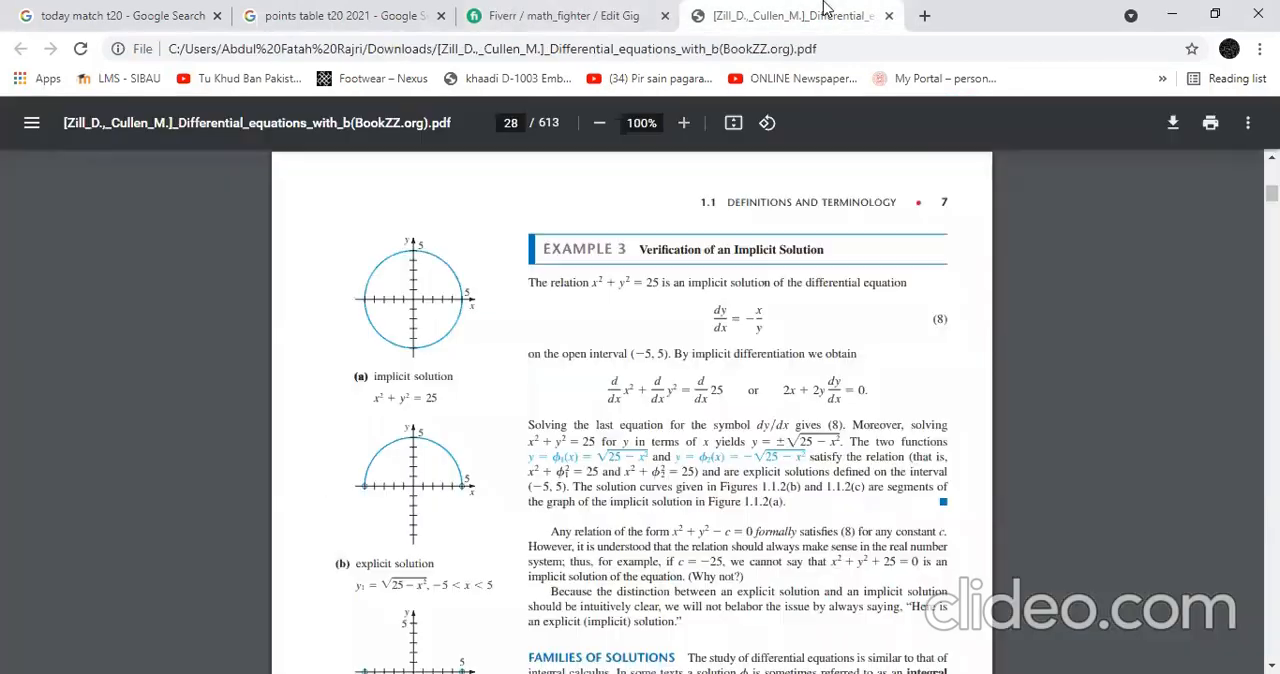
# - Retry and remove the screenshot uploads rejected as below 550×370, then dismiss the file picker
pyautogui.click(560, 15)
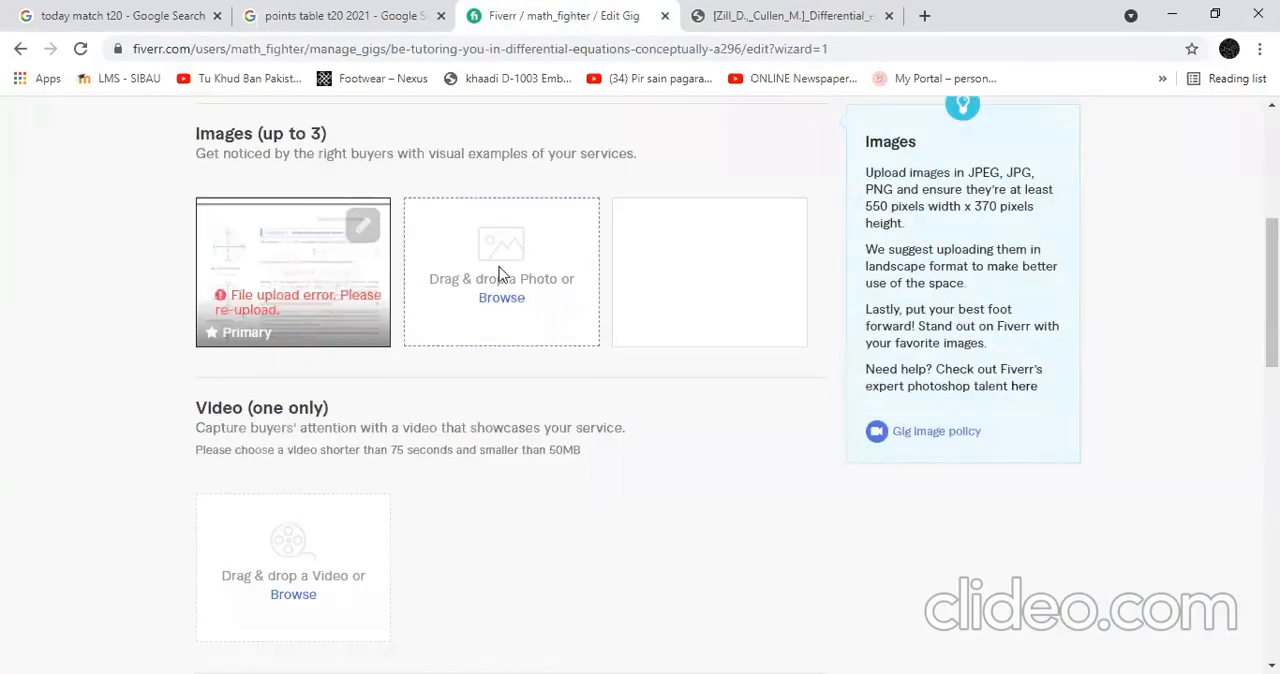
pyautogui.click(501, 297)
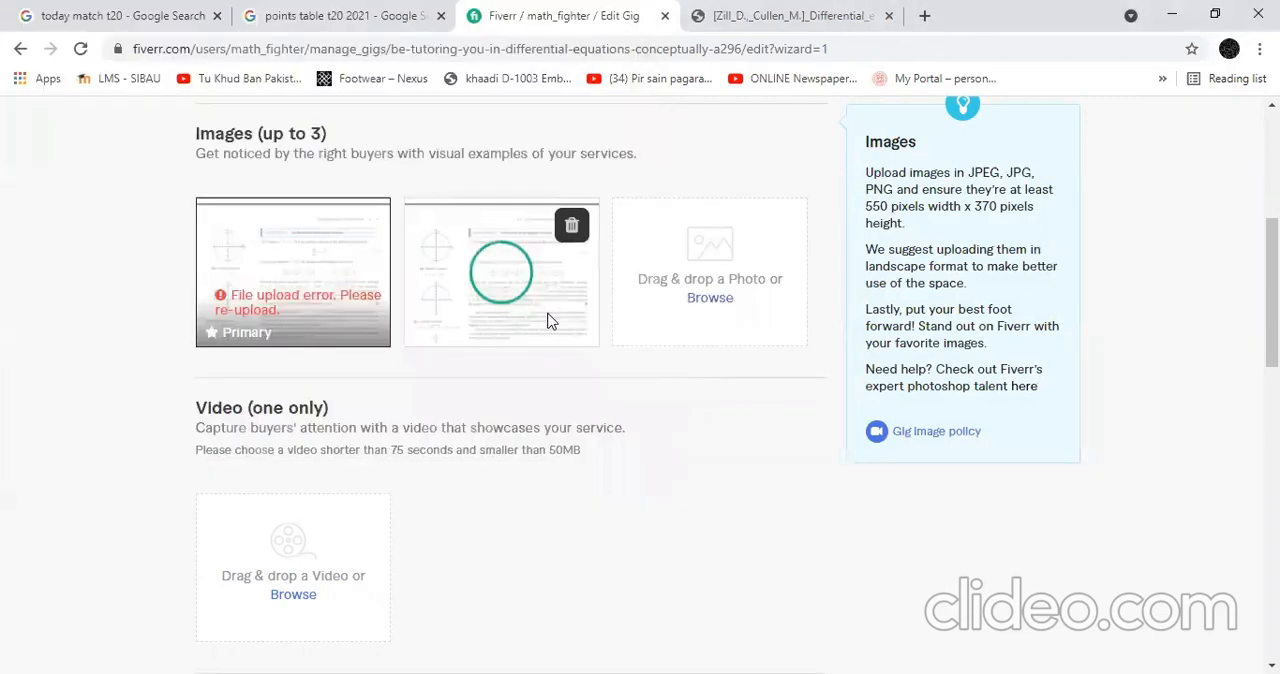
pyautogui.click(571, 225)
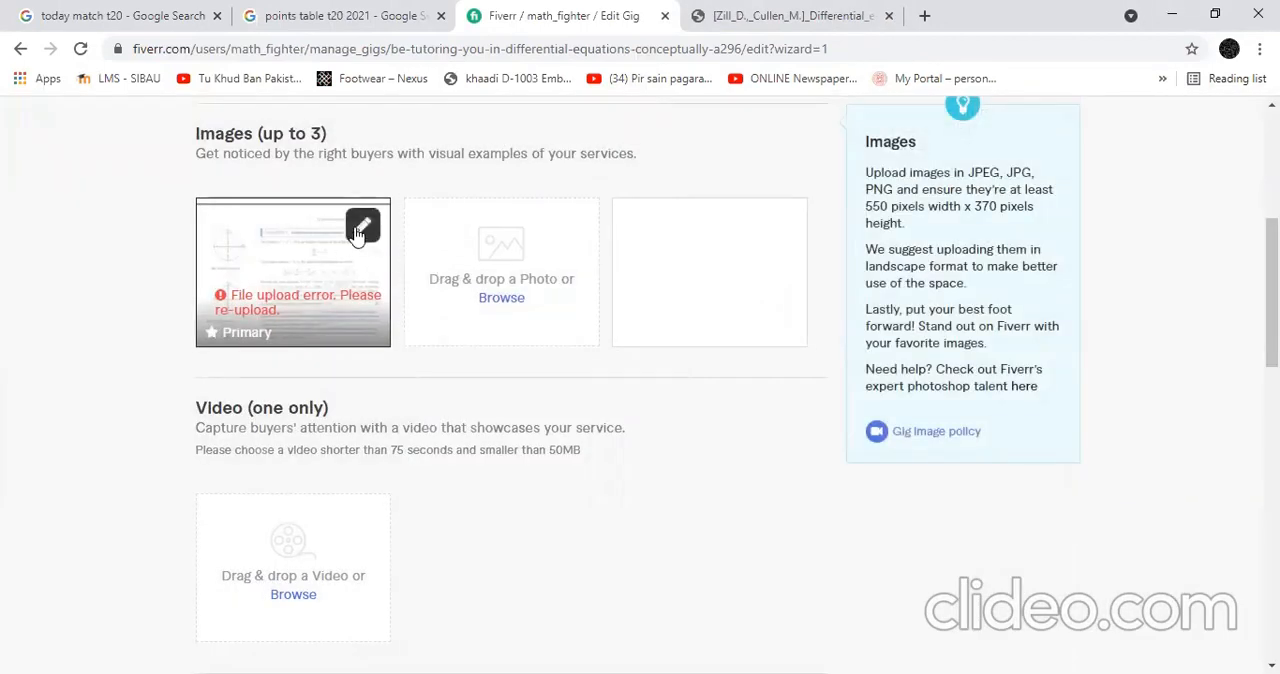
pyautogui.click(362, 226)
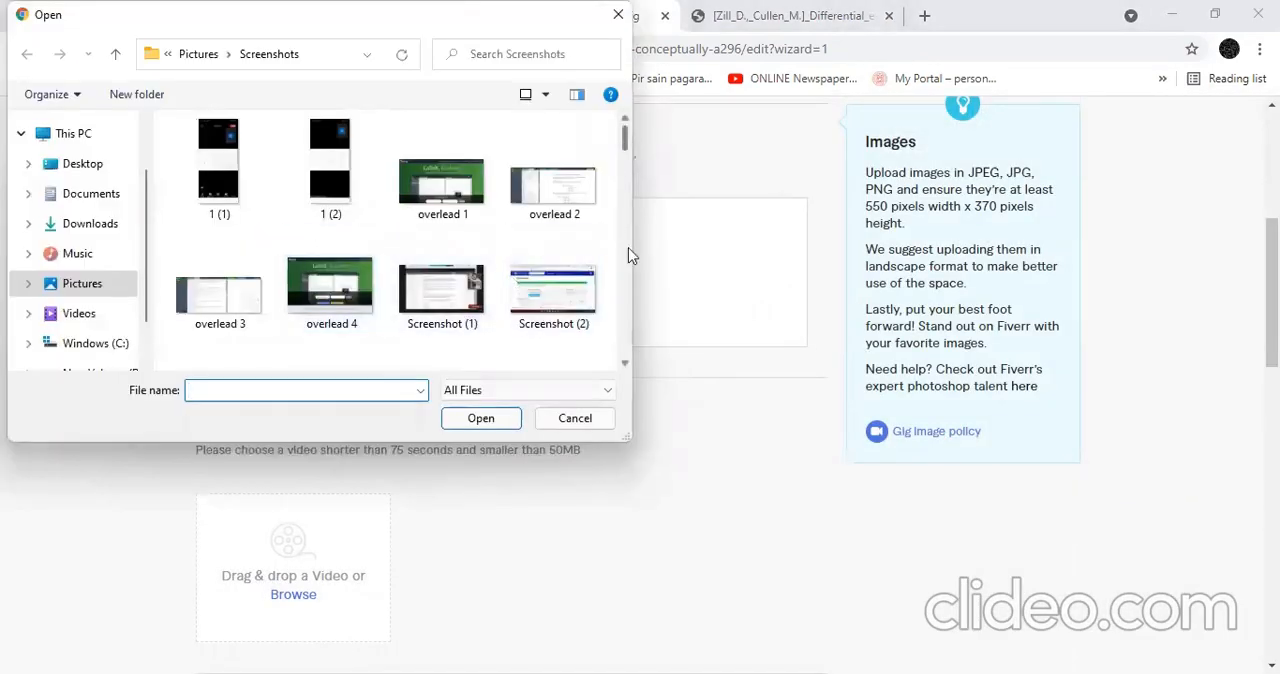
pyautogui.scroll(-3)
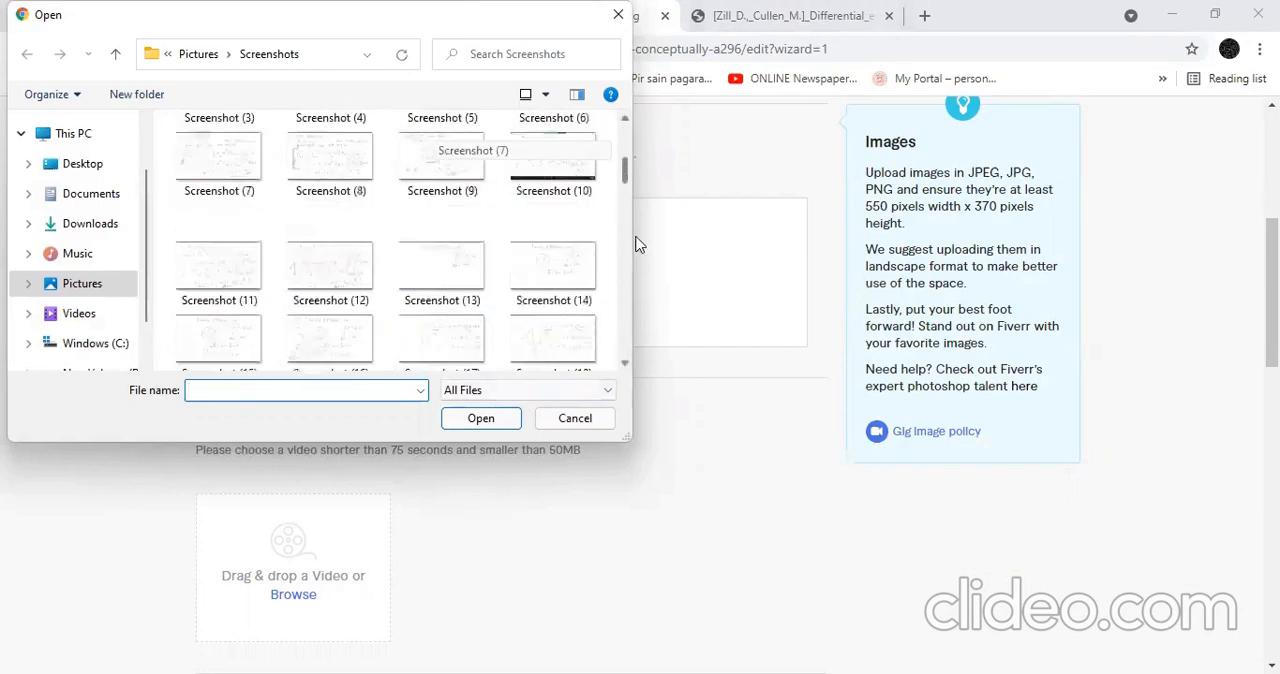
pyautogui.click(480, 418)
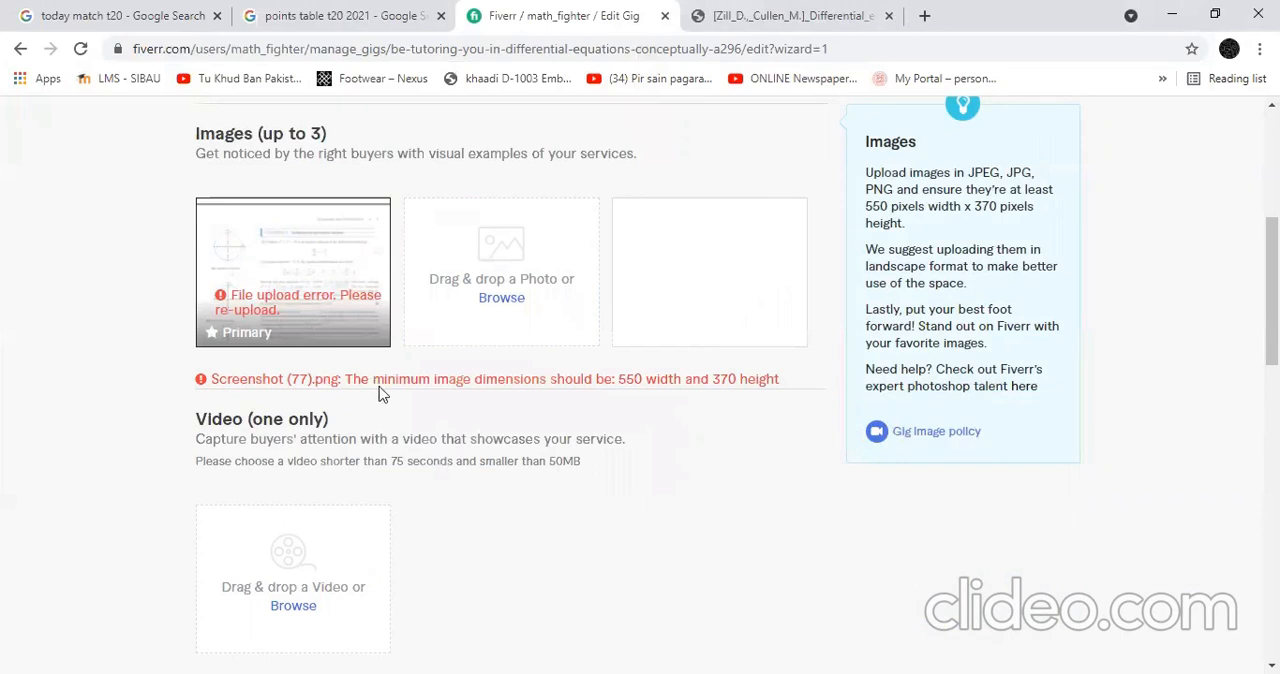
pyautogui.moveTo(315, 330)
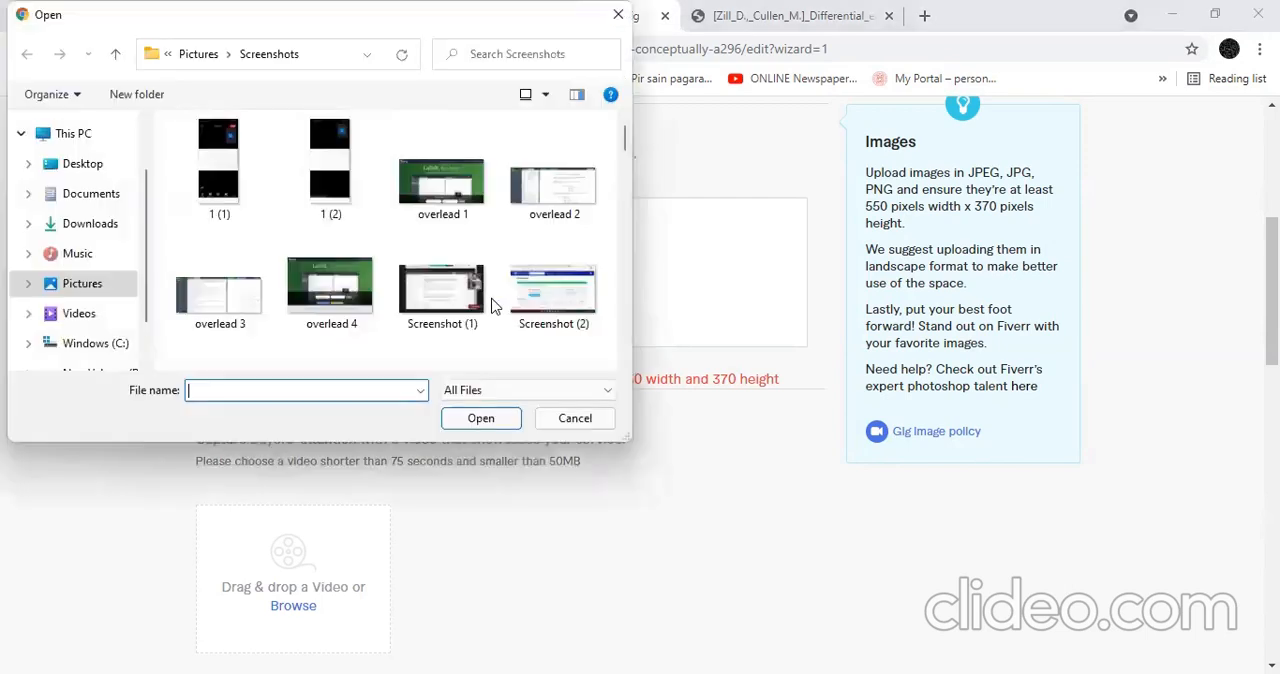
pyautogui.click(575, 418)
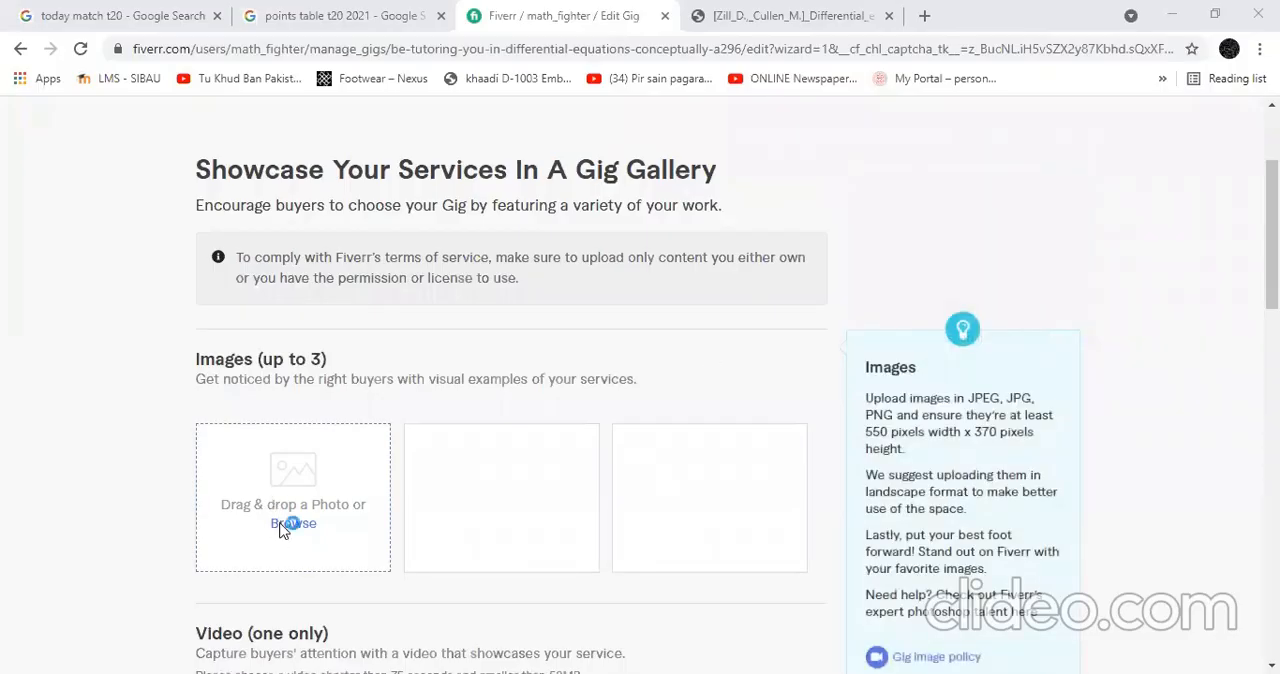
# - Upload a larger textbook screenshot into the first image slot as the Primary image
pyautogui.click(293, 523)
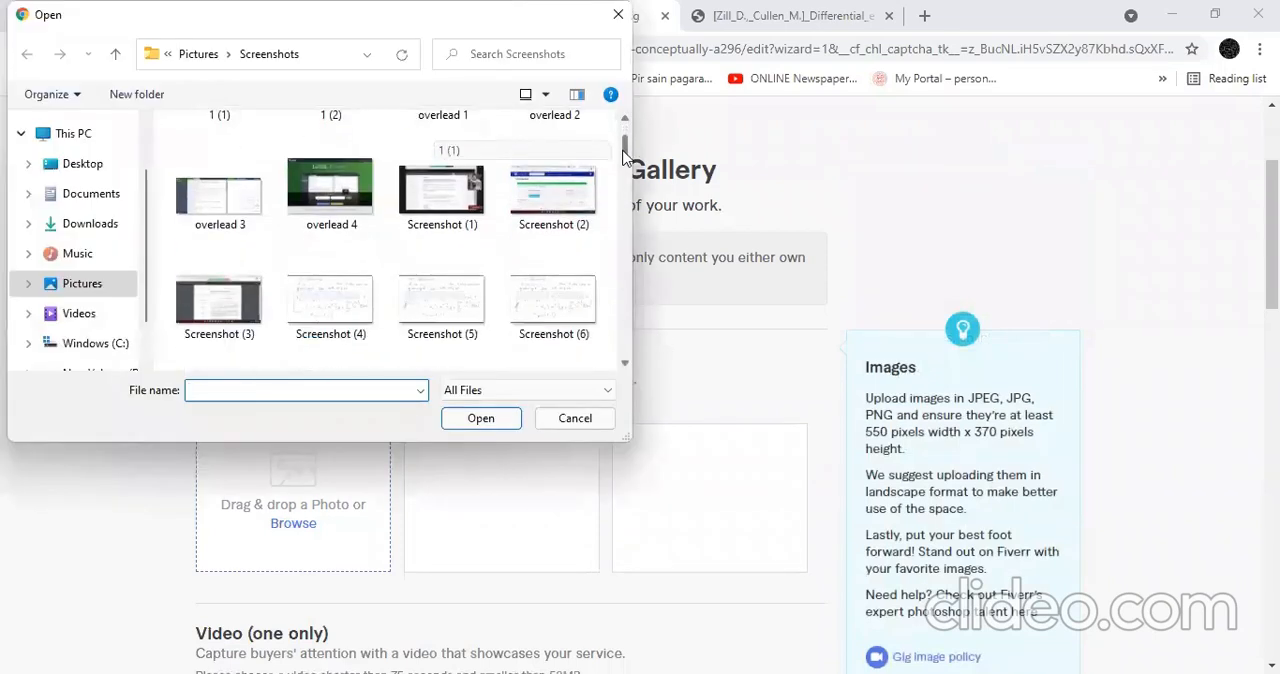
pyautogui.click(480, 418)
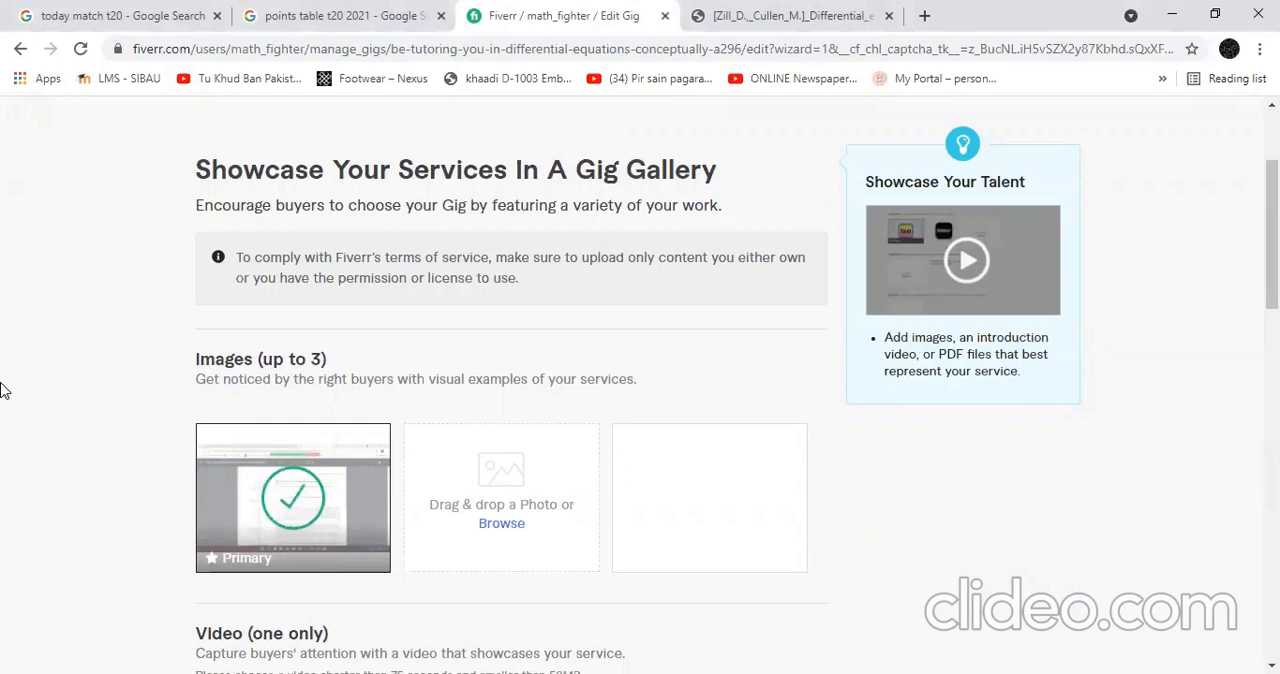
pyautogui.scroll(-3)
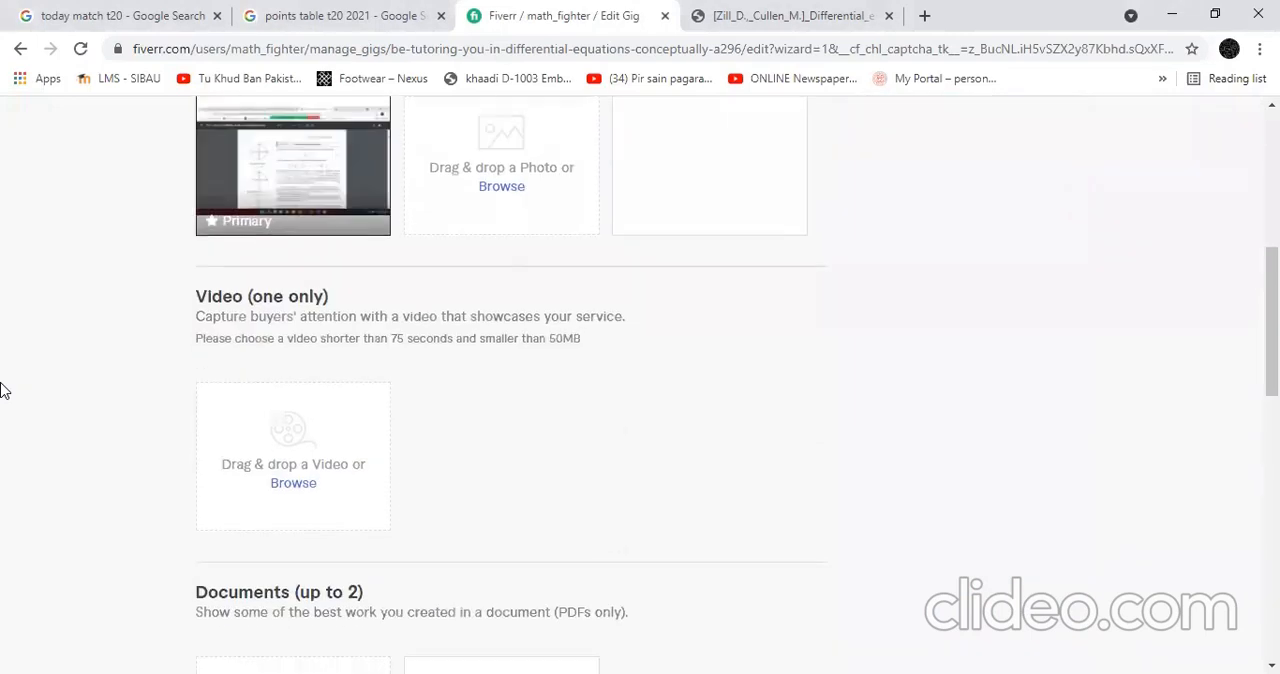
pyautogui.scroll(-3)
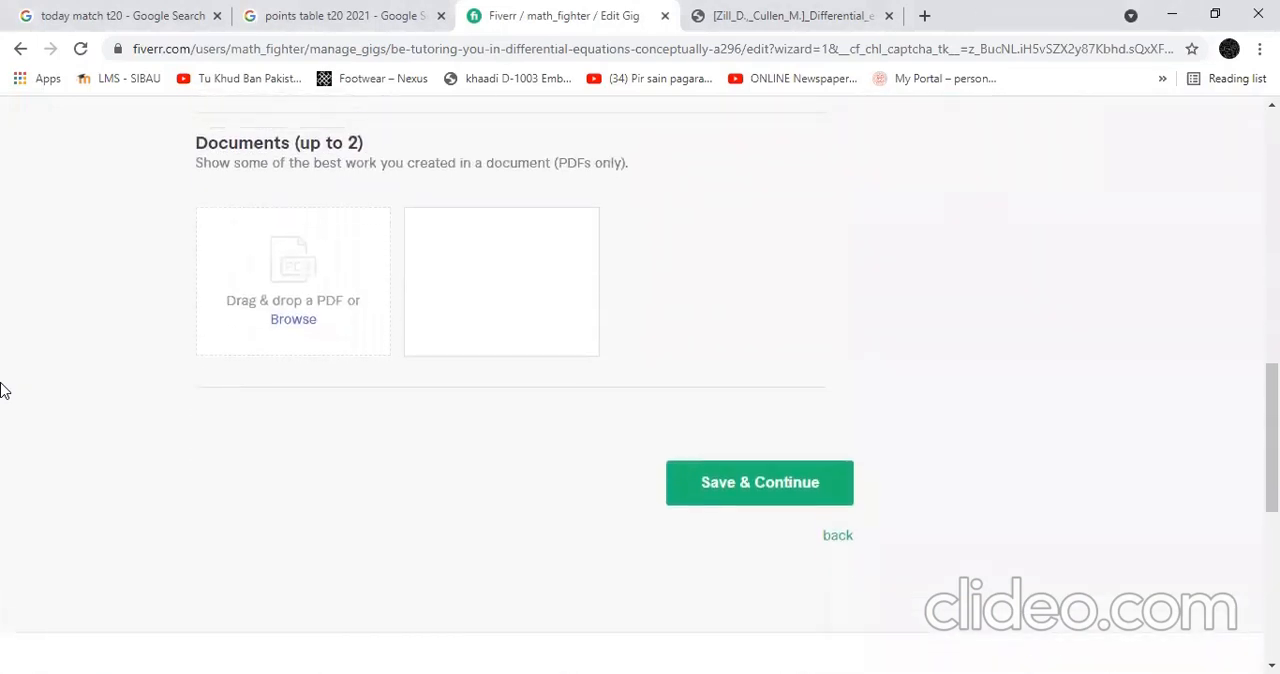
pyautogui.scroll(3)
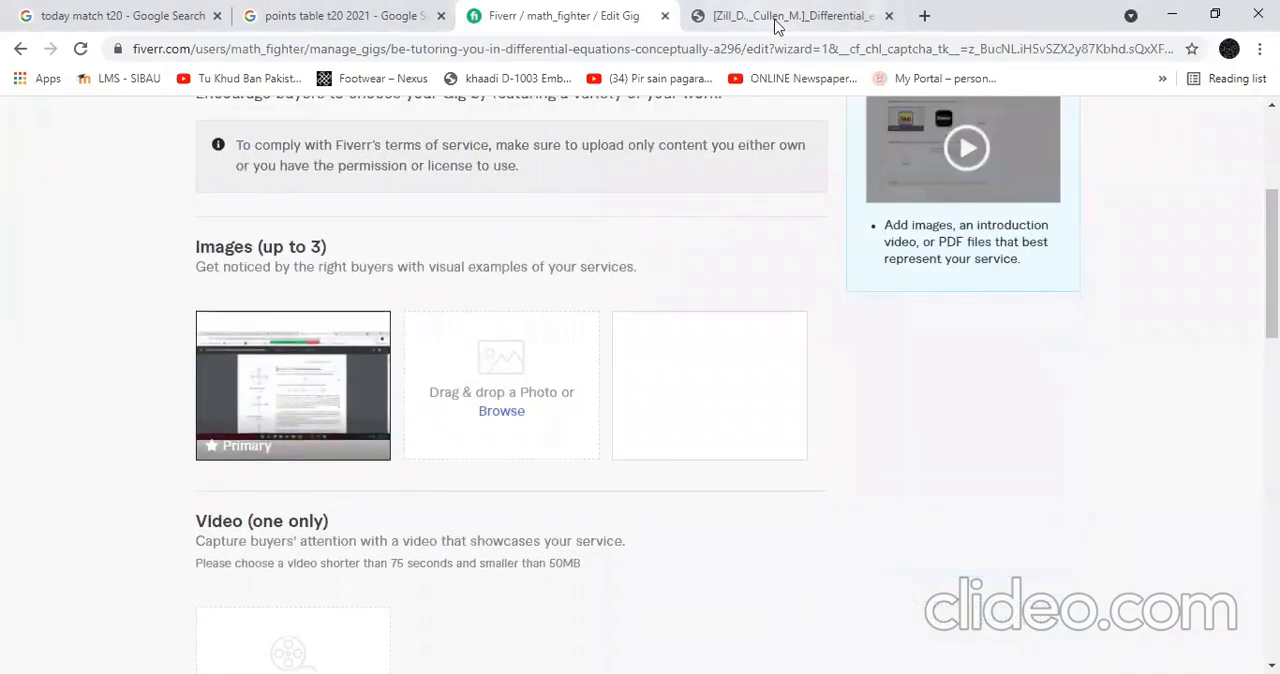
pyautogui.click(780, 15)
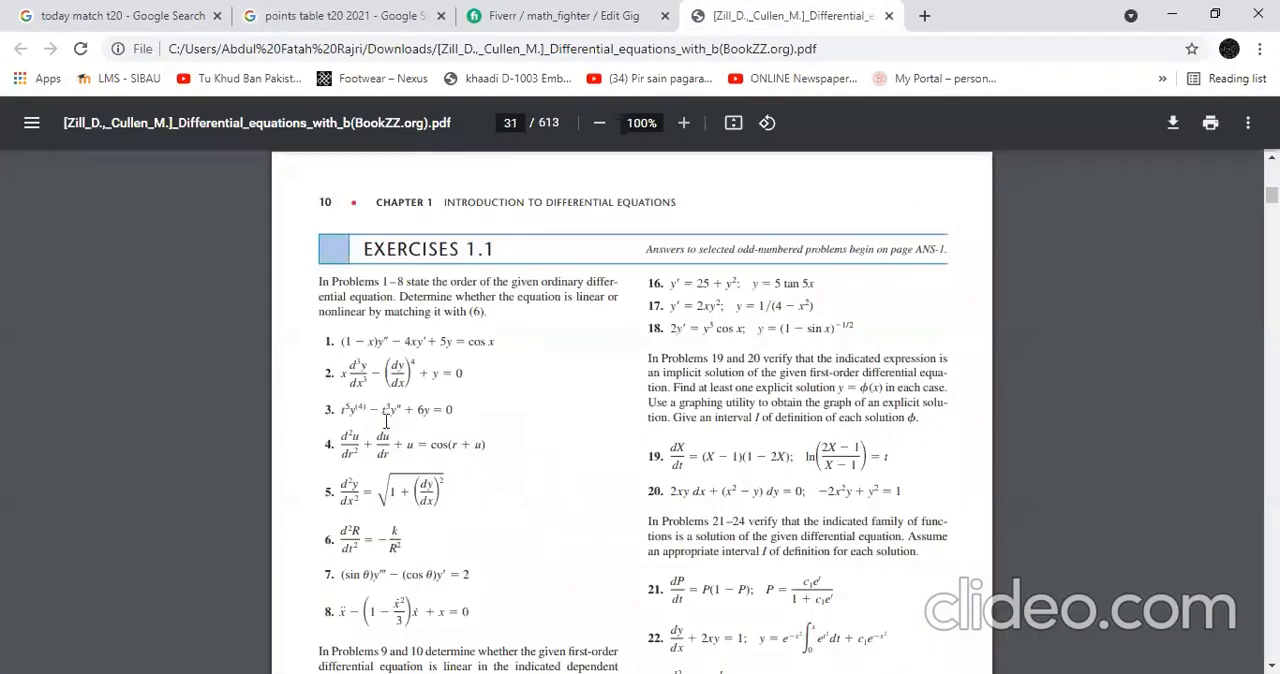
pyautogui.click(563, 16)
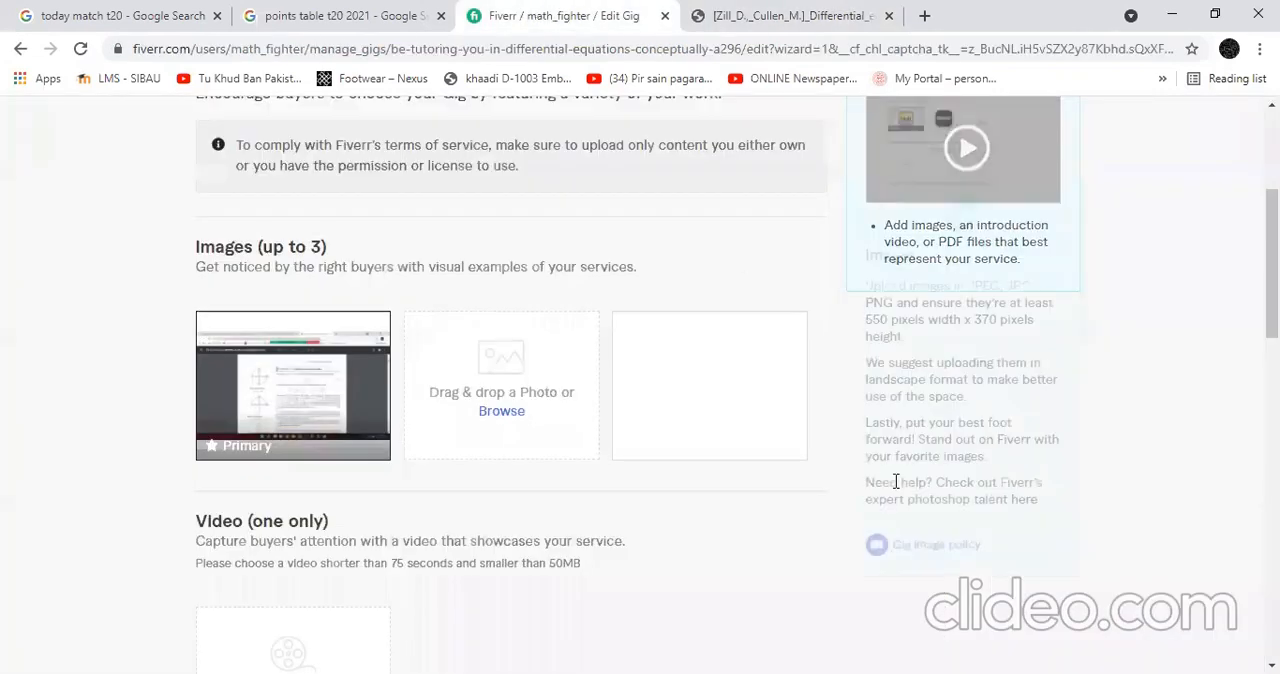
pyautogui.scroll(-3)
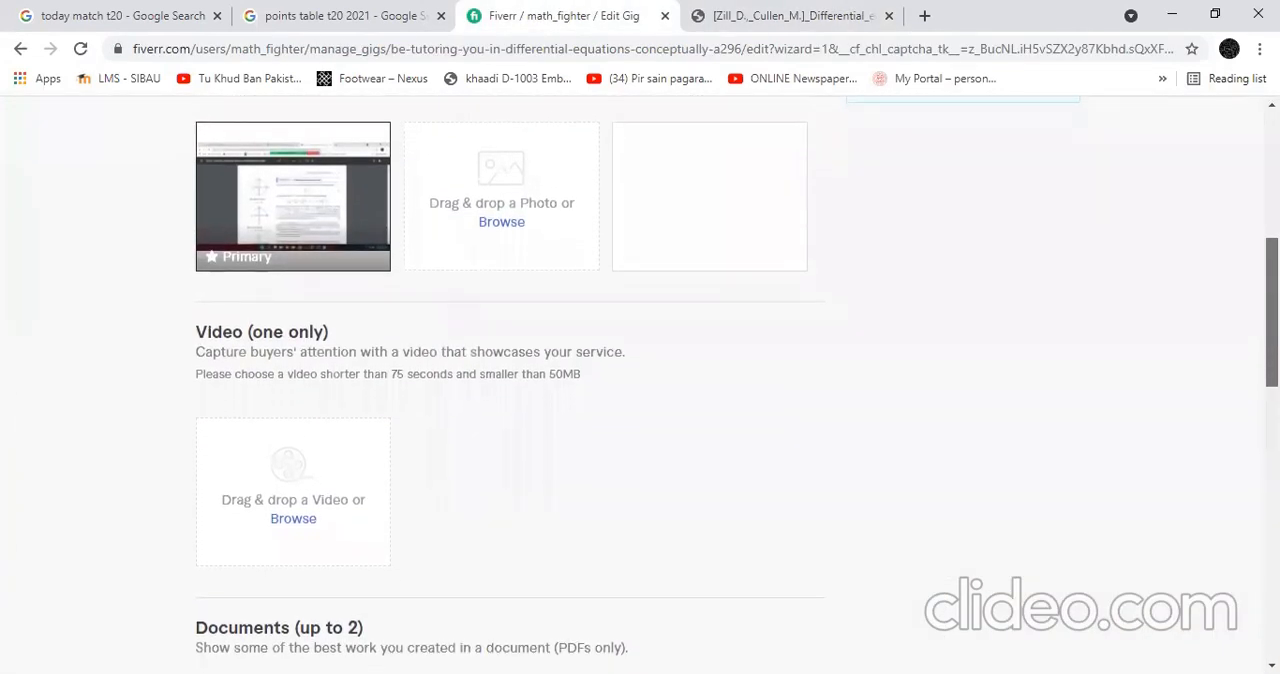
pyautogui.scroll(-3)
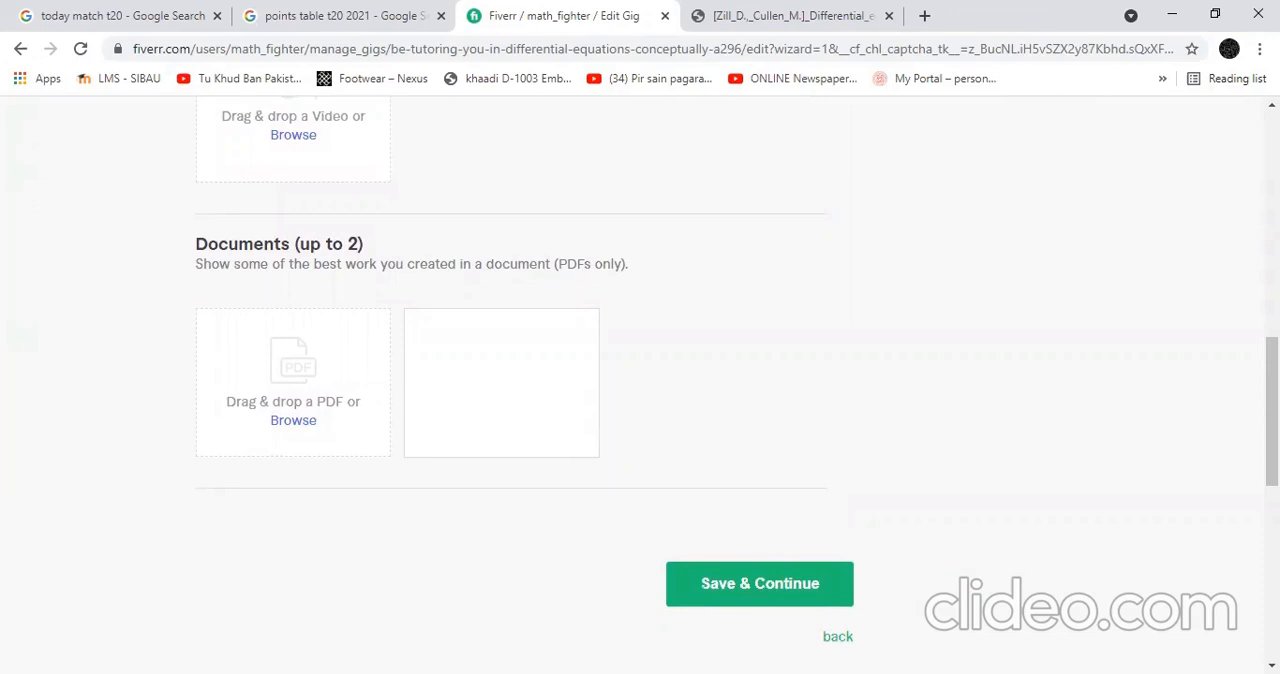
pyautogui.moveTo(759, 583)
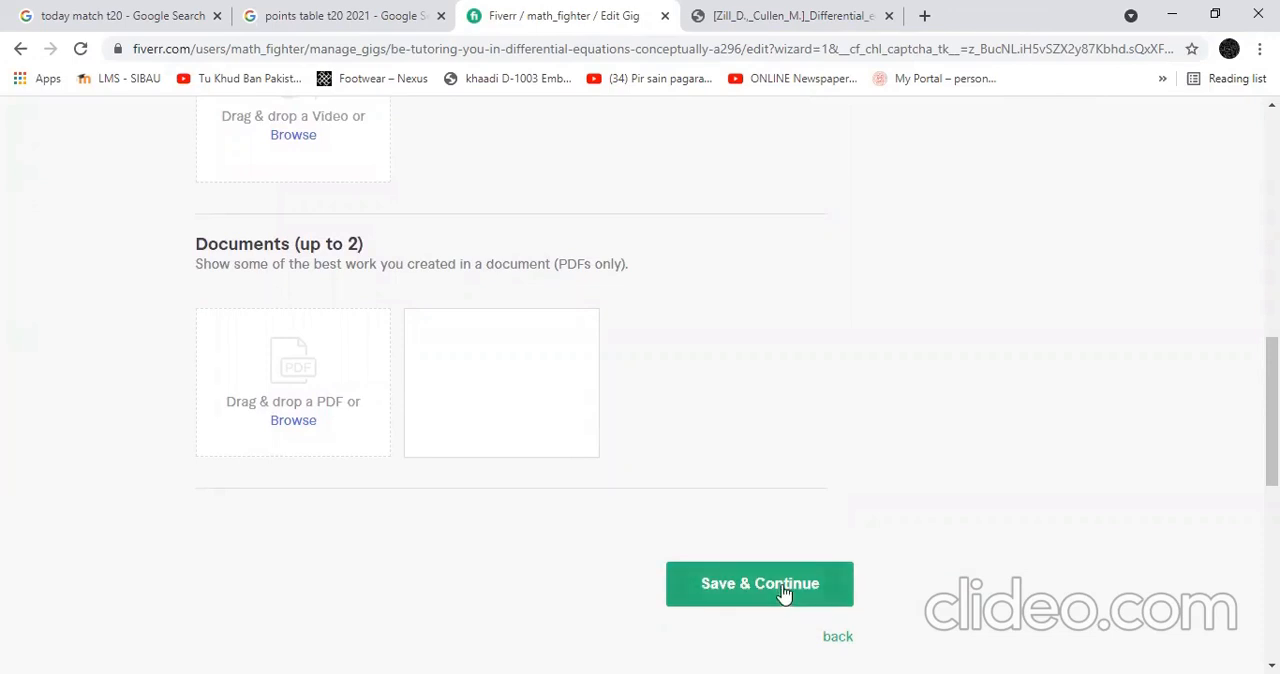
# - Save & Continue from the Gallery page to the Publish step
pyautogui.click(759, 583)
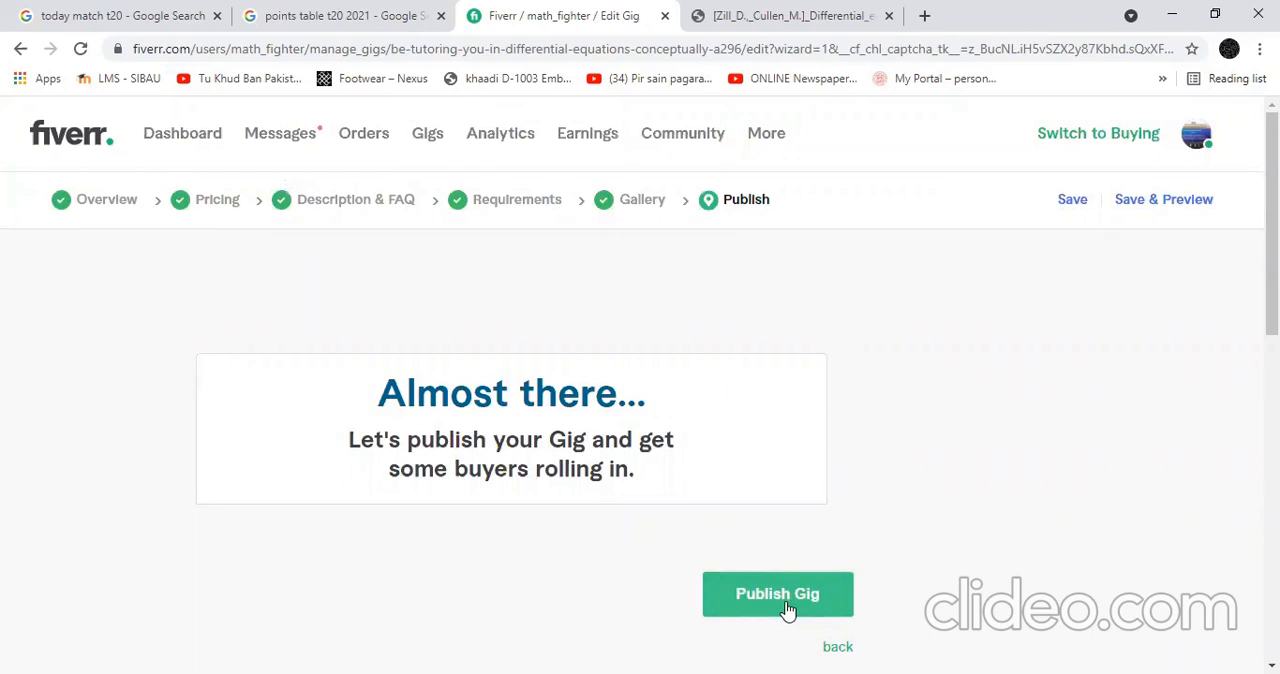
pyautogui.moveTo(851, 166)
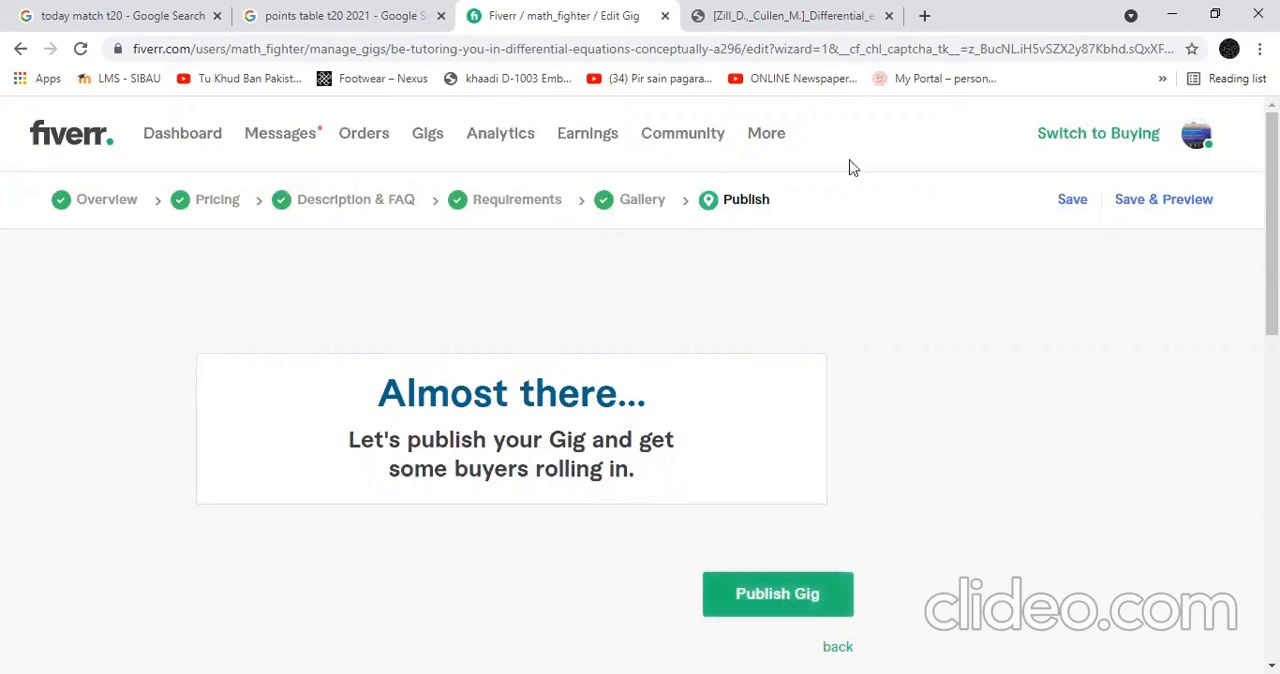